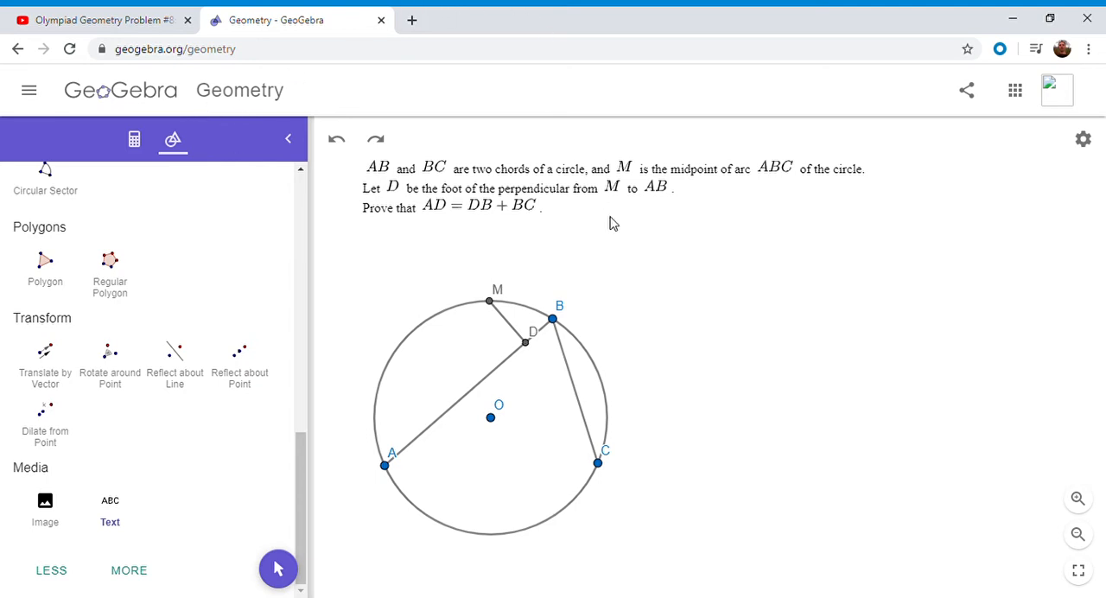
pyautogui.moveTo(709, 451)
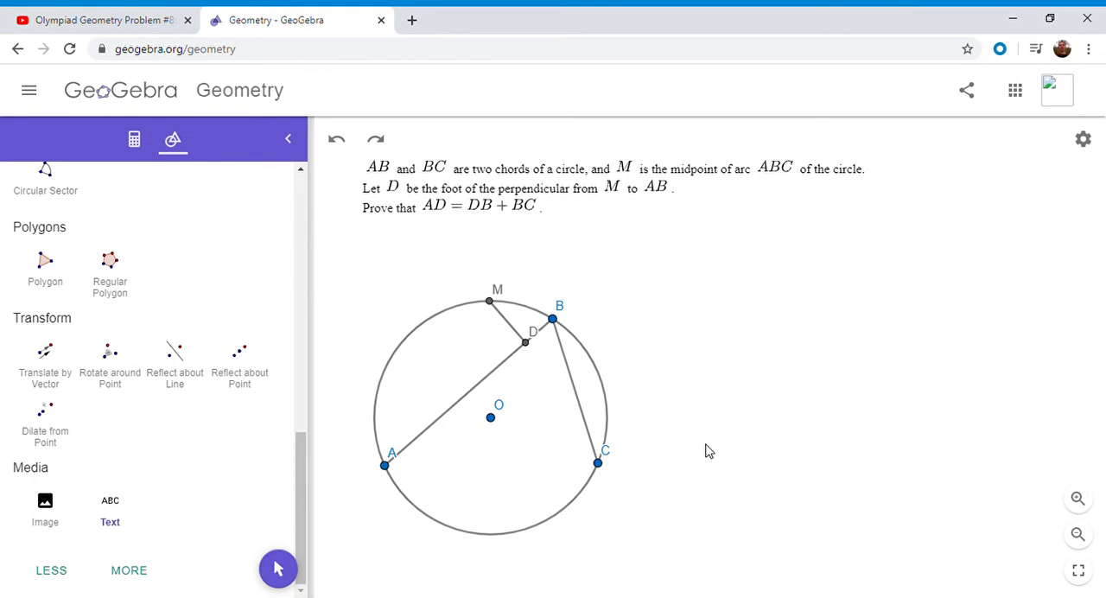
pyautogui.moveTo(515, 357)
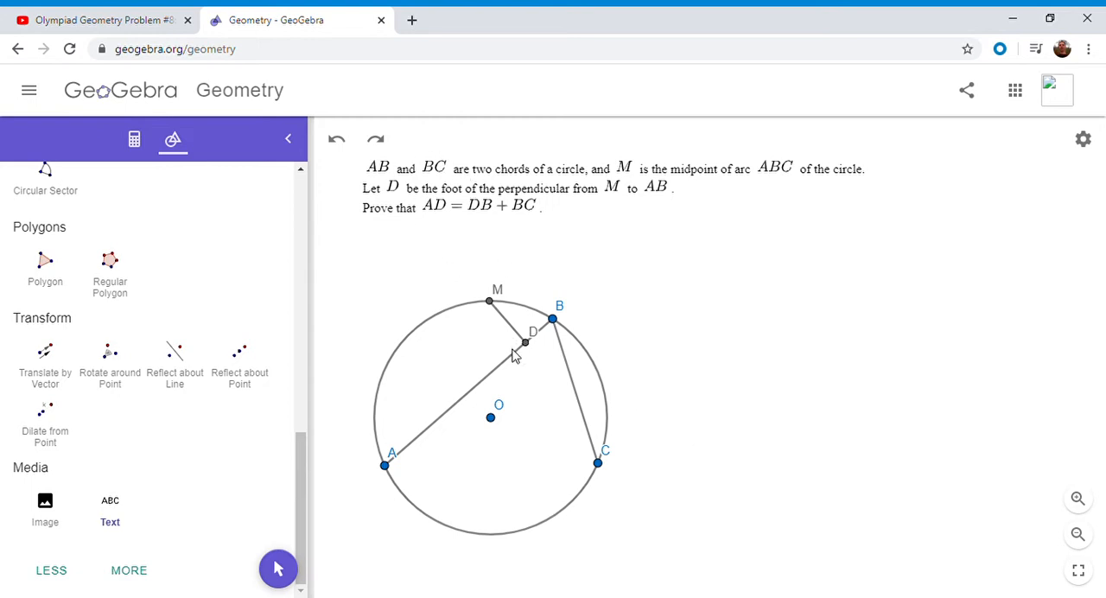
pyautogui.moveTo(530, 352)
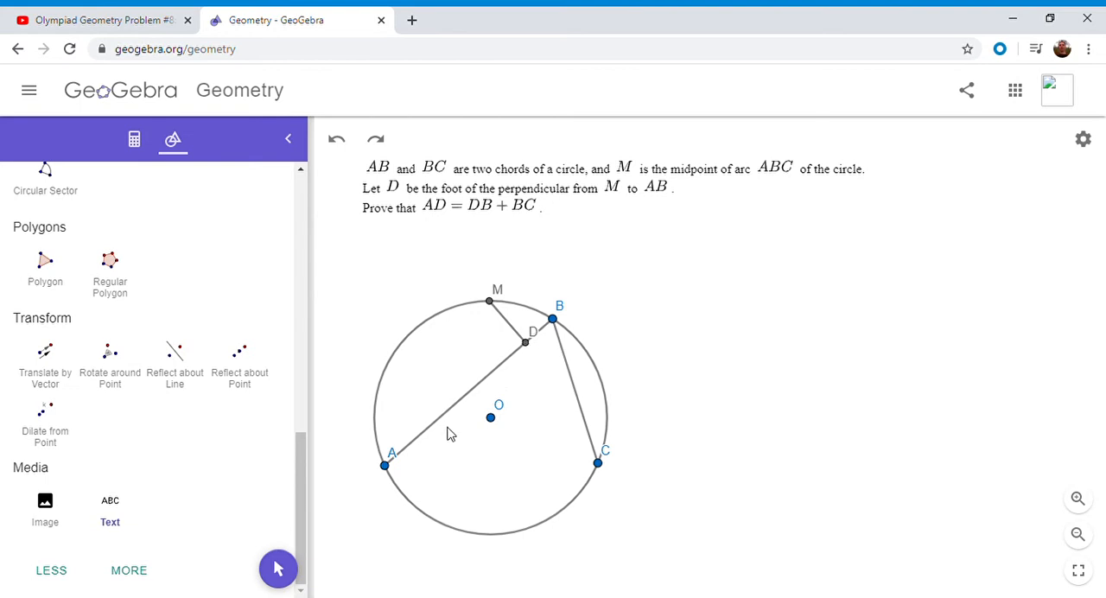
pyautogui.moveTo(505, 367)
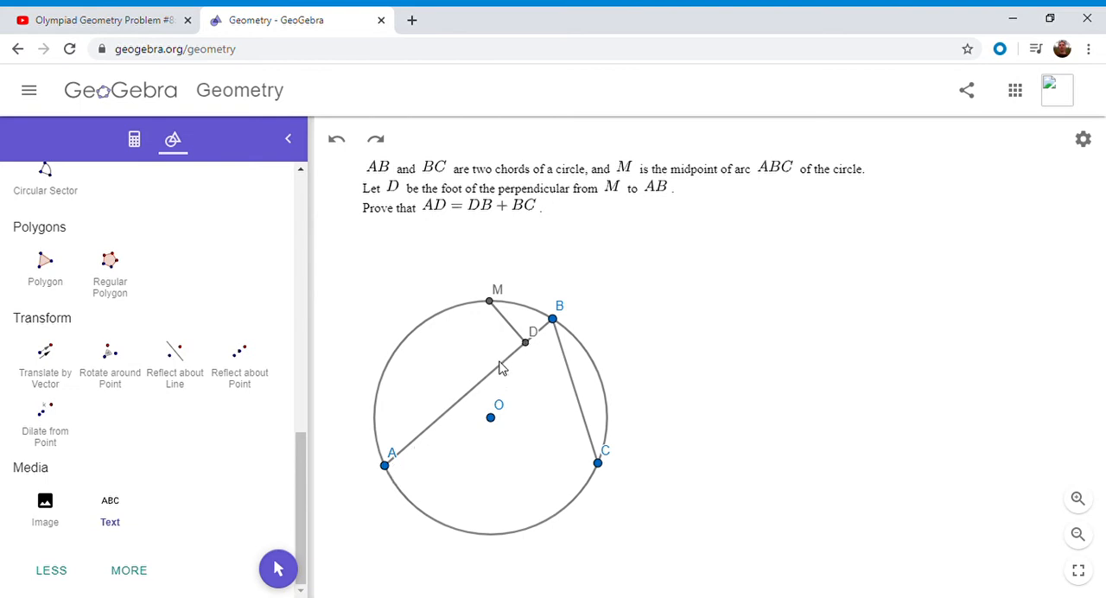
pyautogui.moveTo(532, 346)
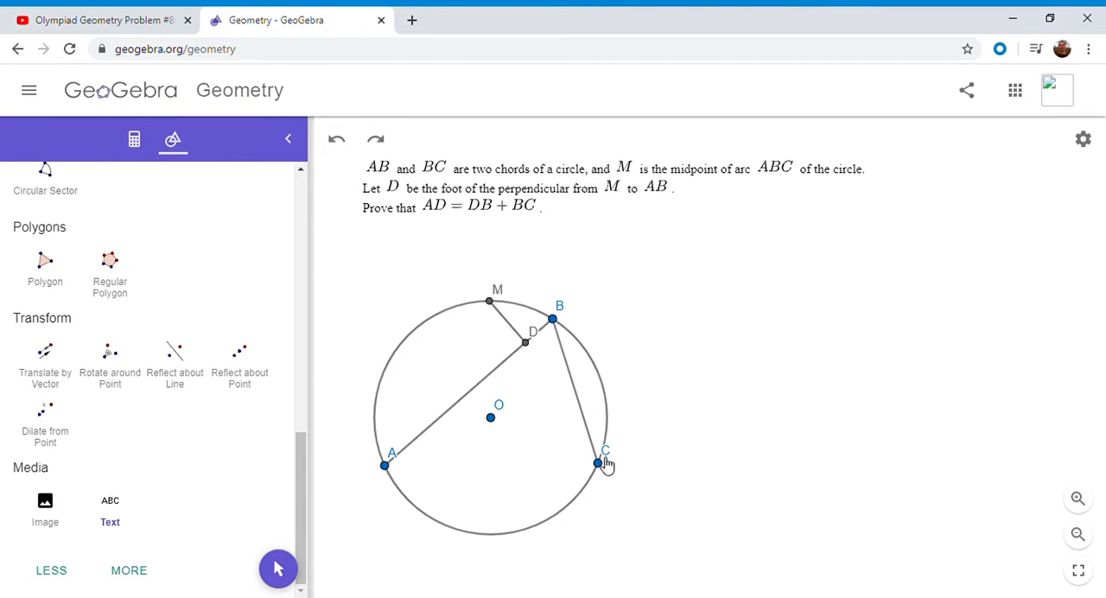
pyautogui.moveTo(375, 138)
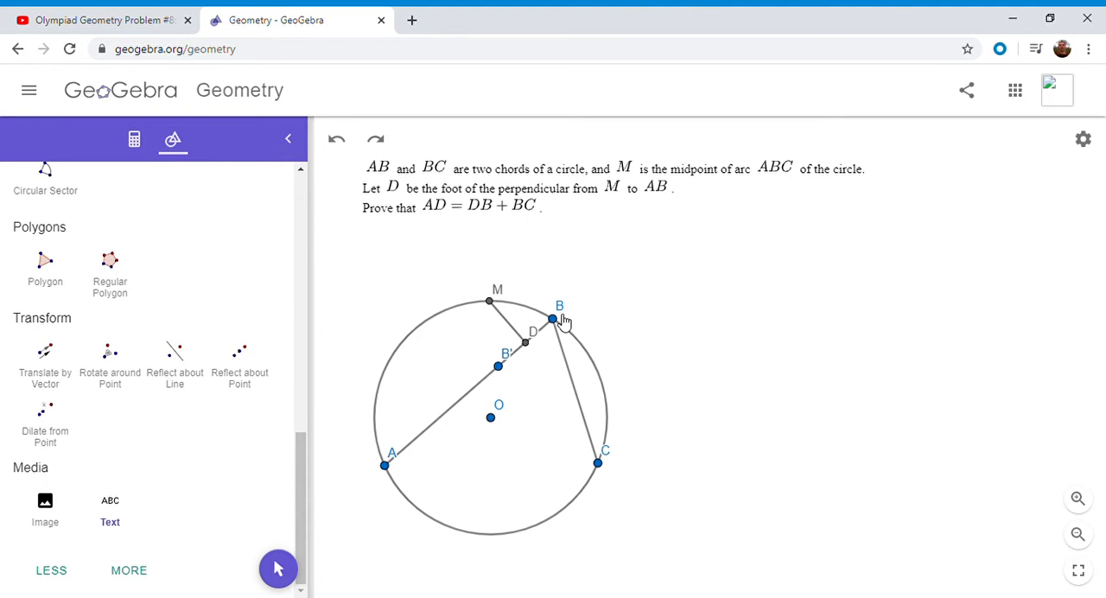
pyautogui.moveTo(510, 370)
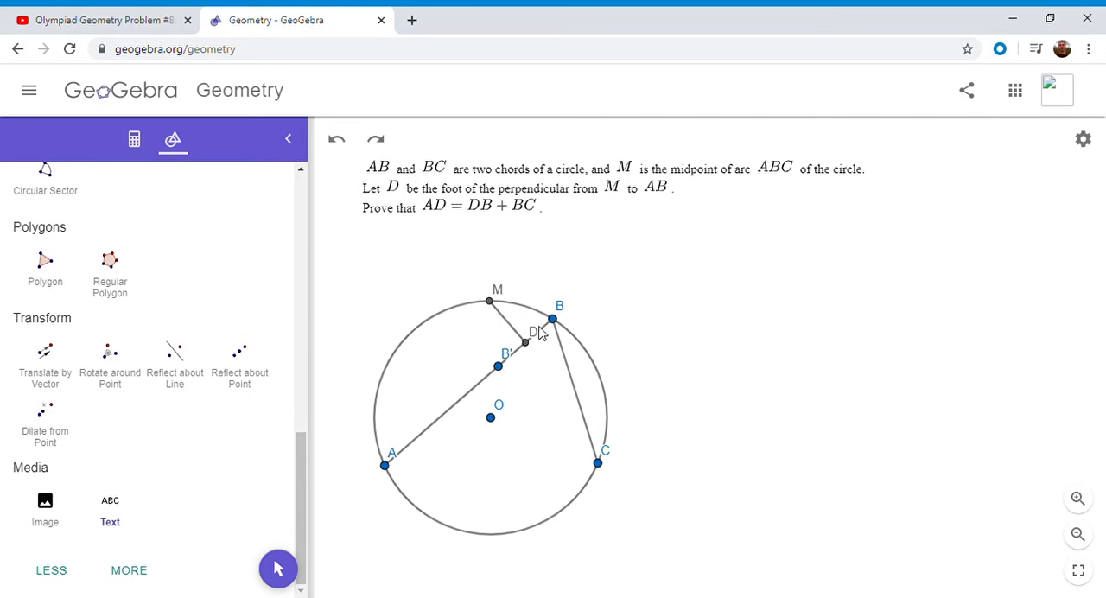
pyautogui.moveTo(390, 476)
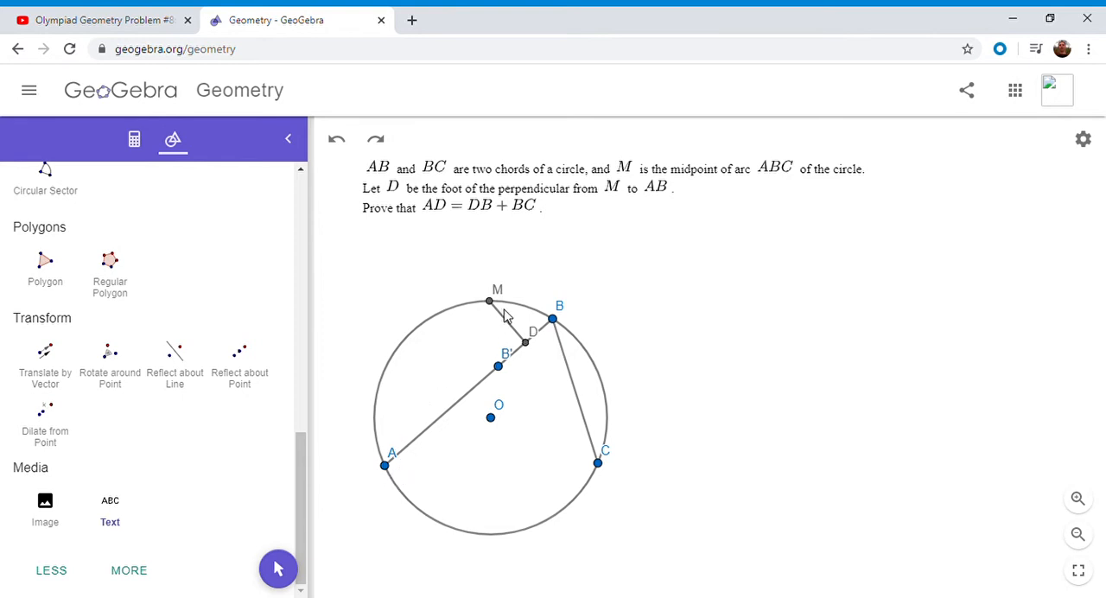
pyautogui.moveTo(467, 368)
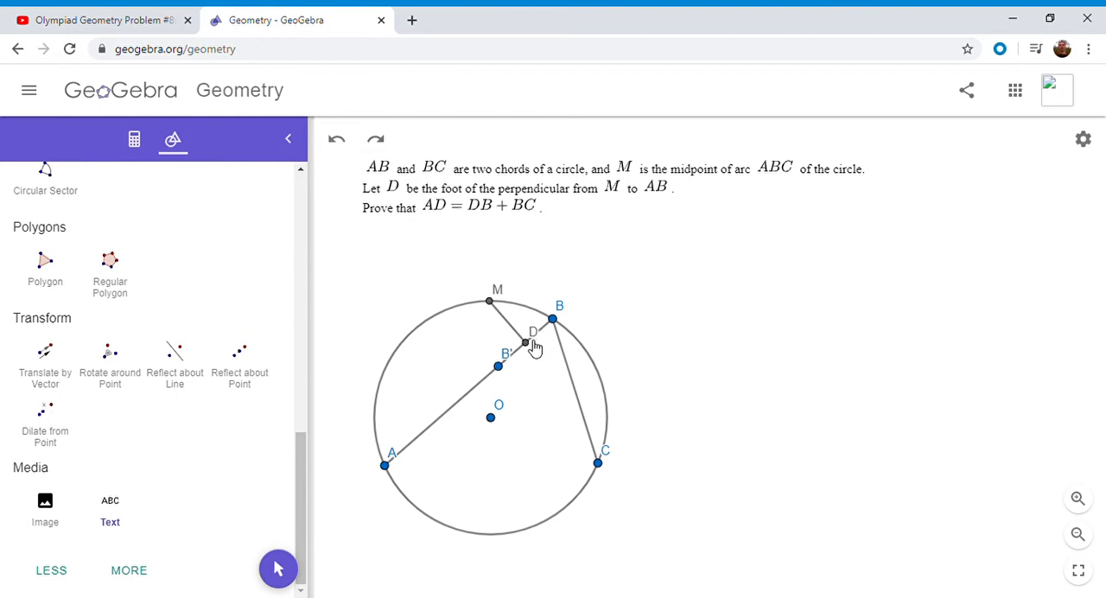
pyautogui.moveTo(505, 379)
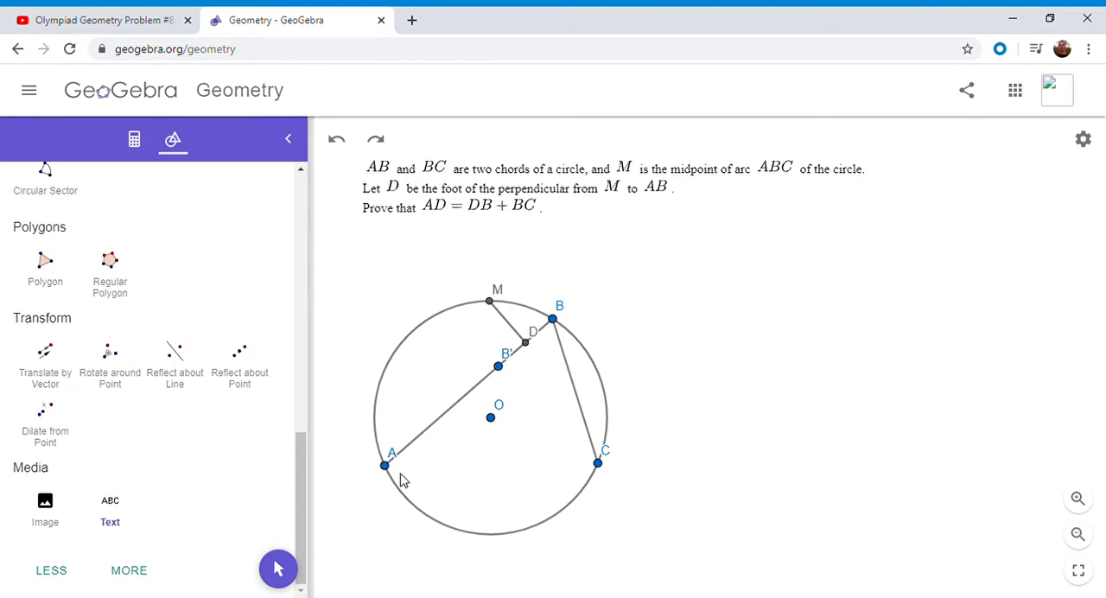
pyautogui.moveTo(608, 470)
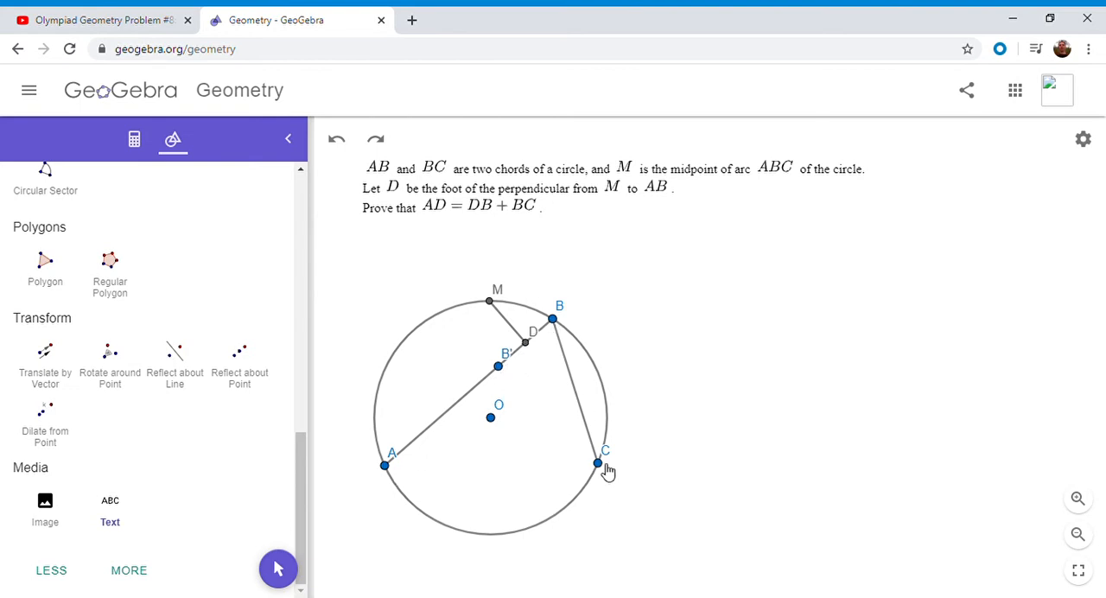
pyautogui.moveTo(509, 299)
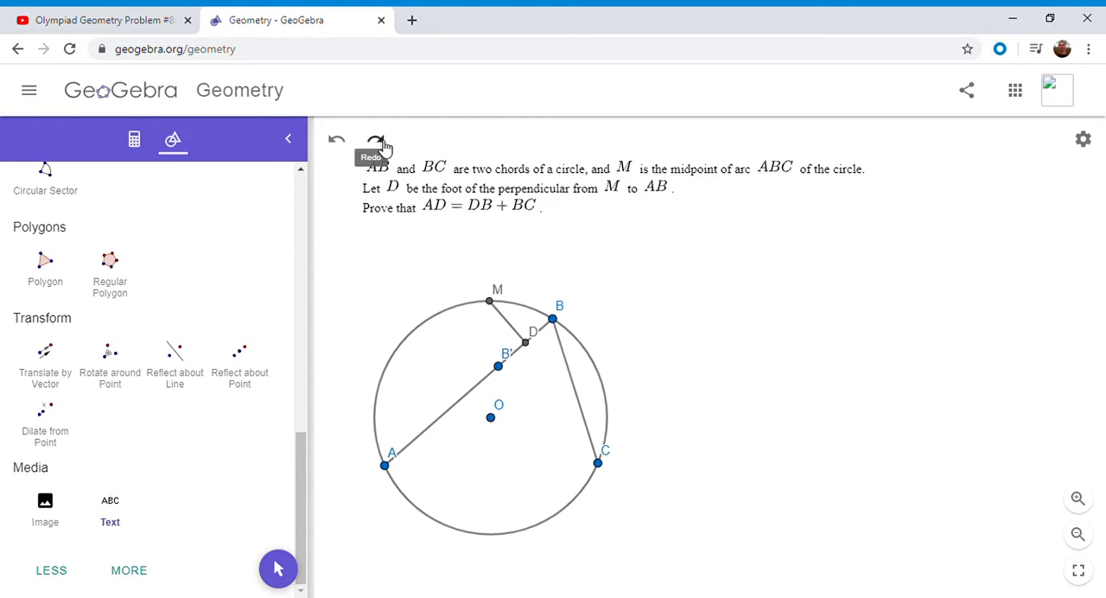
pyautogui.moveTo(480, 253)
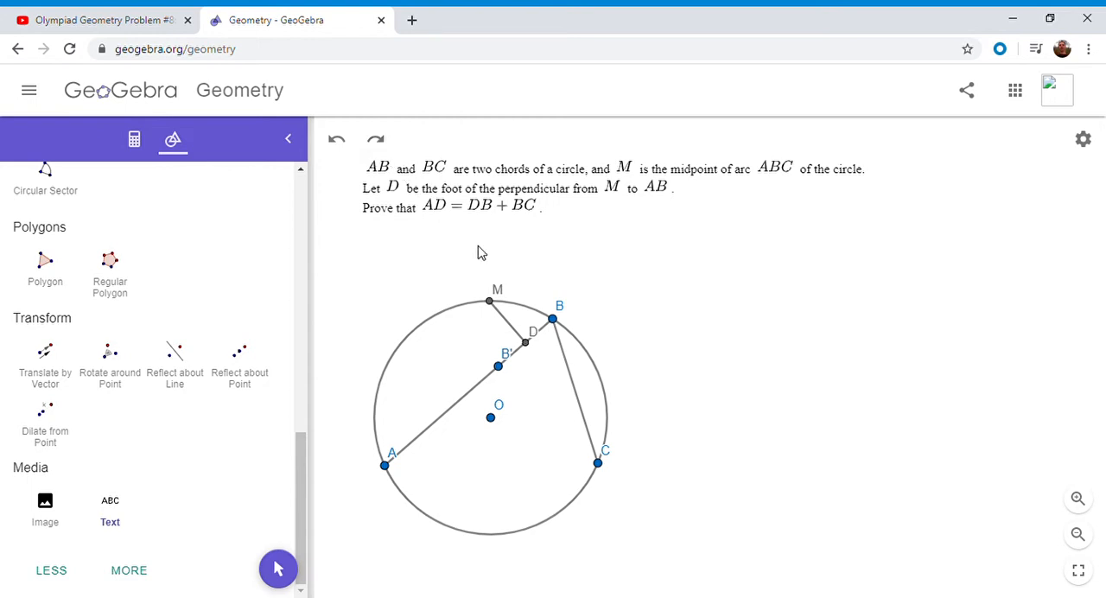
pyautogui.moveTo(503, 351)
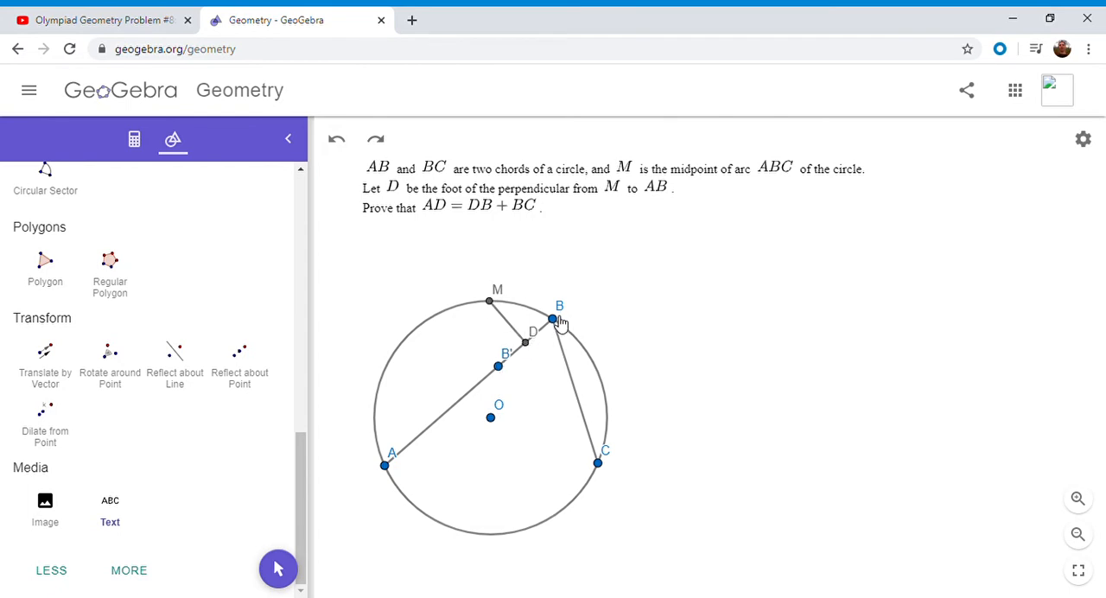
pyautogui.moveTo(532, 349)
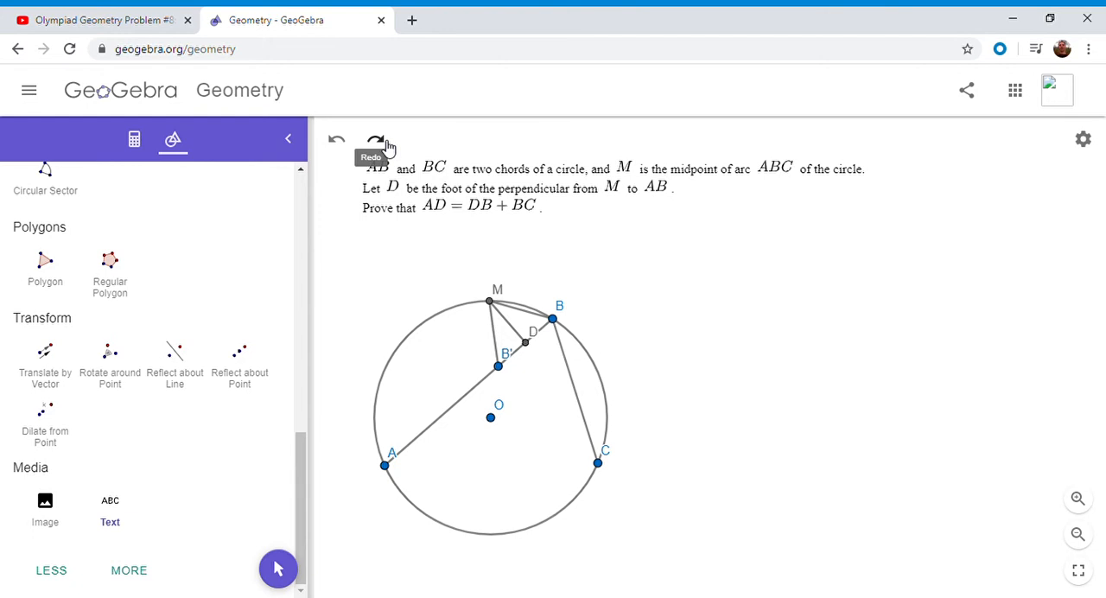
pyautogui.moveTo(498, 306)
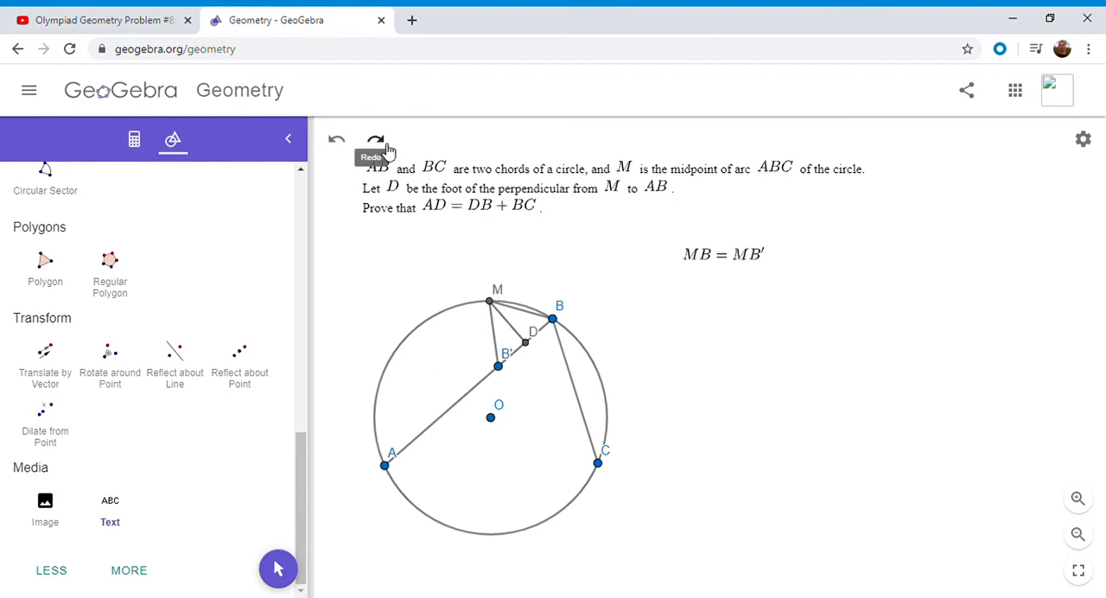
pyautogui.moveTo(504, 363)
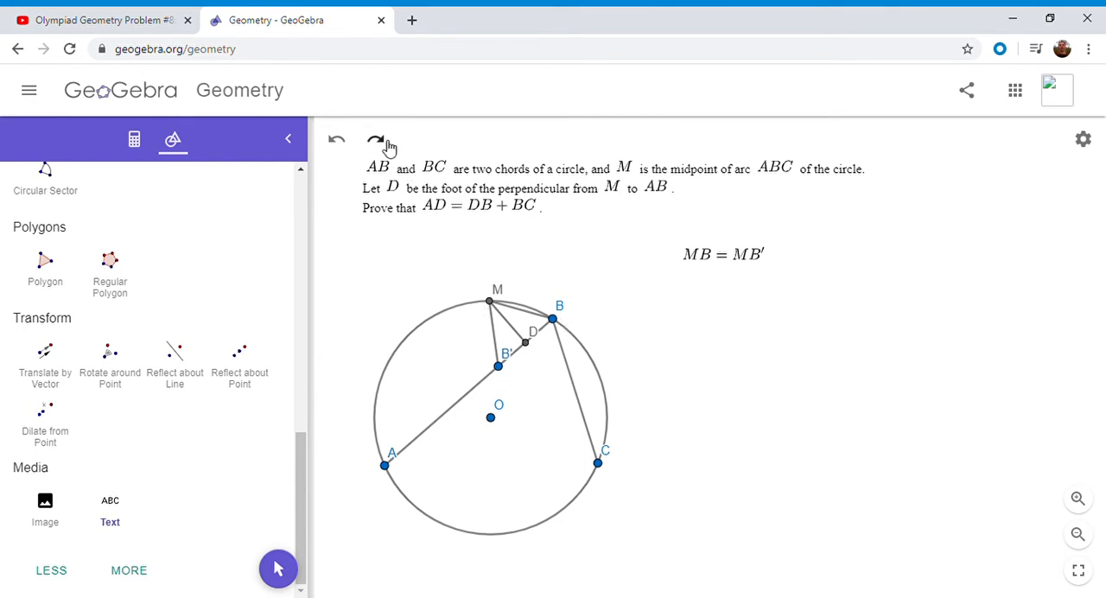
# Redo to show MB = MB′, MA = MC and the equal angles MAB′, MAB, MCB
pyautogui.click(377, 139)
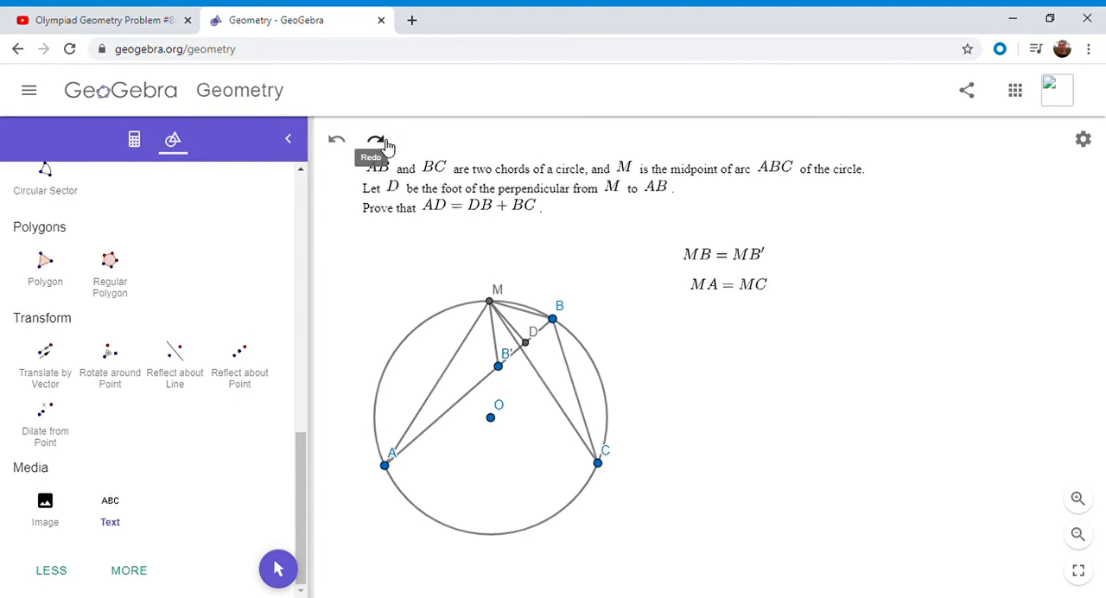
pyautogui.moveTo(408, 463)
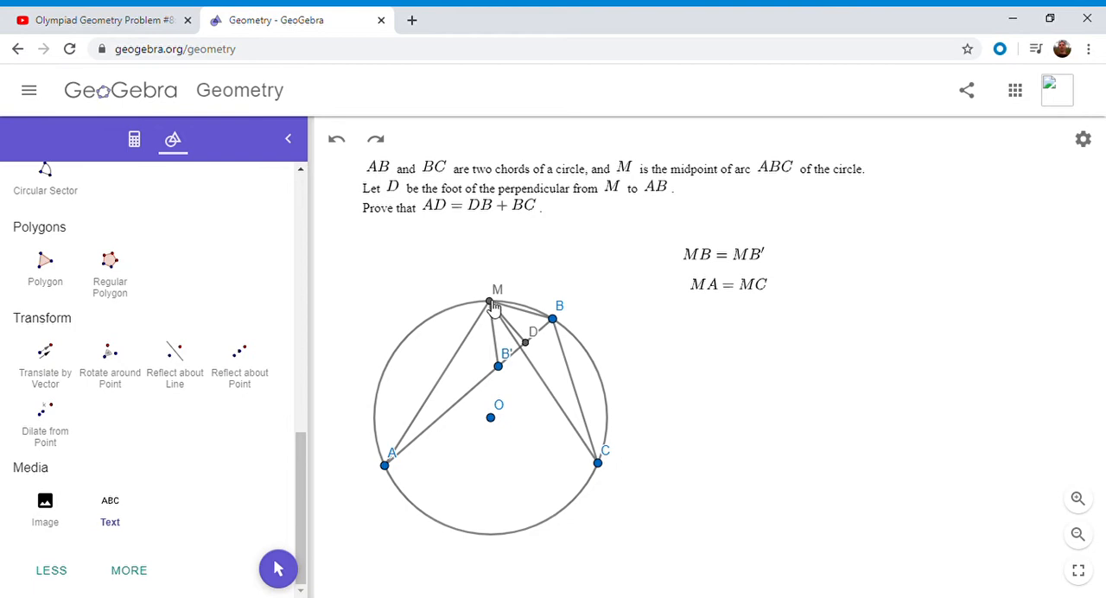
pyautogui.moveTo(383, 467)
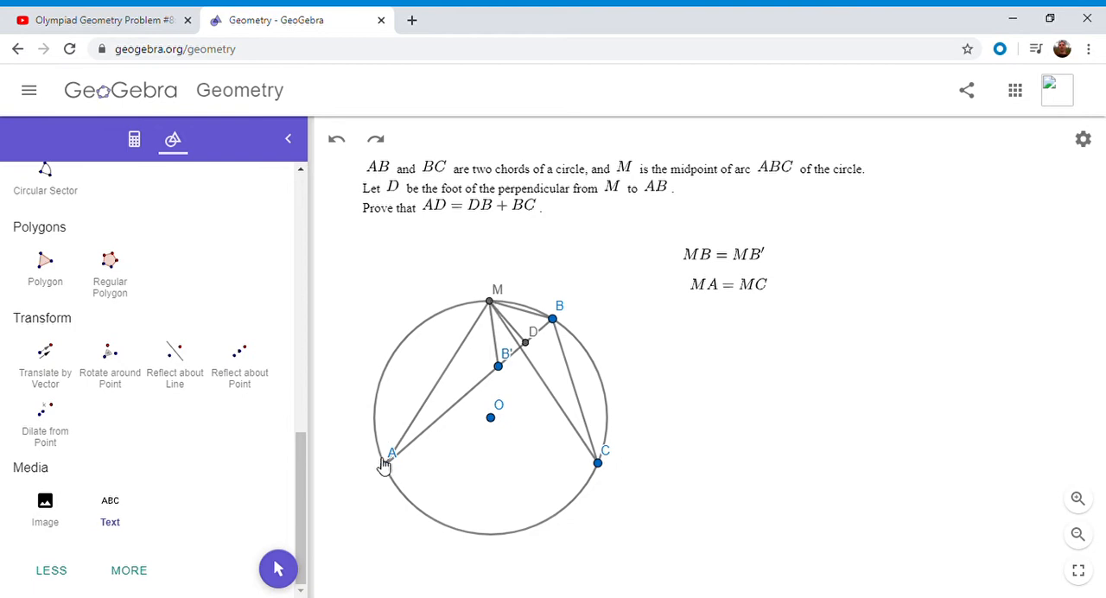
pyautogui.moveTo(495, 404)
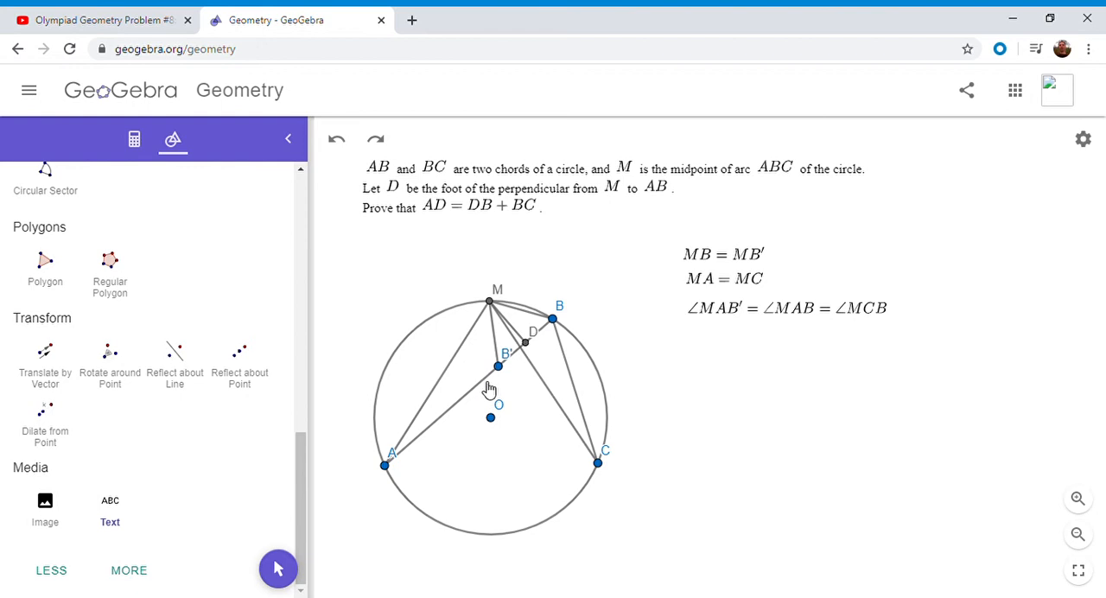
pyautogui.moveTo(435, 413)
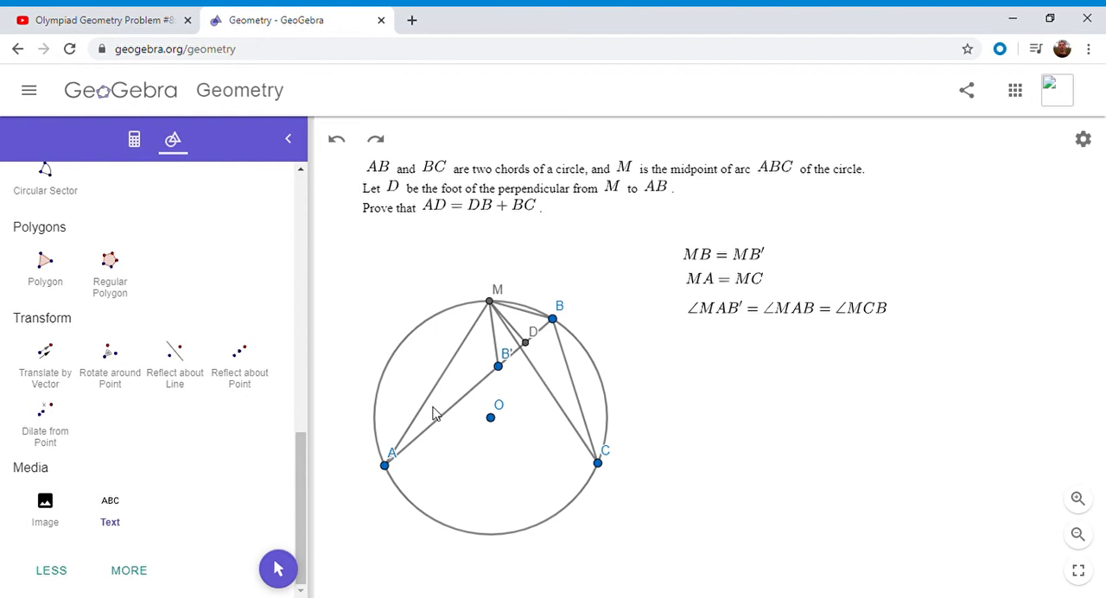
pyautogui.moveTo(497, 311)
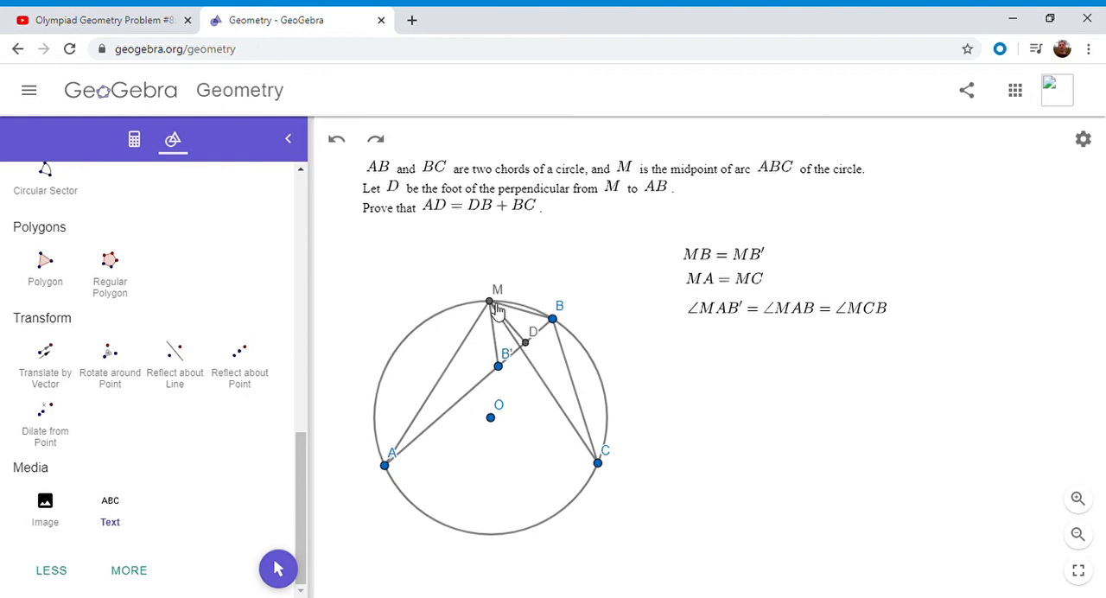
pyautogui.moveTo(510, 365)
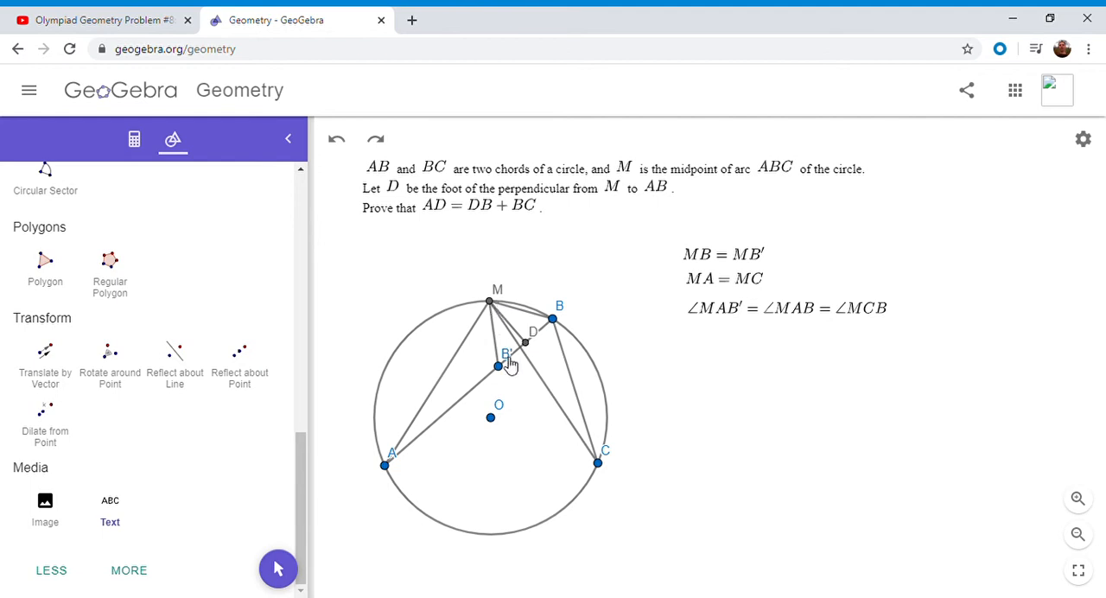
pyautogui.moveTo(440, 418)
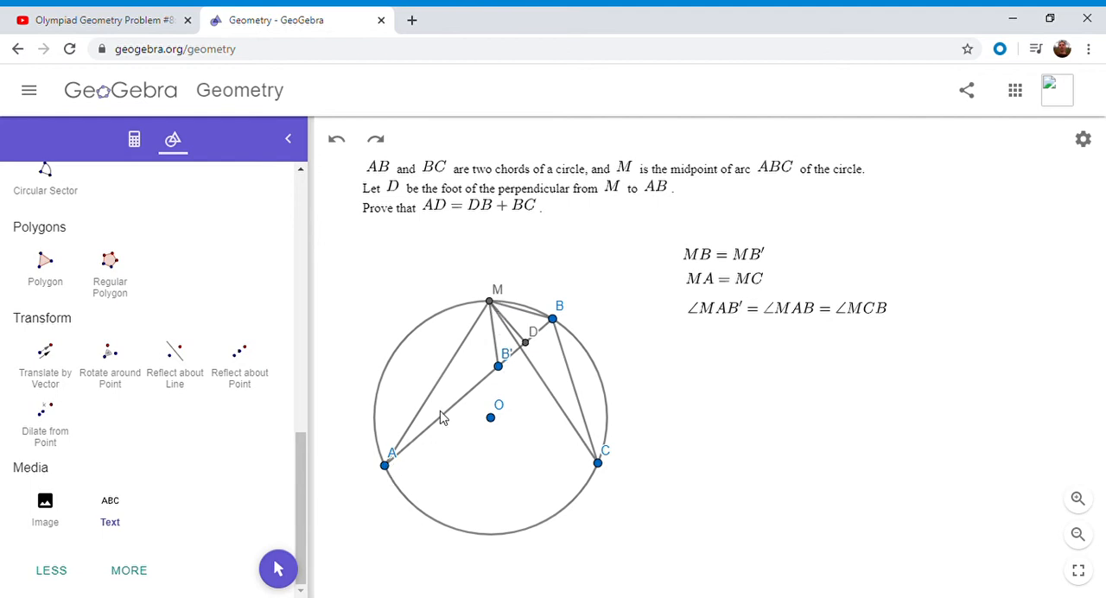
pyautogui.moveTo(349, 376)
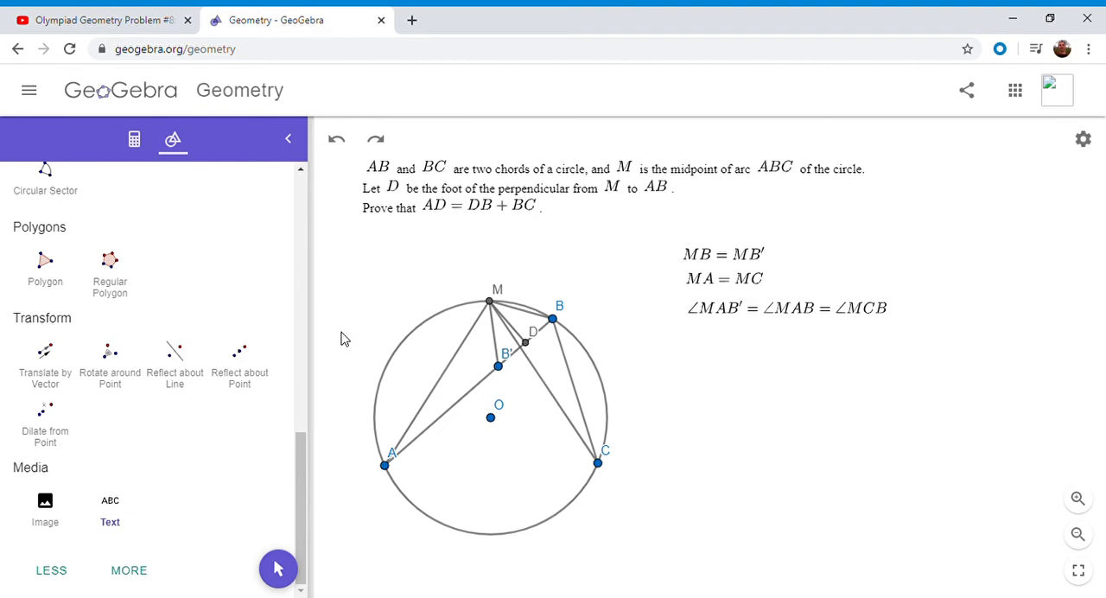
pyautogui.moveTo(498, 304)
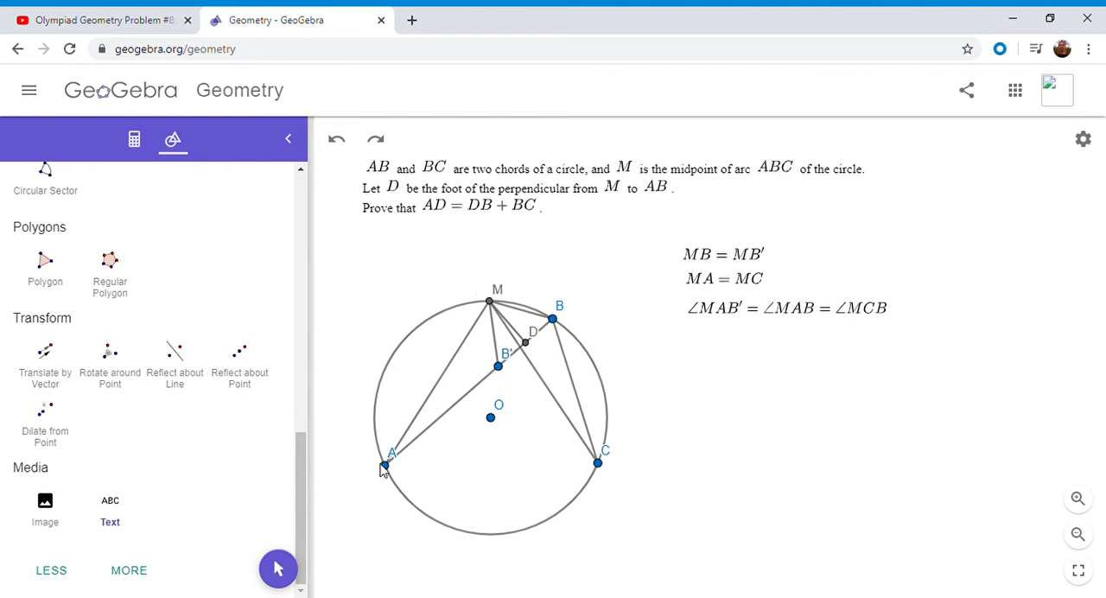
pyautogui.moveTo(504, 322)
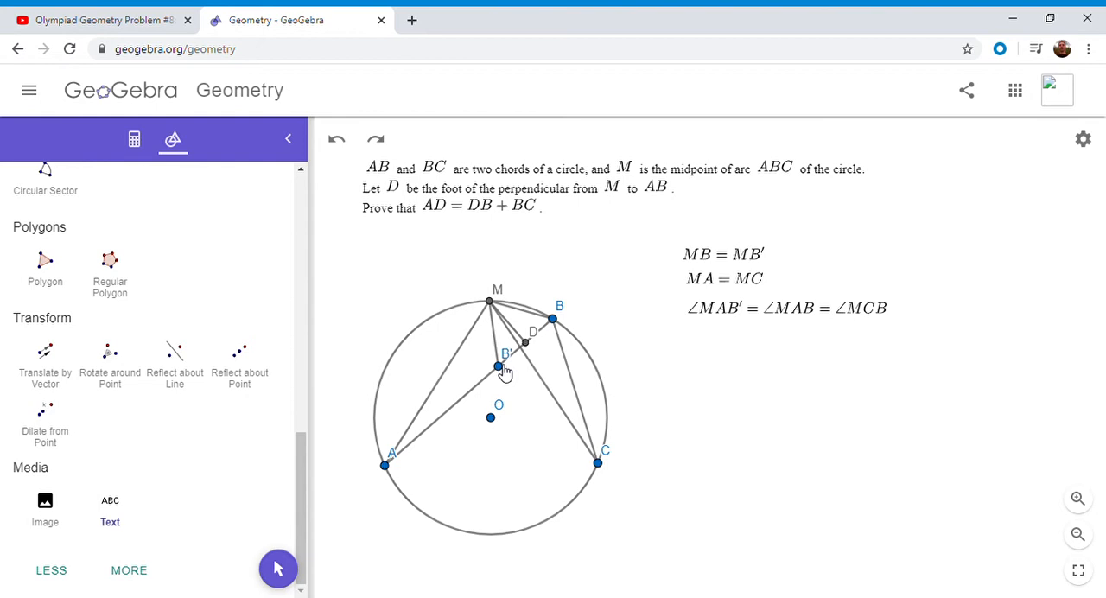
pyautogui.moveTo(387, 466)
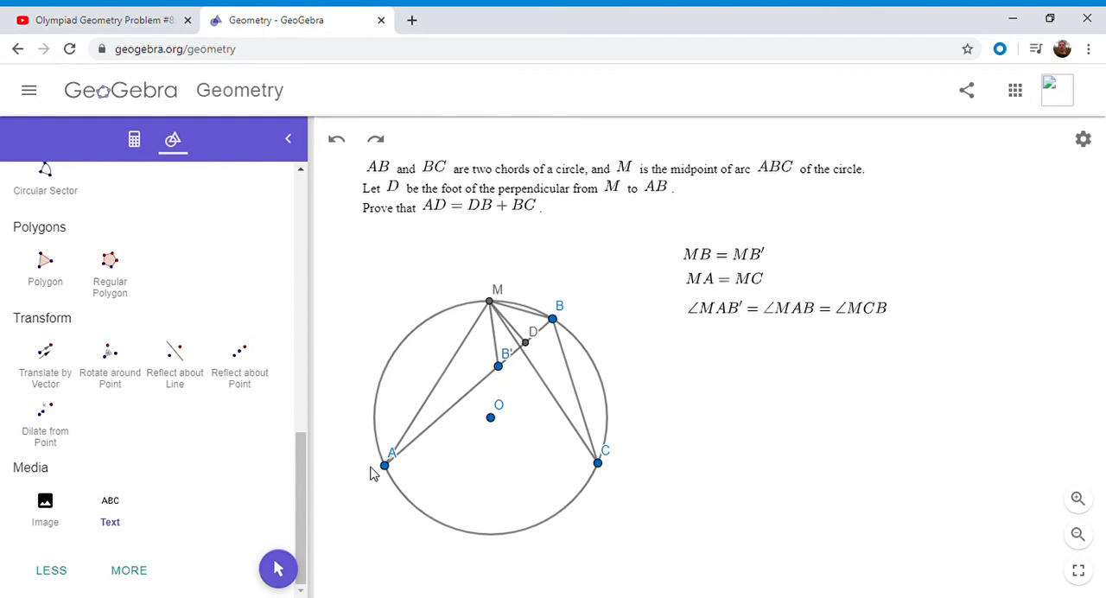
pyautogui.moveTo(508, 363)
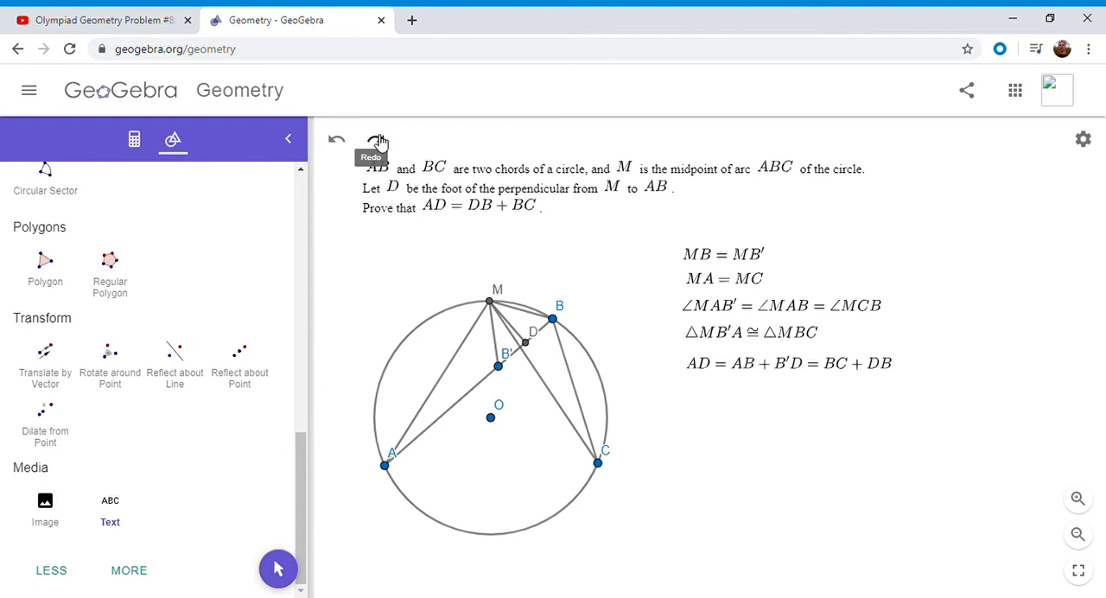
pyautogui.moveTo(534, 367)
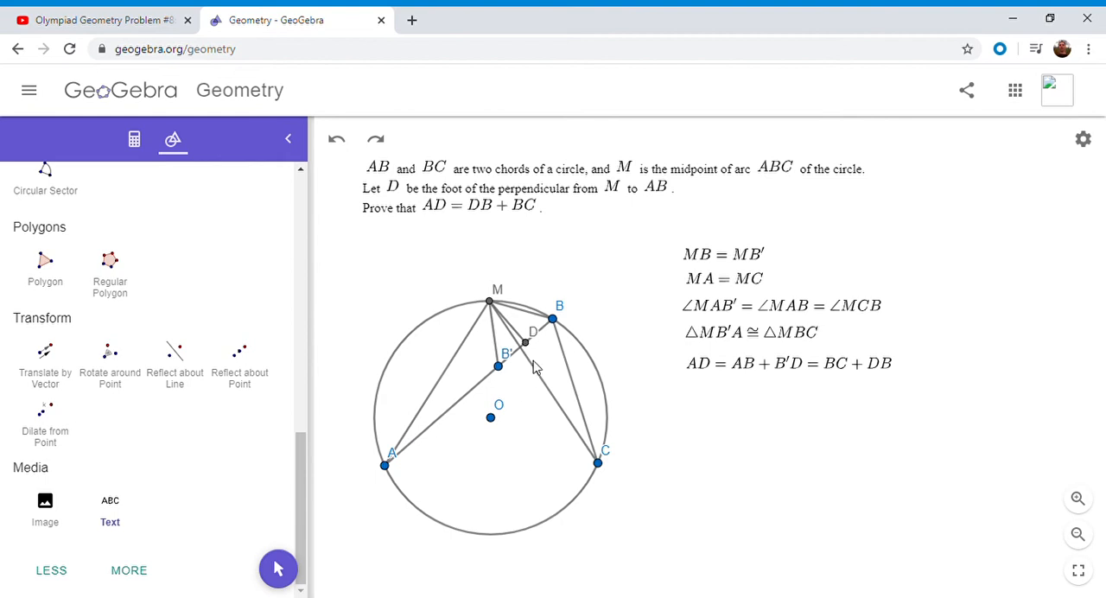
pyautogui.moveTo(377, 456)
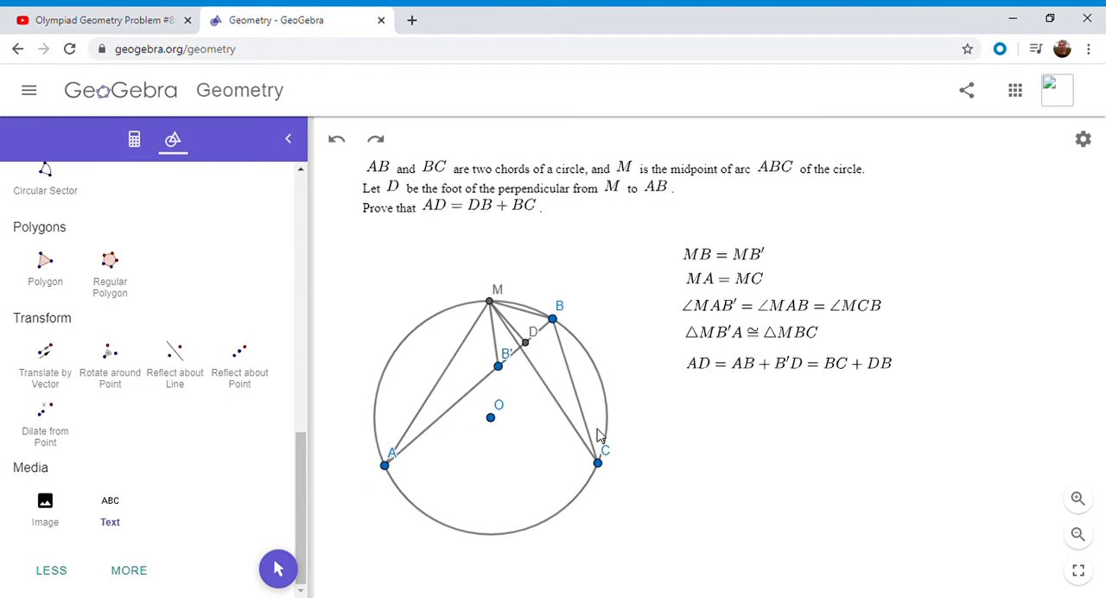
pyautogui.moveTo(504, 383)
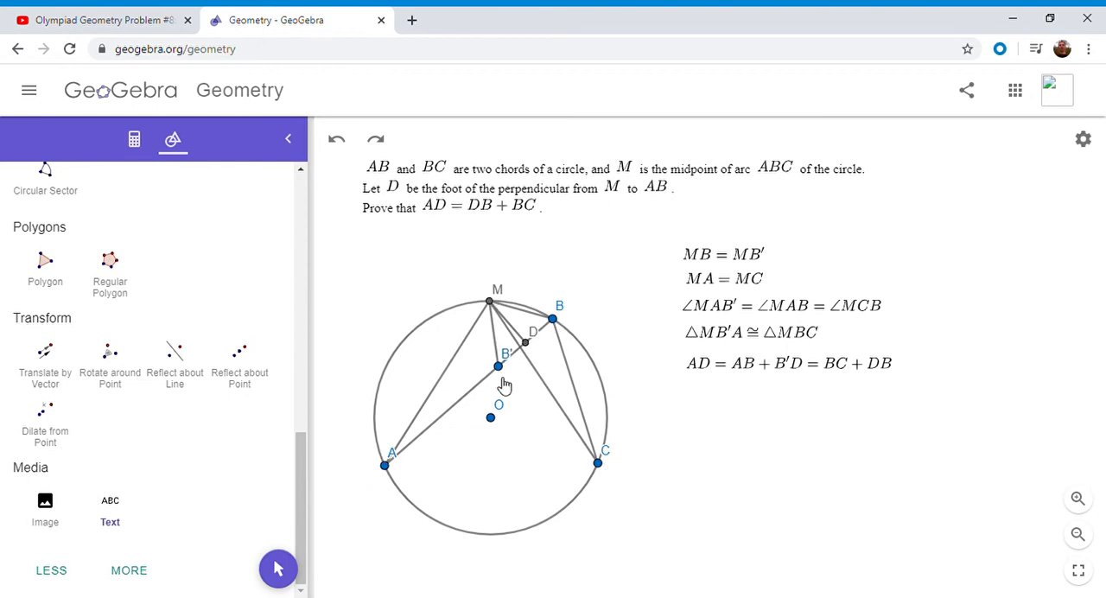
pyautogui.moveTo(473, 317)
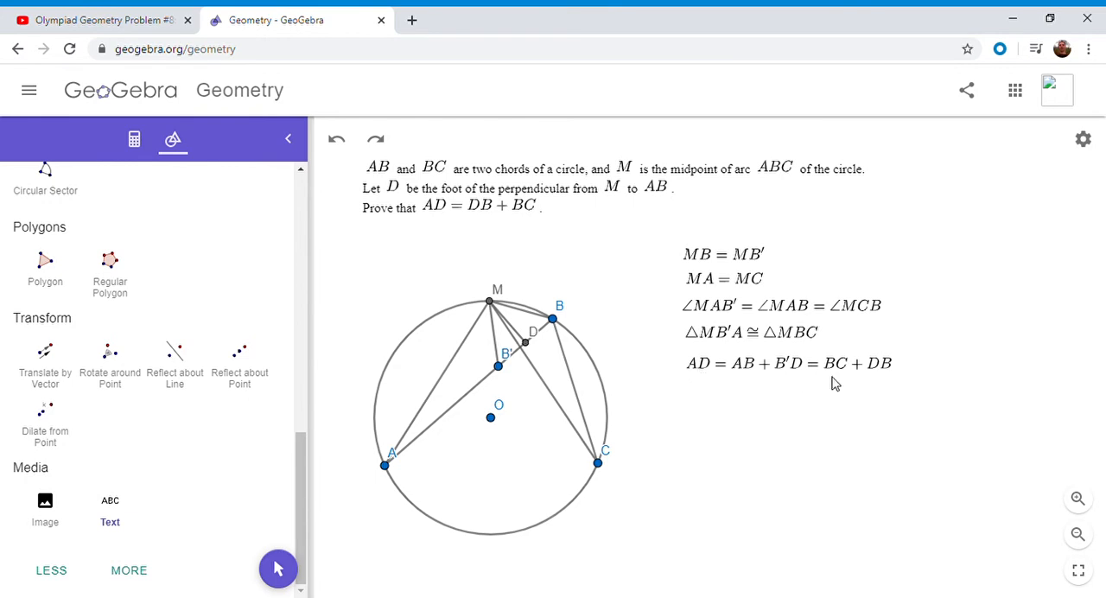
pyautogui.moveTo(881, 379)
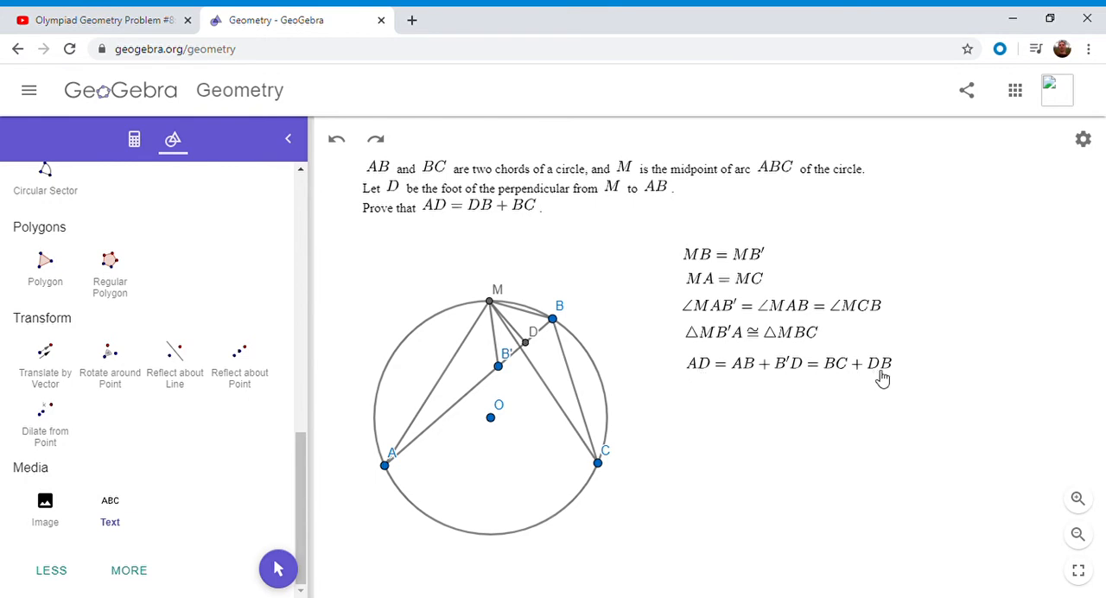
pyautogui.moveTo(515, 225)
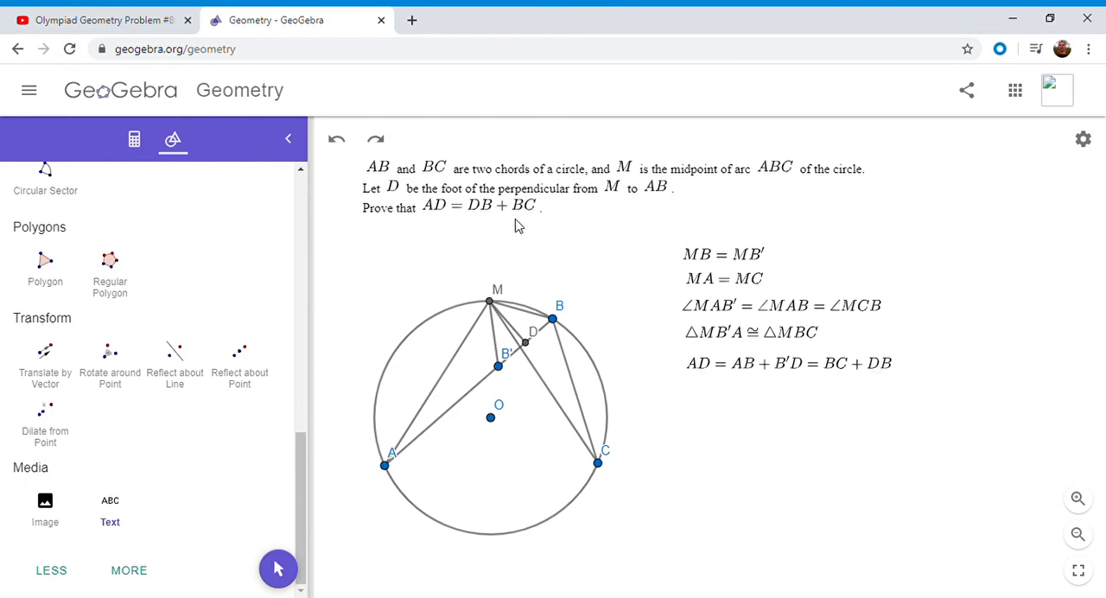
pyautogui.moveTo(508, 226)
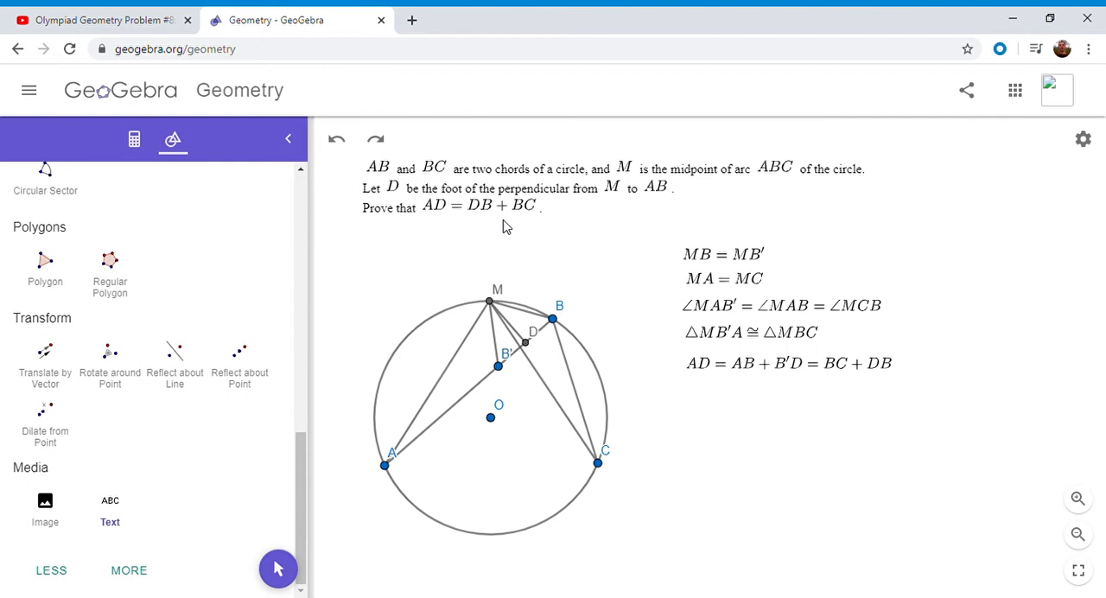
# Undo back to before the first proof, removing the proof text and B′
pyautogui.click(335, 138)
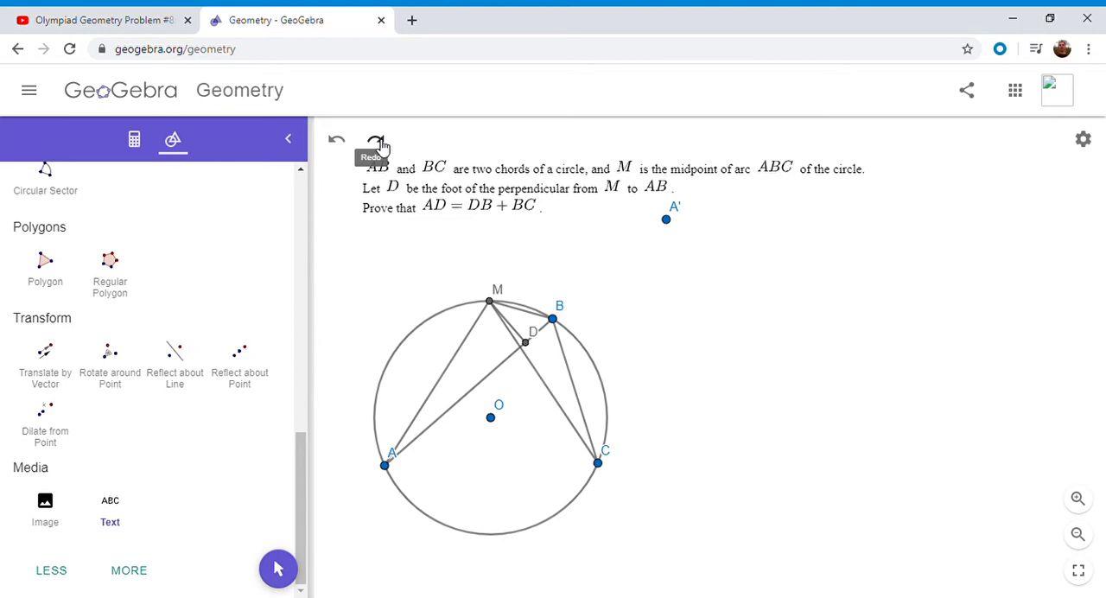
pyautogui.moveTo(463, 345)
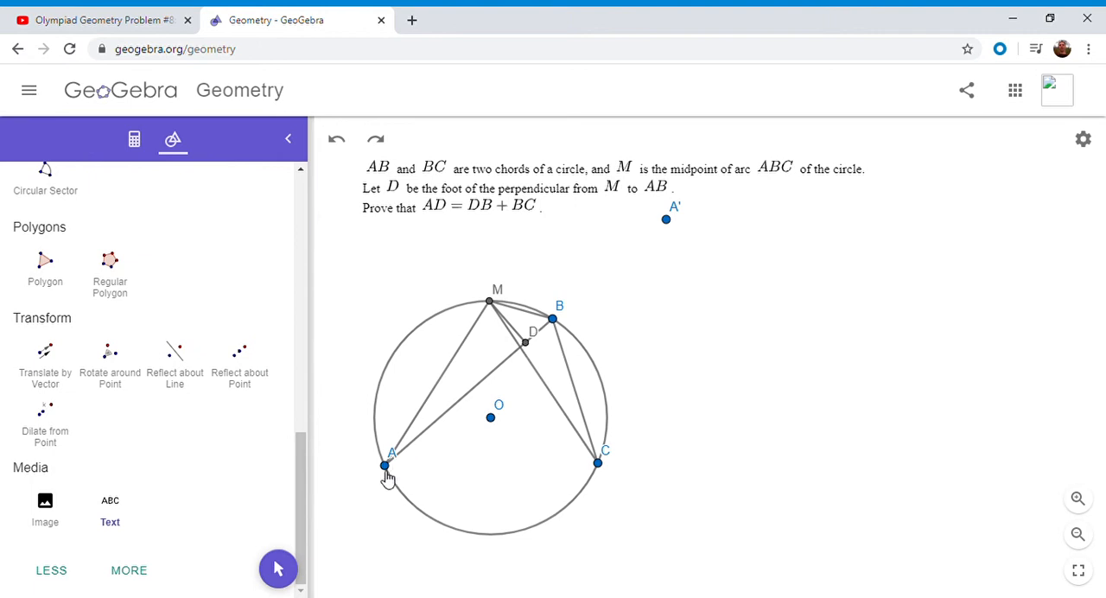
pyautogui.moveTo(515, 361)
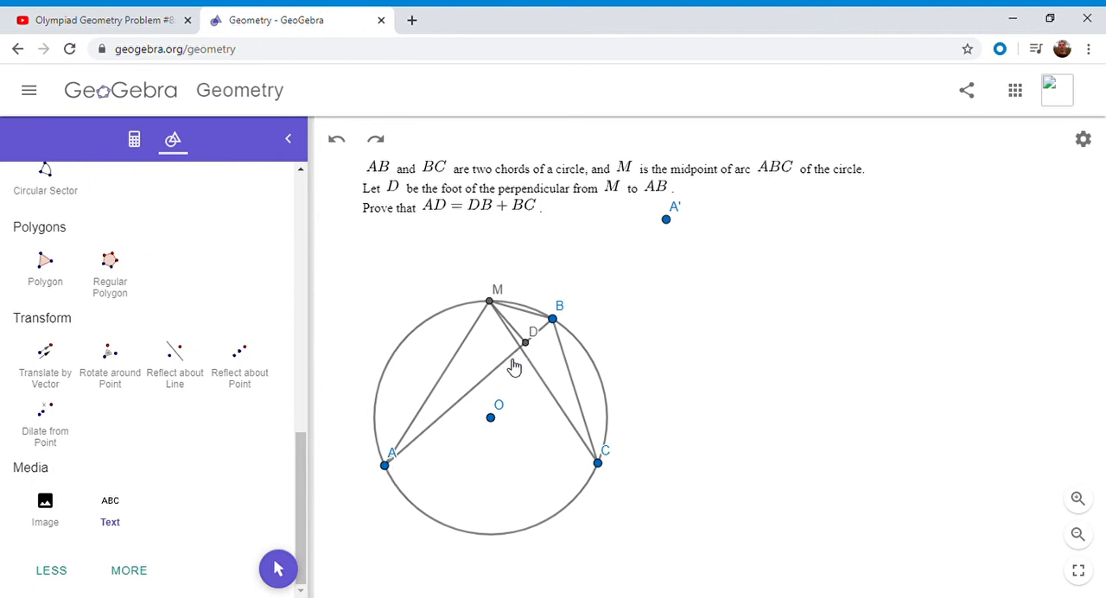
pyautogui.moveTo(546, 337)
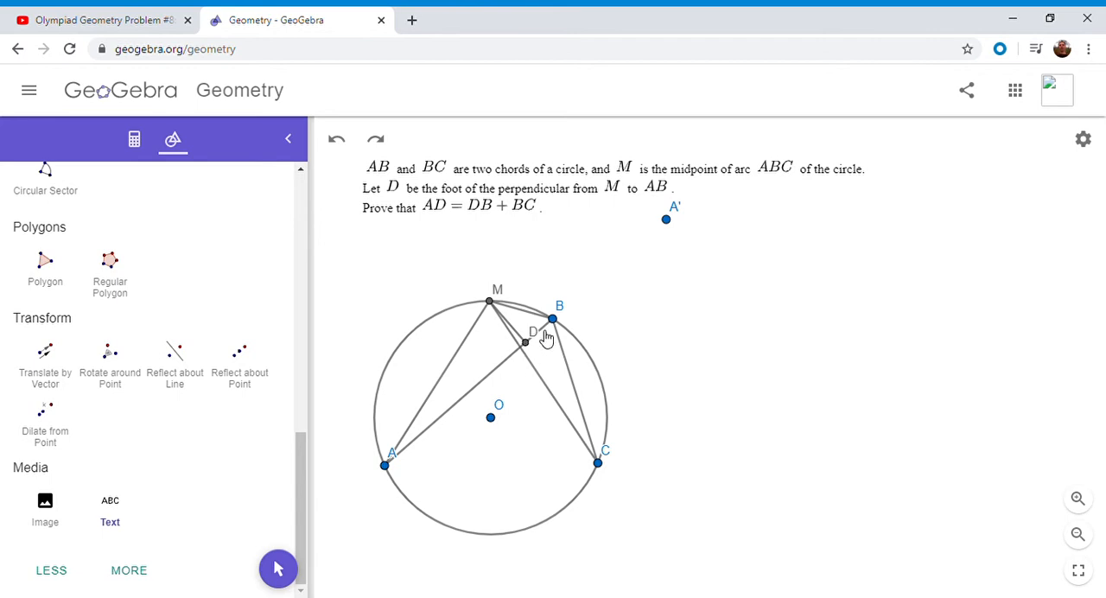
pyautogui.moveTo(569, 353)
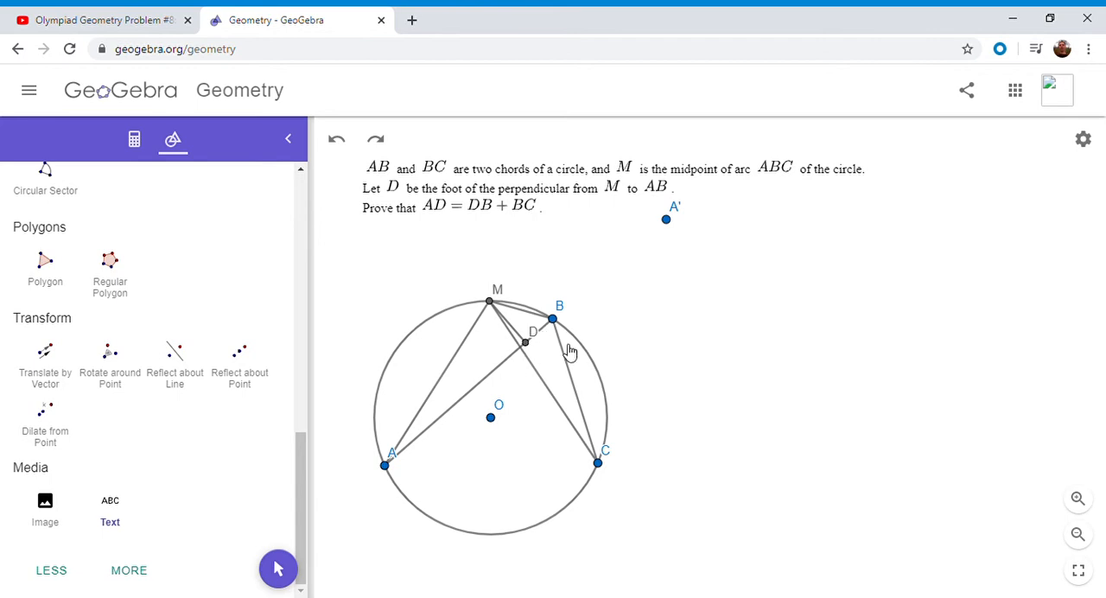
pyautogui.moveTo(503, 380)
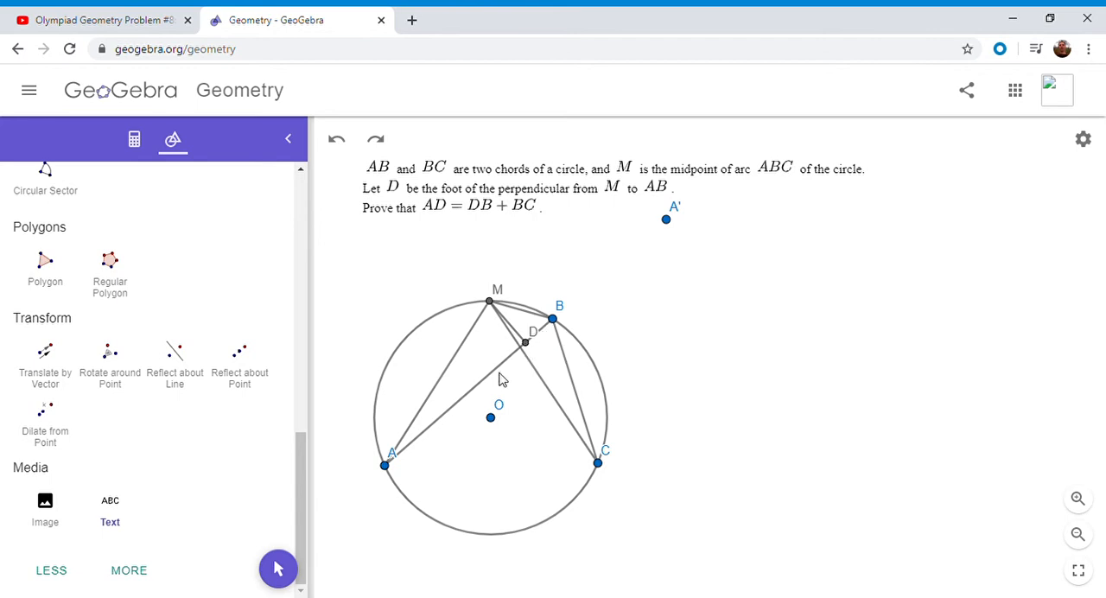
pyautogui.moveTo(546, 335)
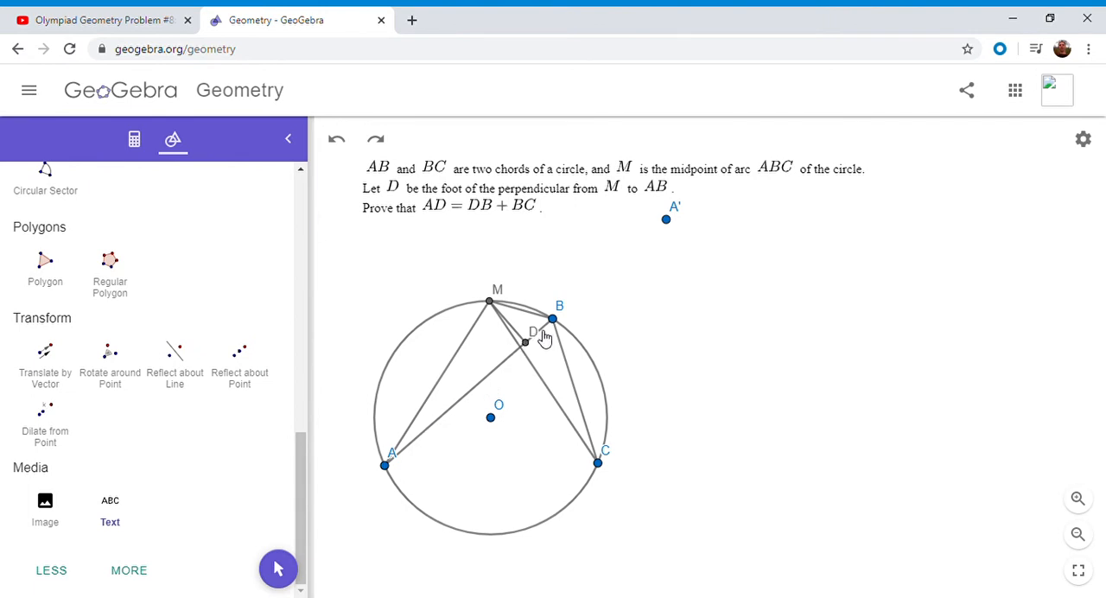
pyautogui.moveTo(567, 350)
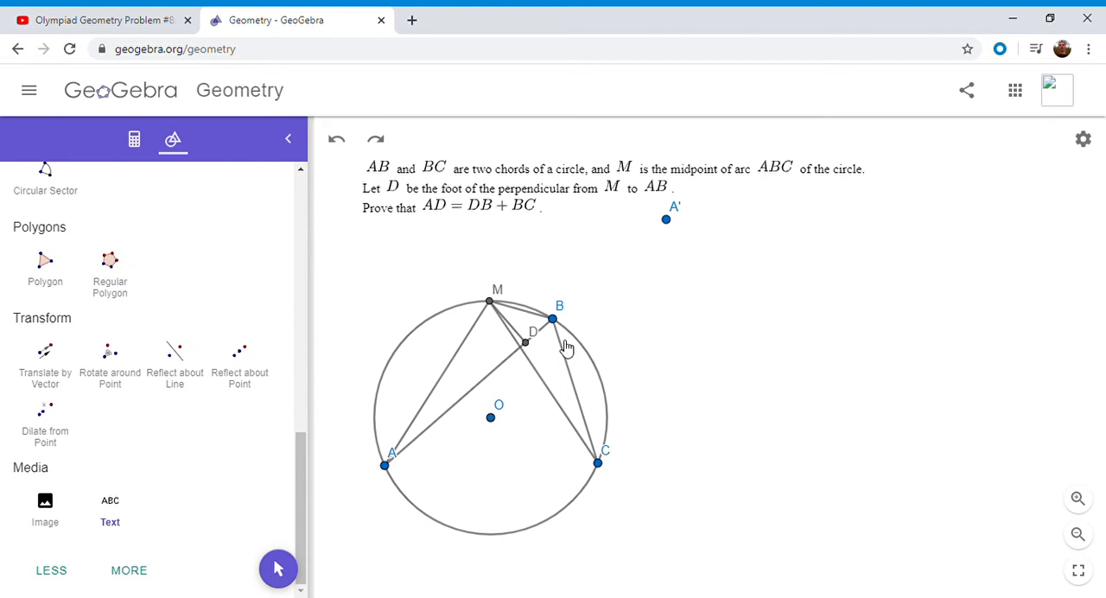
pyautogui.moveTo(538, 339)
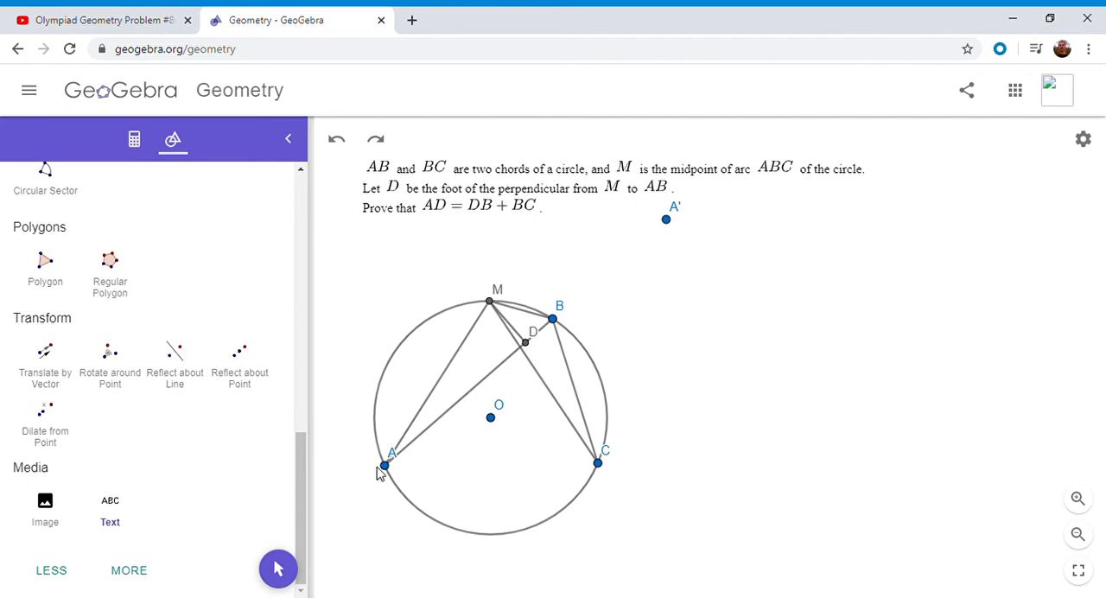
pyautogui.moveTo(527, 352)
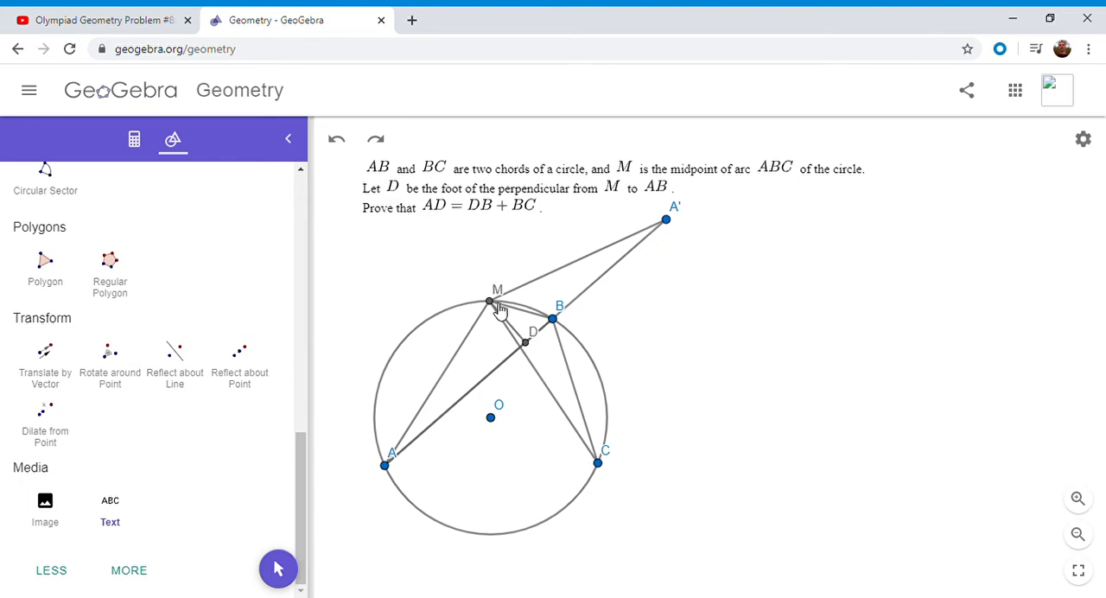
pyautogui.moveTo(377, 391)
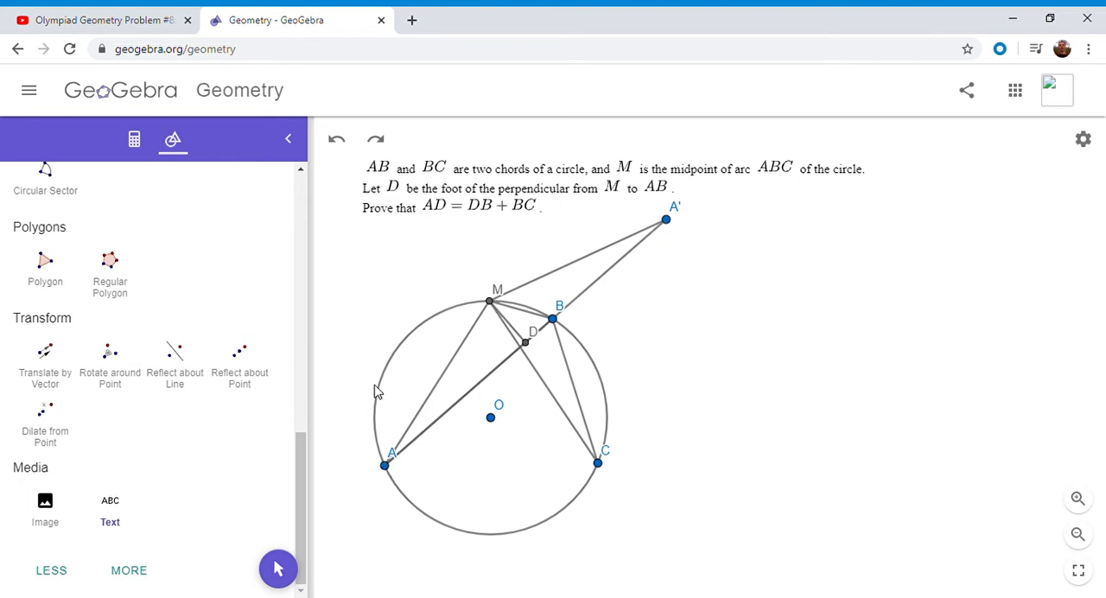
pyautogui.moveTo(498, 314)
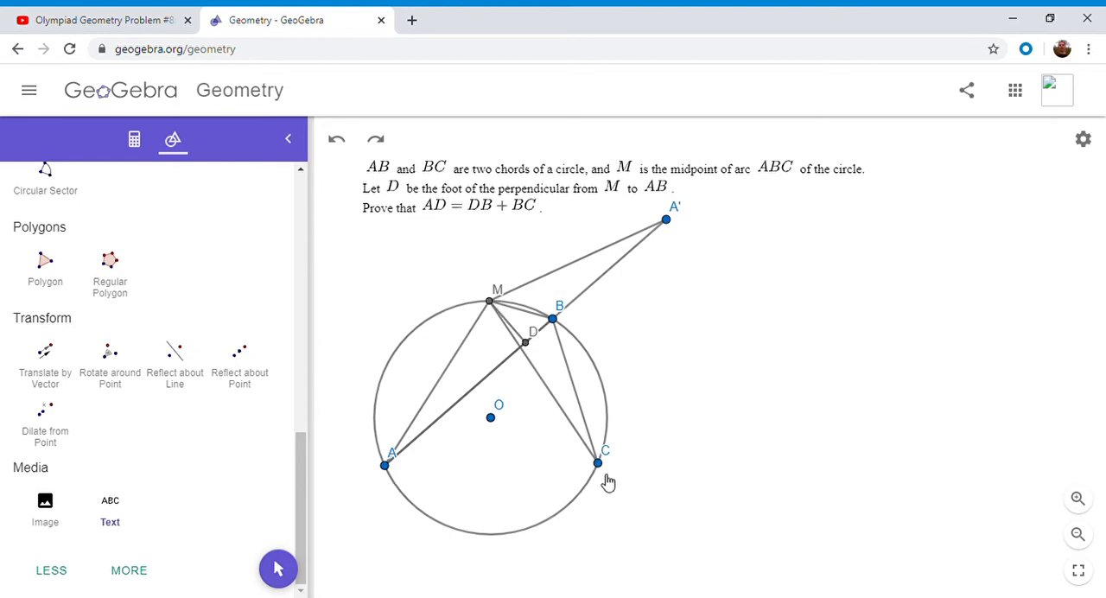
pyautogui.moveTo(464, 304)
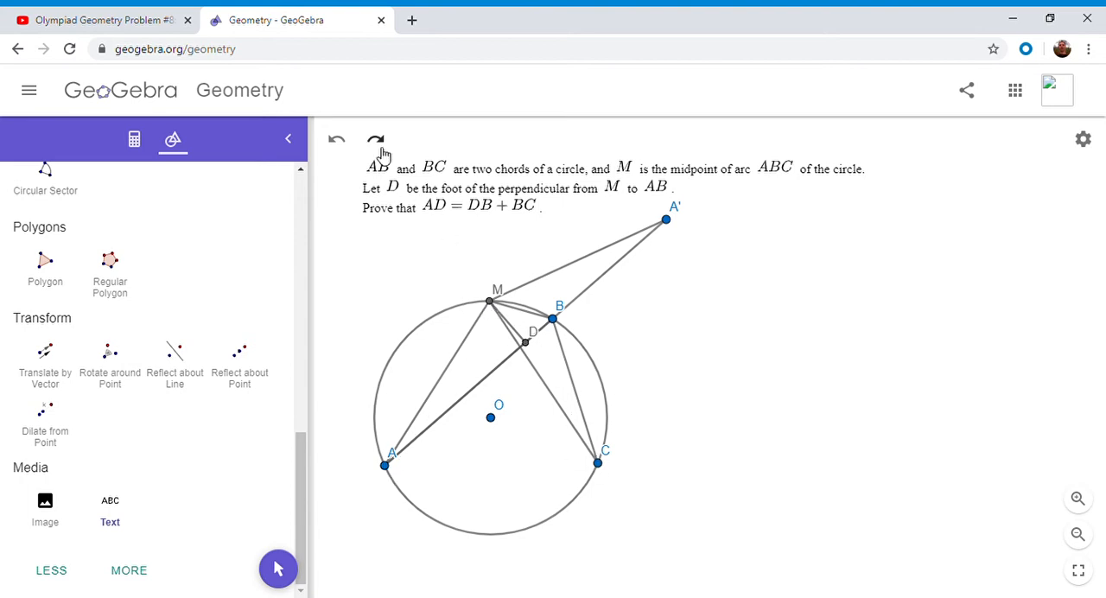
# Redo to bring back A′ on AB extended with the note MA′ = MA = MC
pyautogui.click(375, 138)
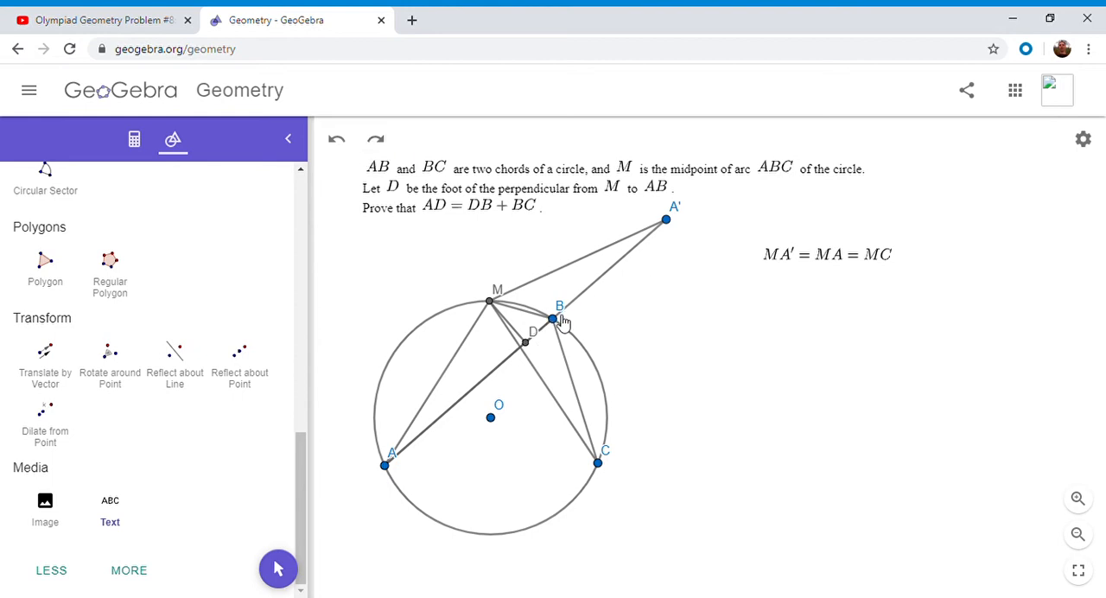
pyautogui.moveTo(648, 233)
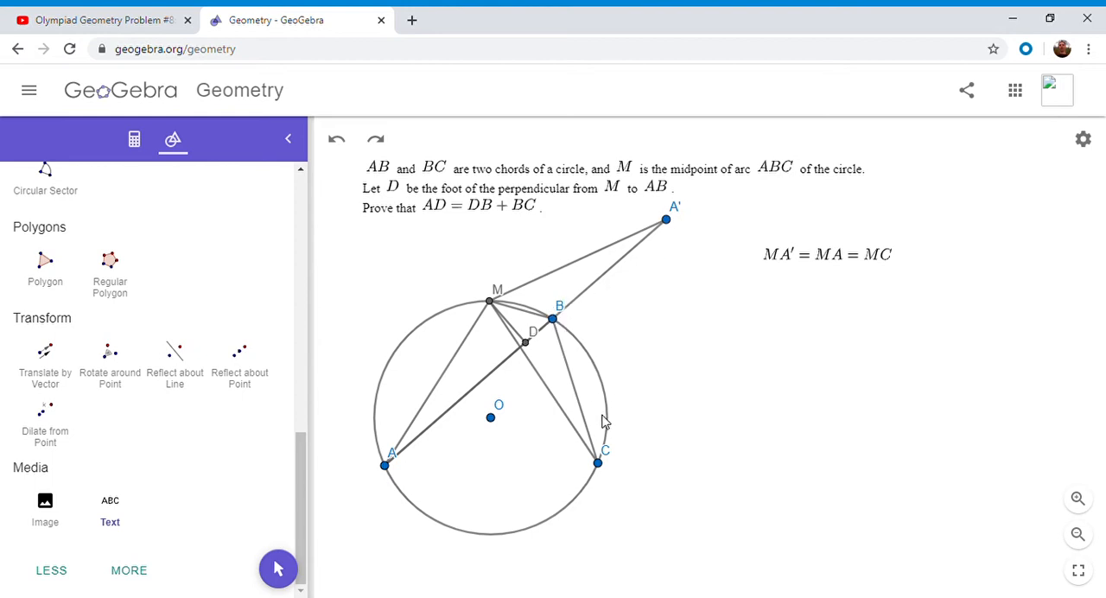
pyautogui.moveTo(608, 456)
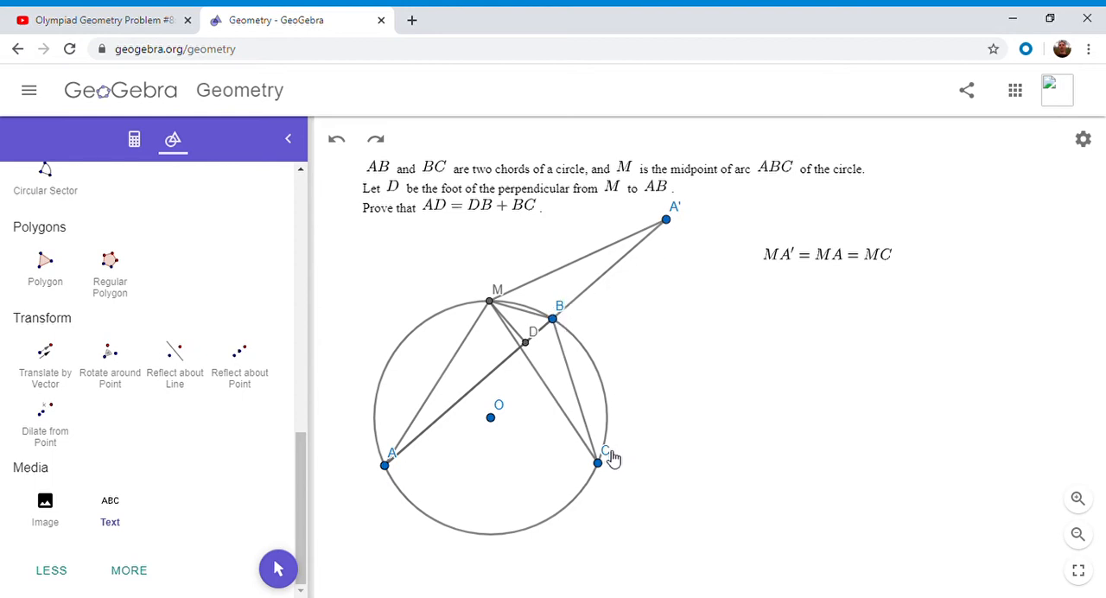
pyautogui.moveTo(608, 463)
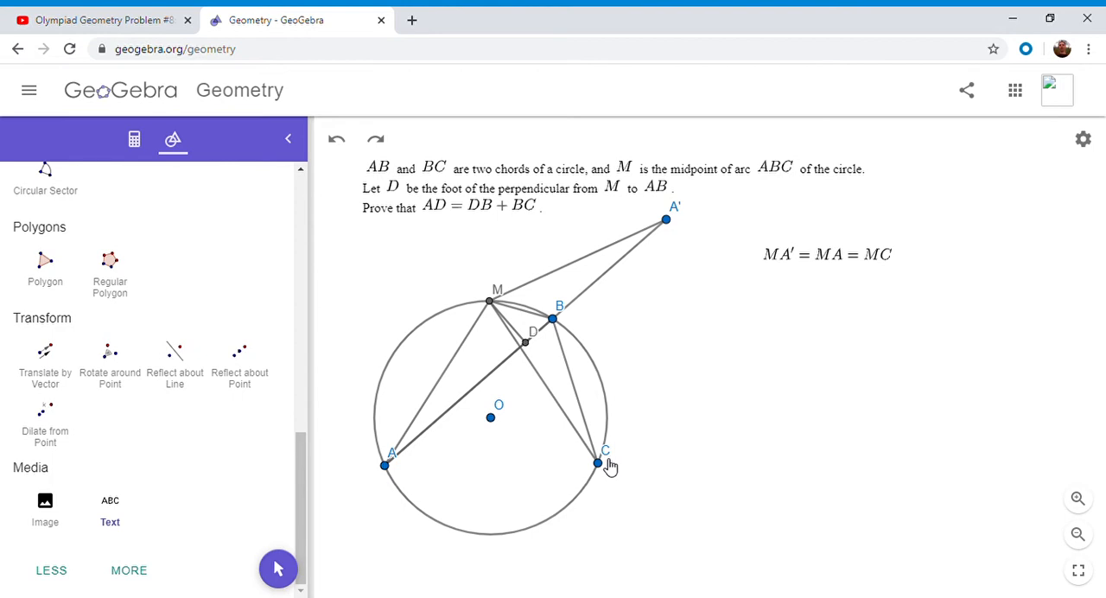
pyautogui.moveTo(394, 475)
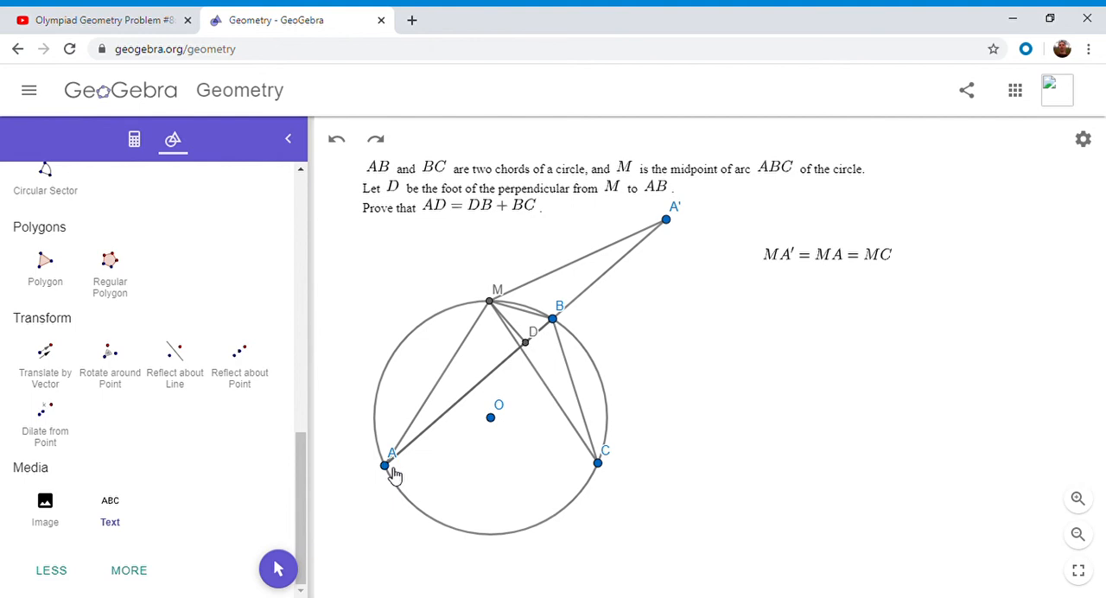
pyautogui.moveTo(533, 352)
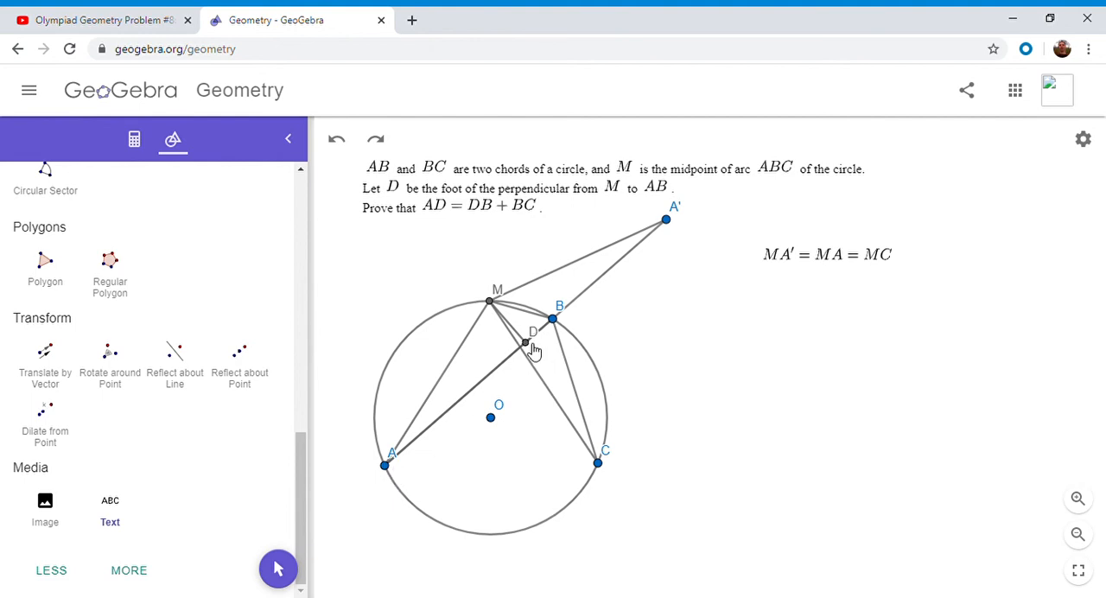
pyautogui.moveTo(678, 223)
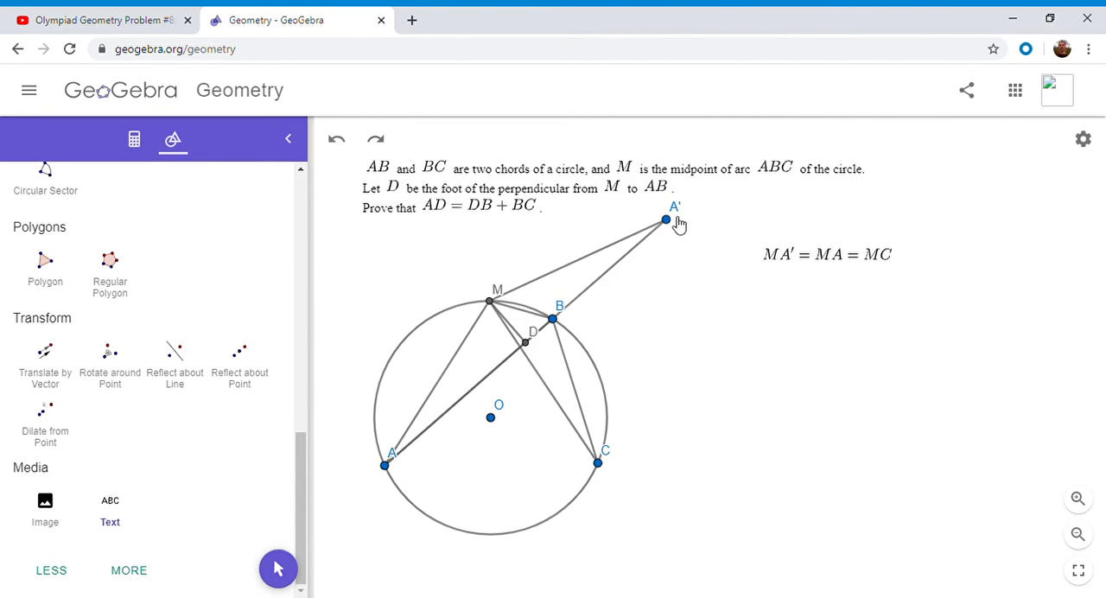
pyautogui.moveTo(621, 273)
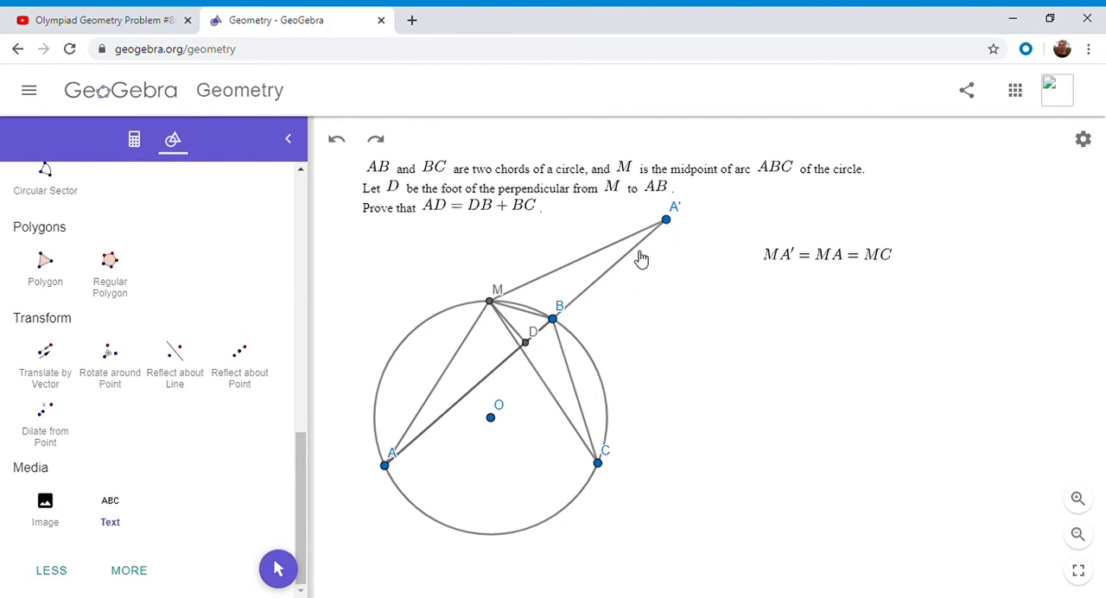
pyautogui.moveTo(608, 458)
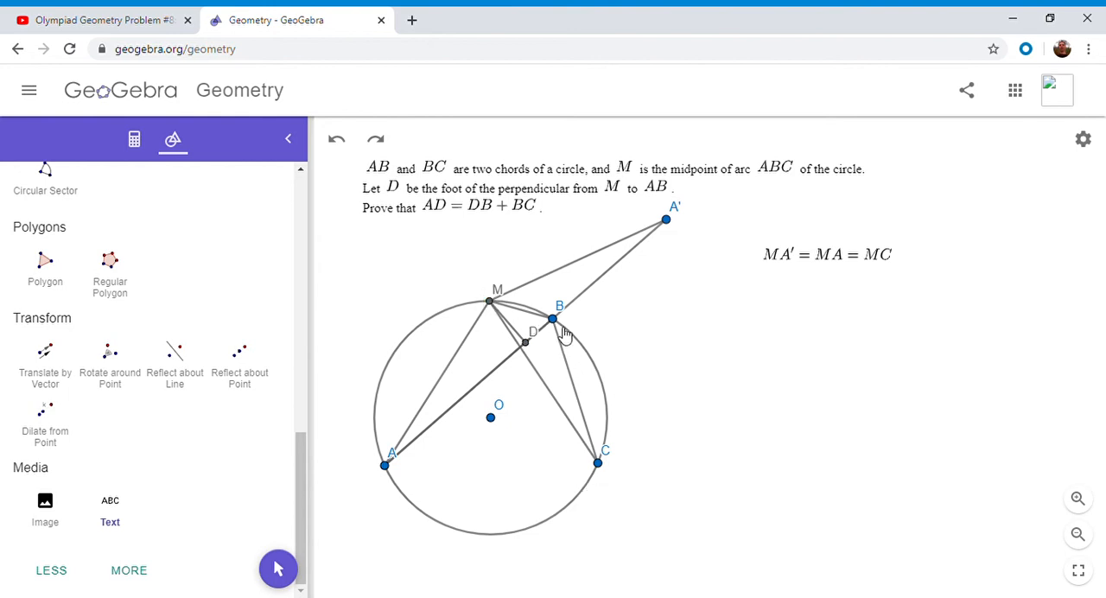
pyautogui.moveTo(473, 312)
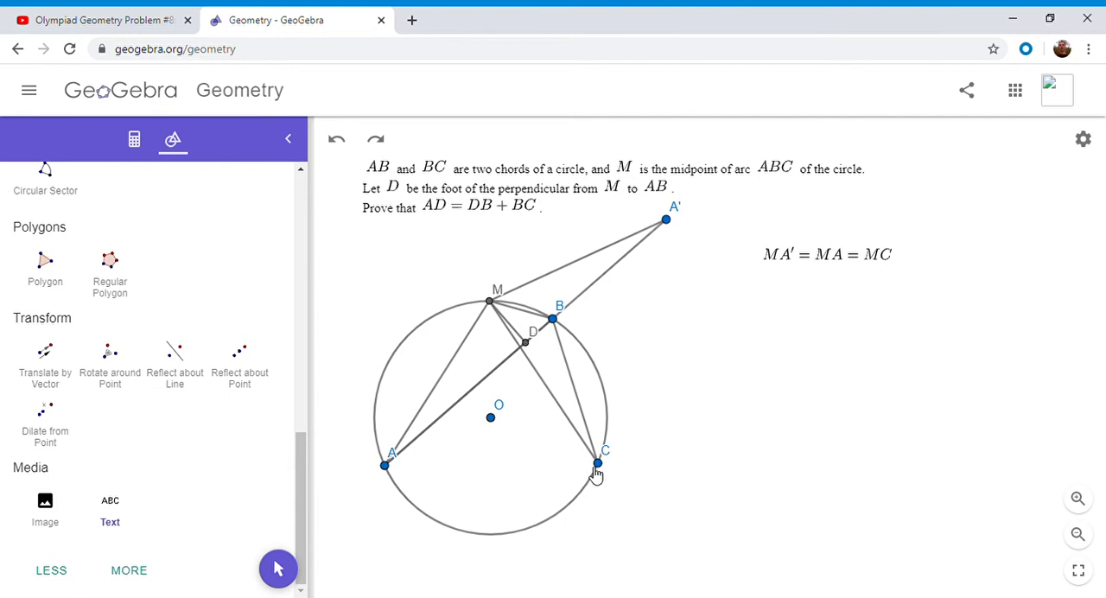
pyautogui.moveTo(601, 294)
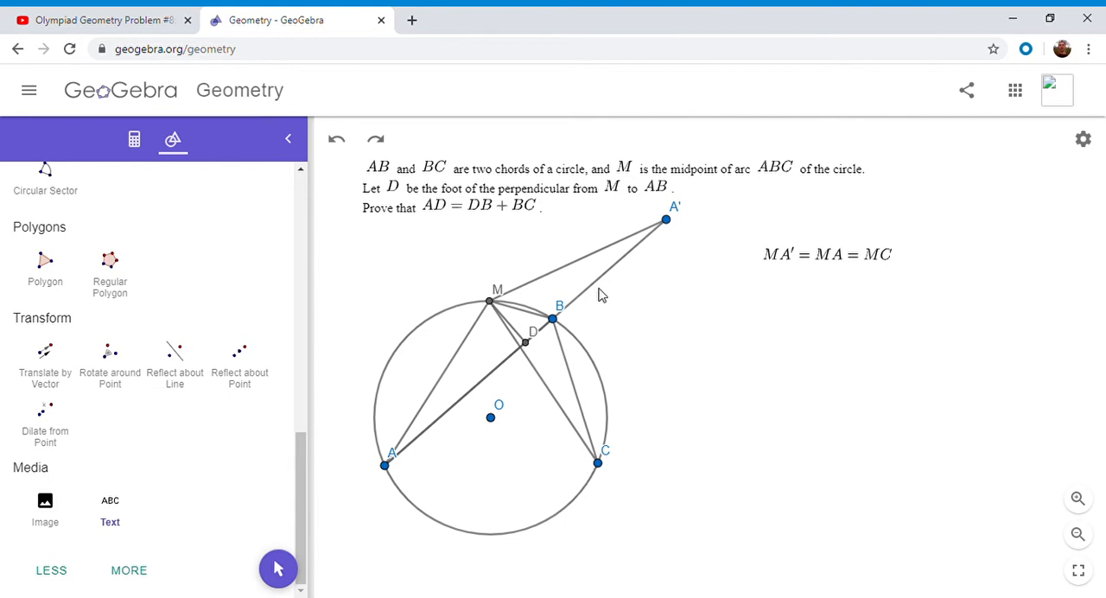
pyautogui.moveTo(567, 363)
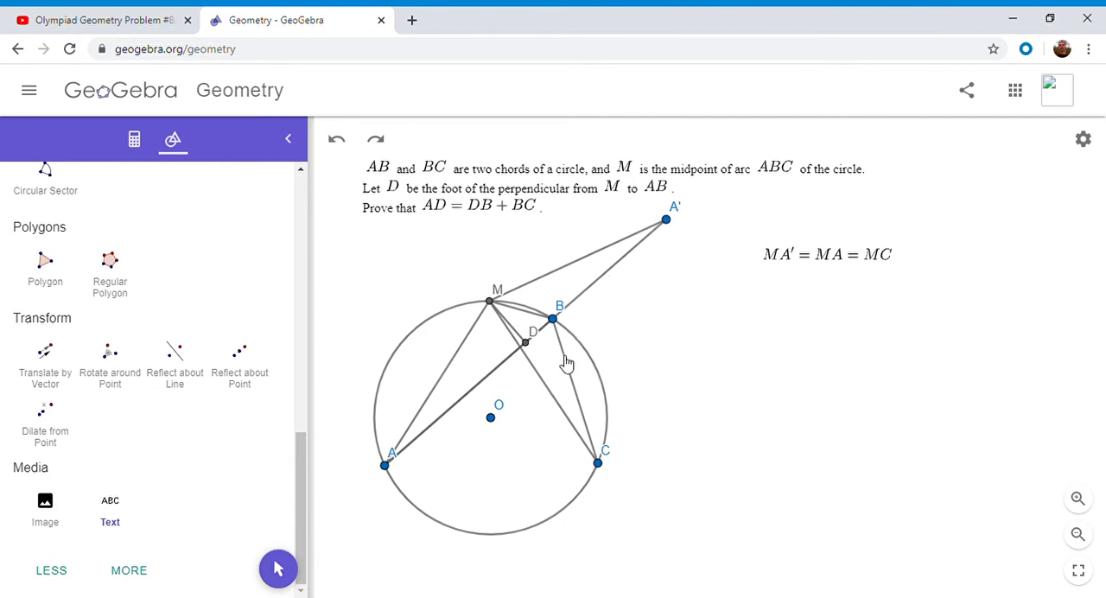
pyautogui.moveTo(518, 346)
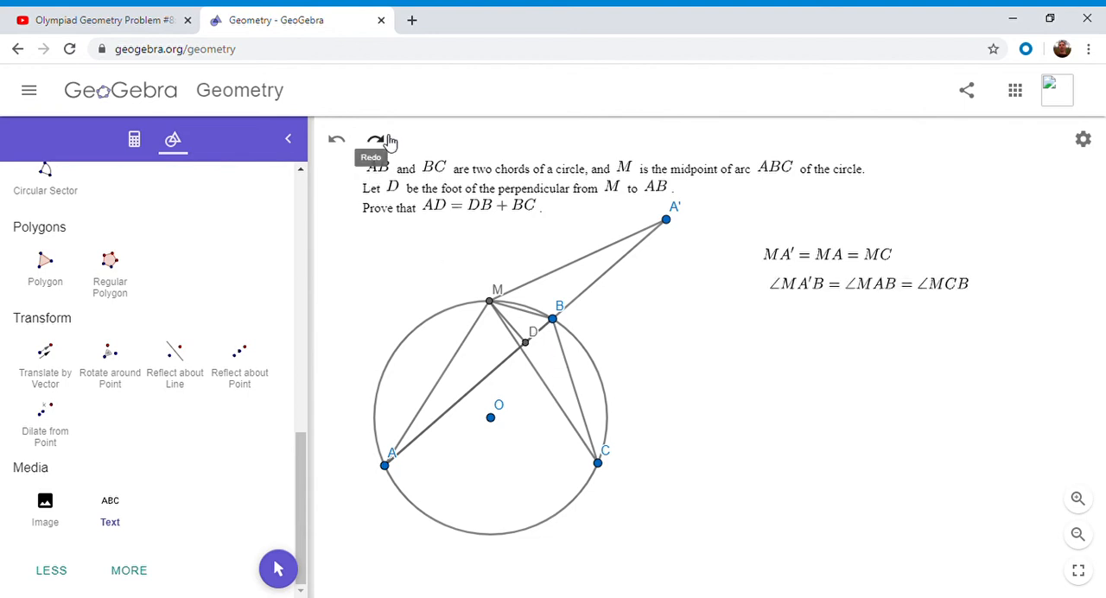
pyautogui.moveTo(497, 308)
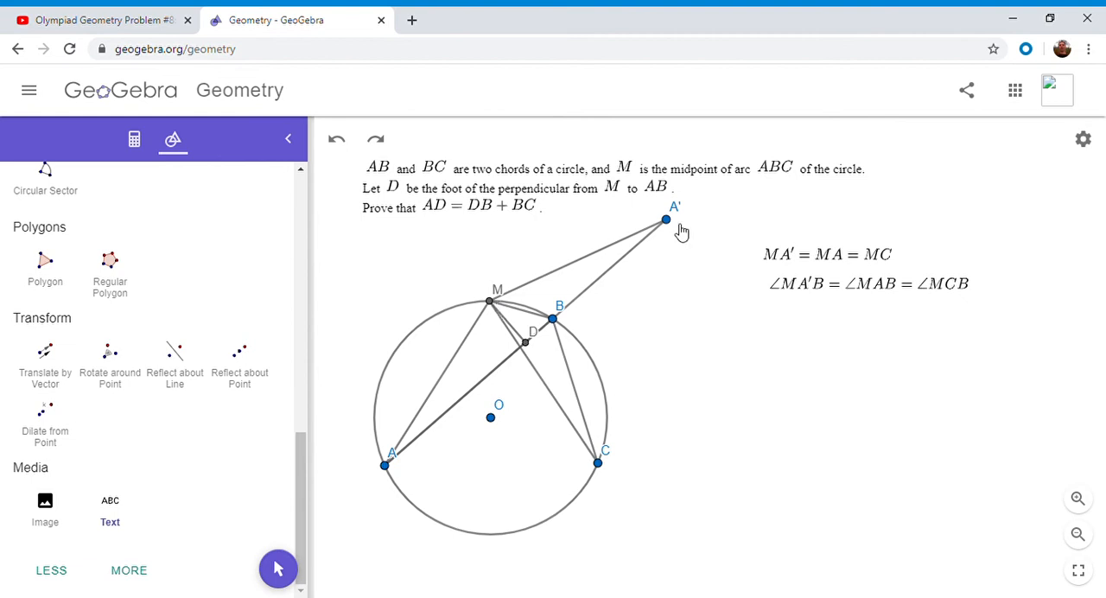
pyautogui.moveTo(560, 329)
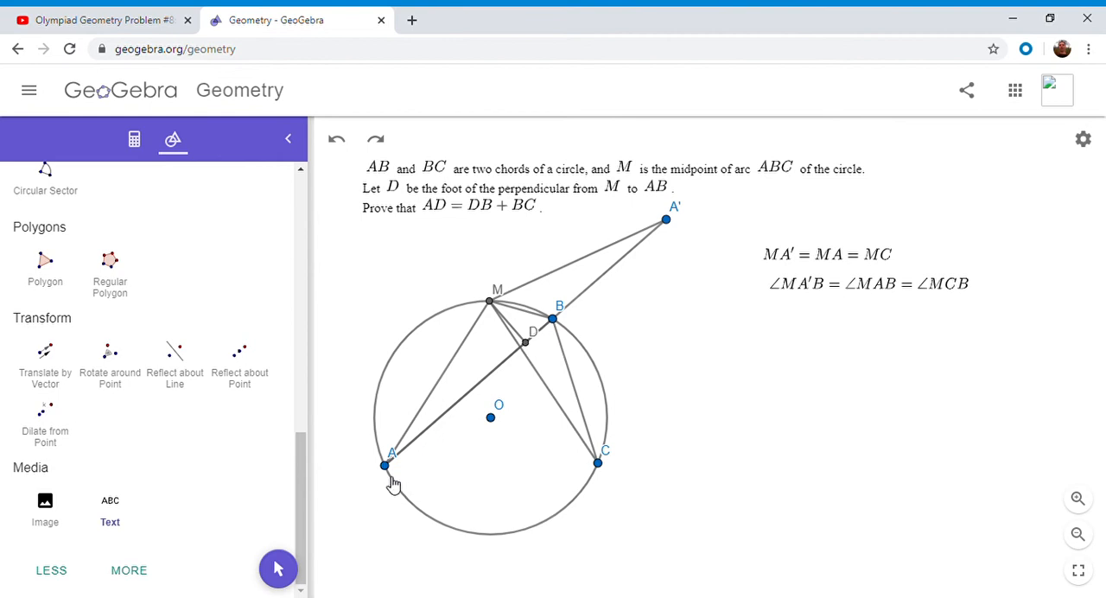
pyautogui.moveTo(497, 306)
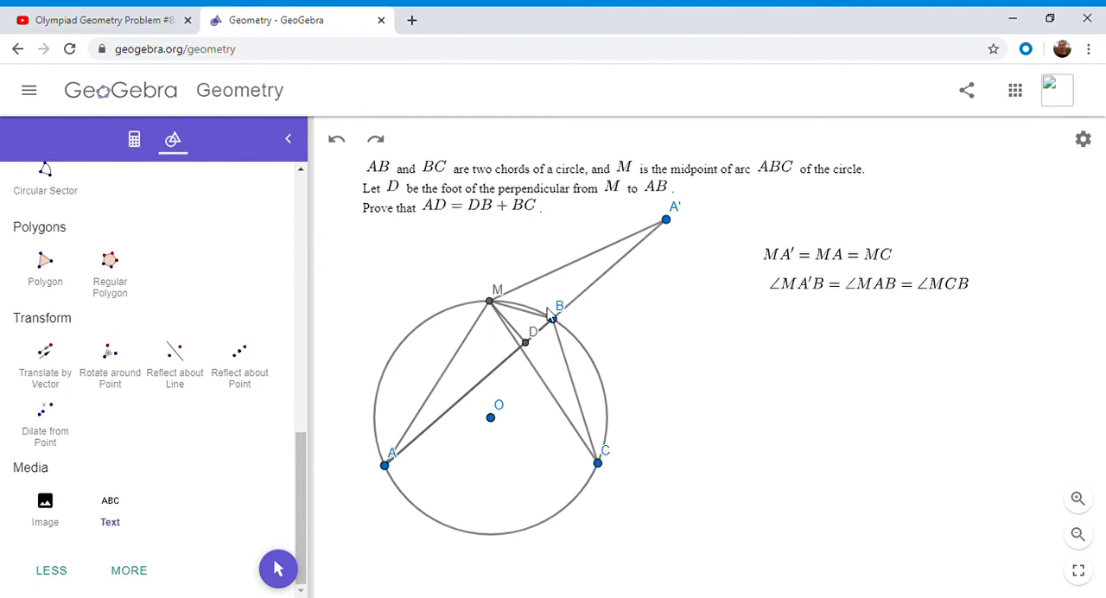
pyautogui.moveTo(560, 318)
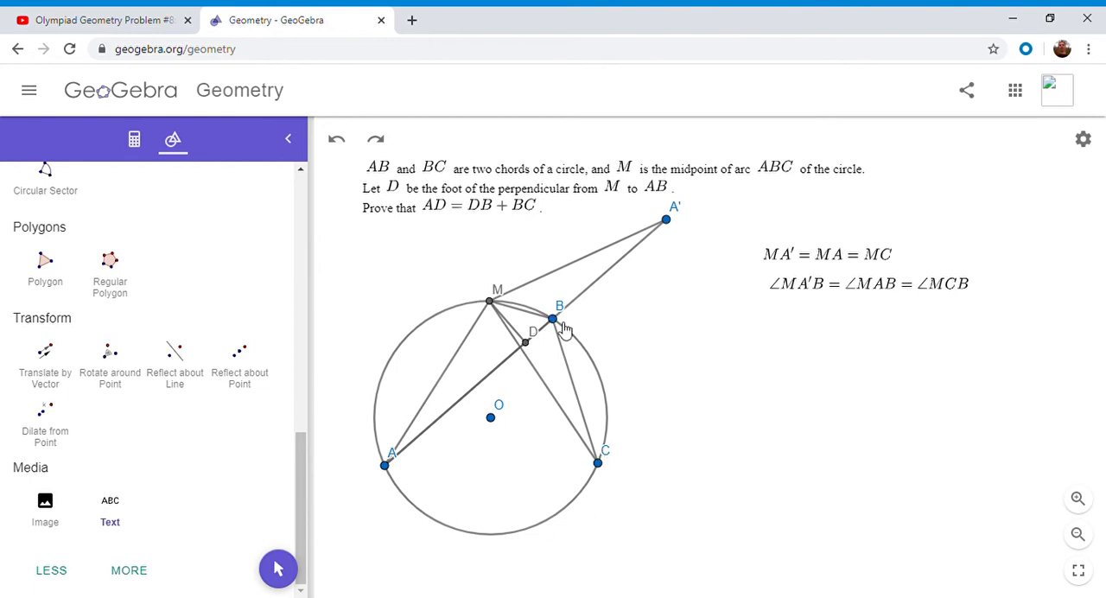
pyautogui.moveTo(562, 325)
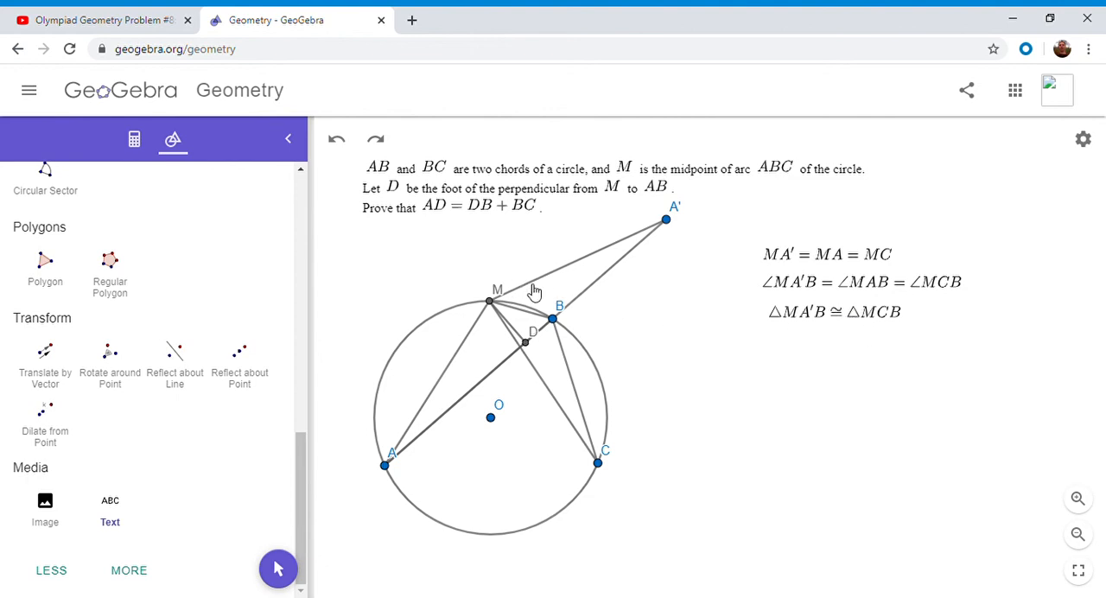
pyautogui.moveTo(701, 221)
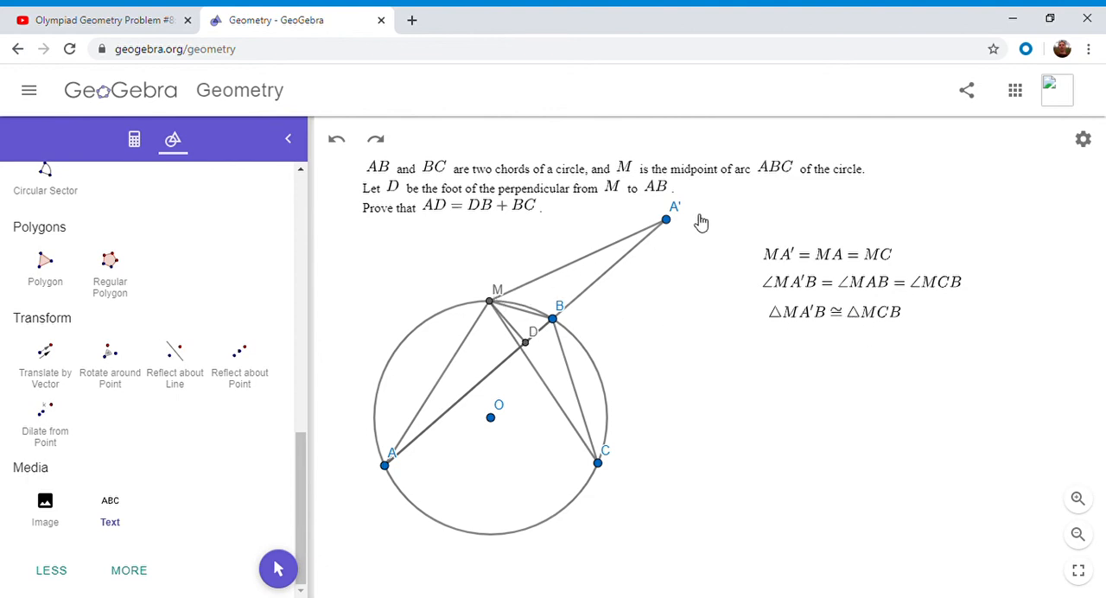
pyautogui.moveTo(504, 326)
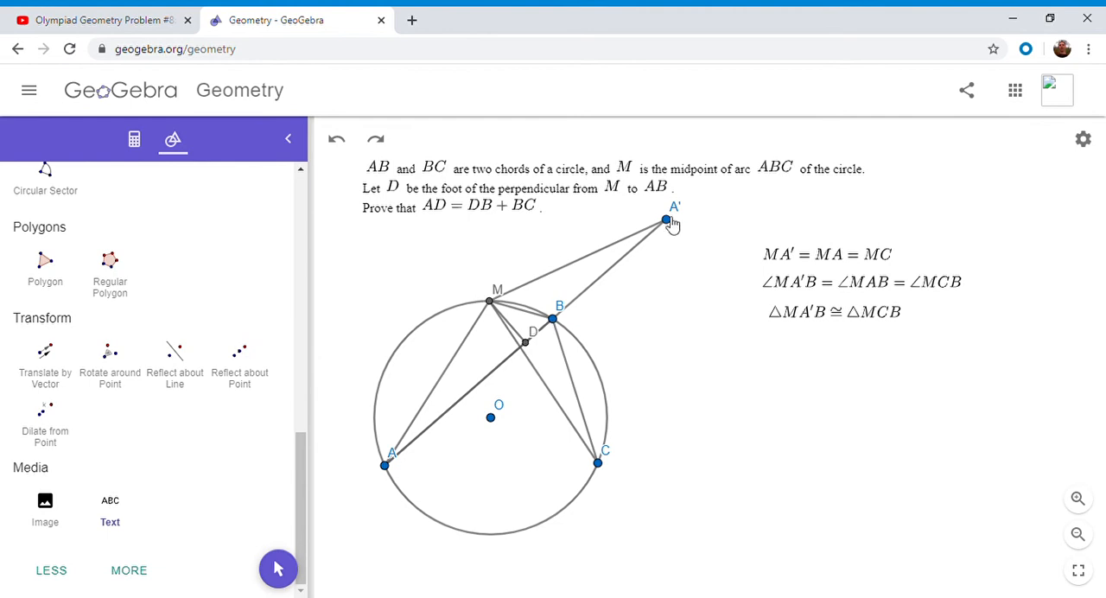
pyautogui.moveTo(617, 283)
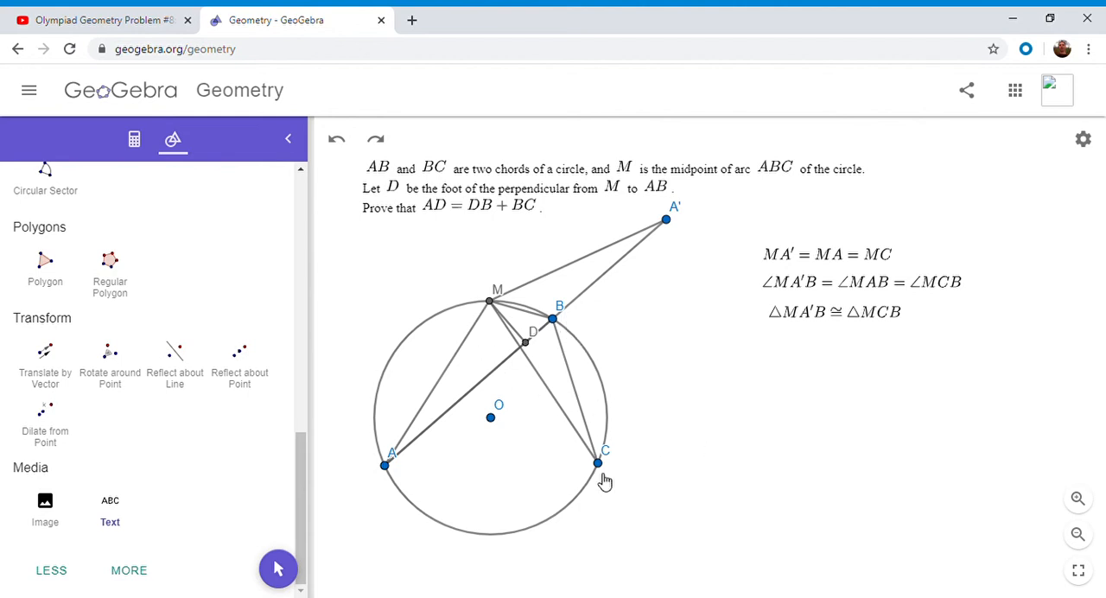
pyautogui.moveTo(643, 242)
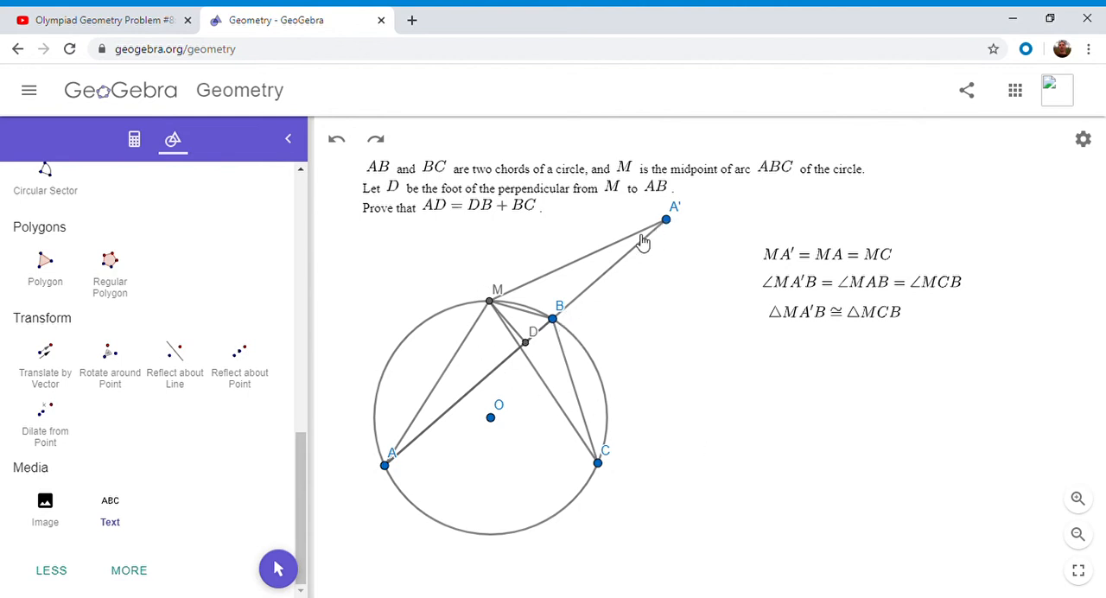
pyautogui.moveTo(750, 363)
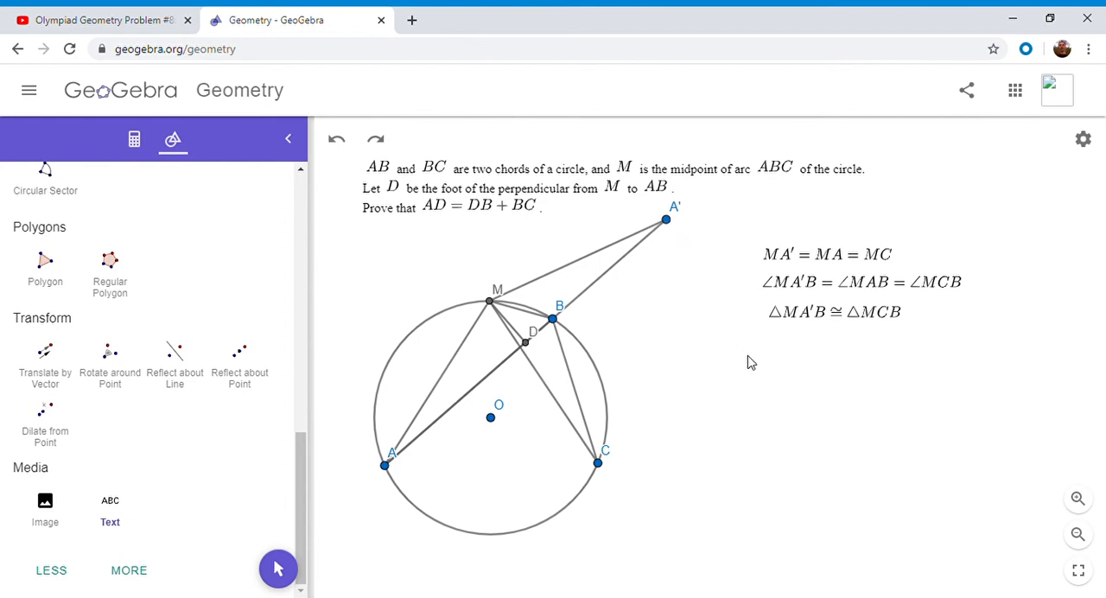
pyautogui.moveTo(750, 373)
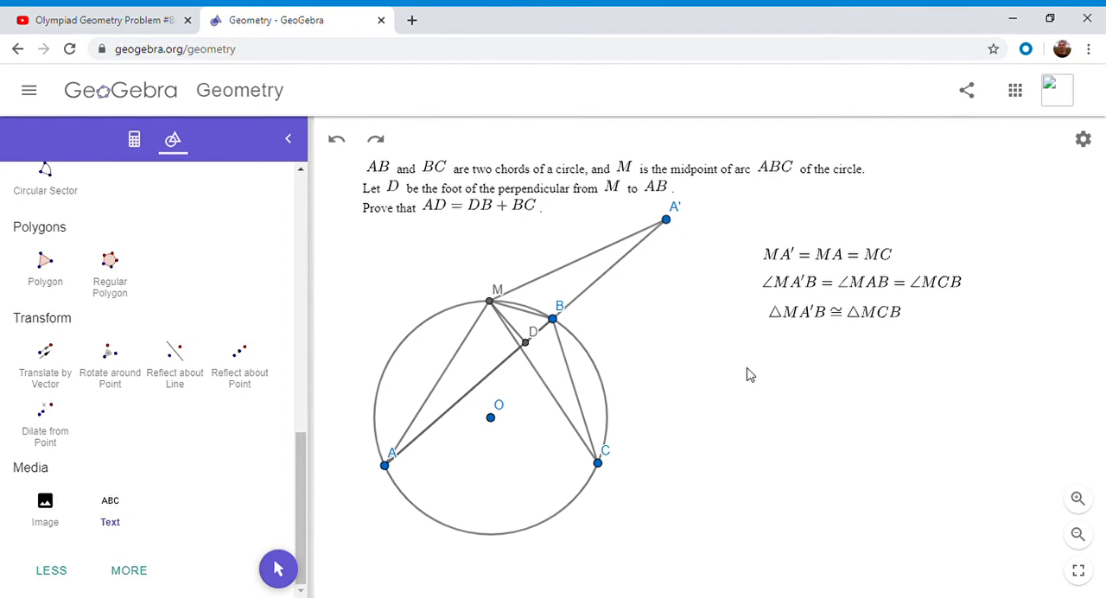
pyautogui.moveTo(650, 313)
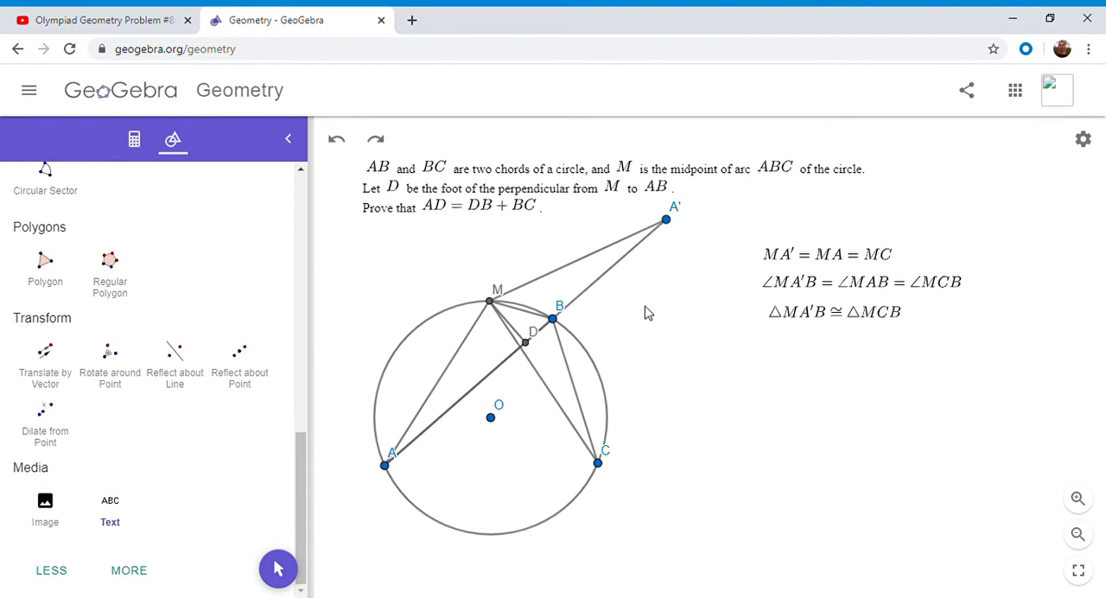
pyautogui.moveTo(577, 337)
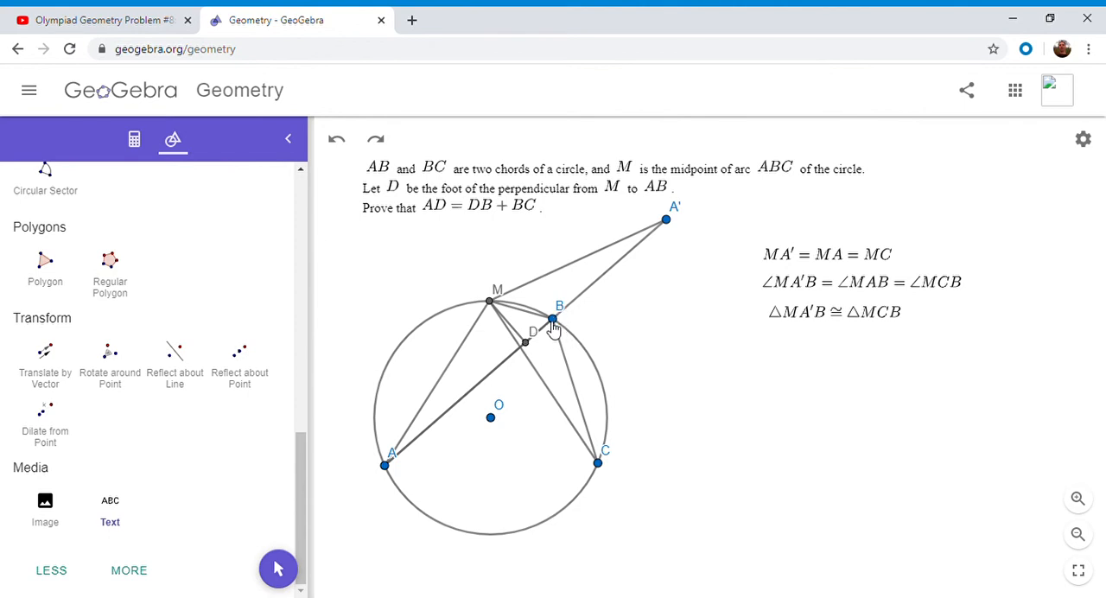
pyautogui.moveTo(781, 337)
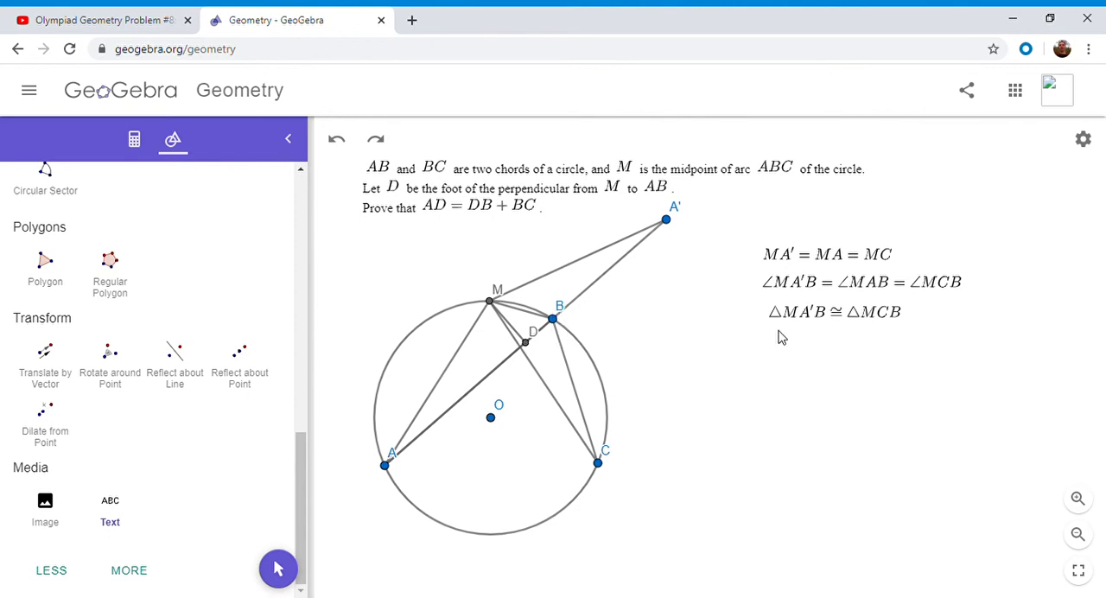
pyautogui.moveTo(878, 323)
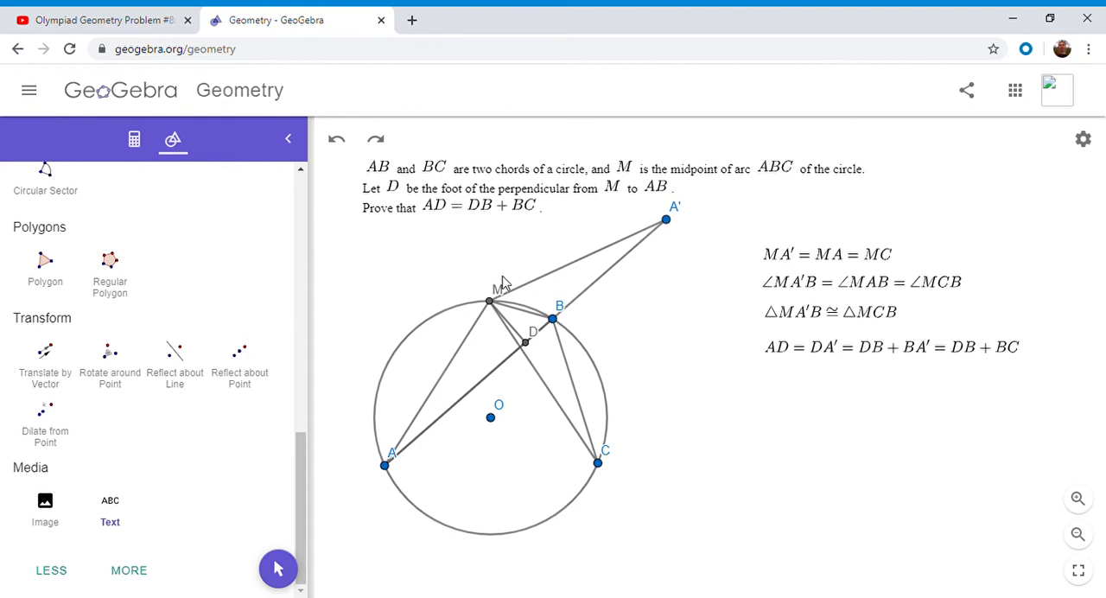
pyautogui.moveTo(504, 287)
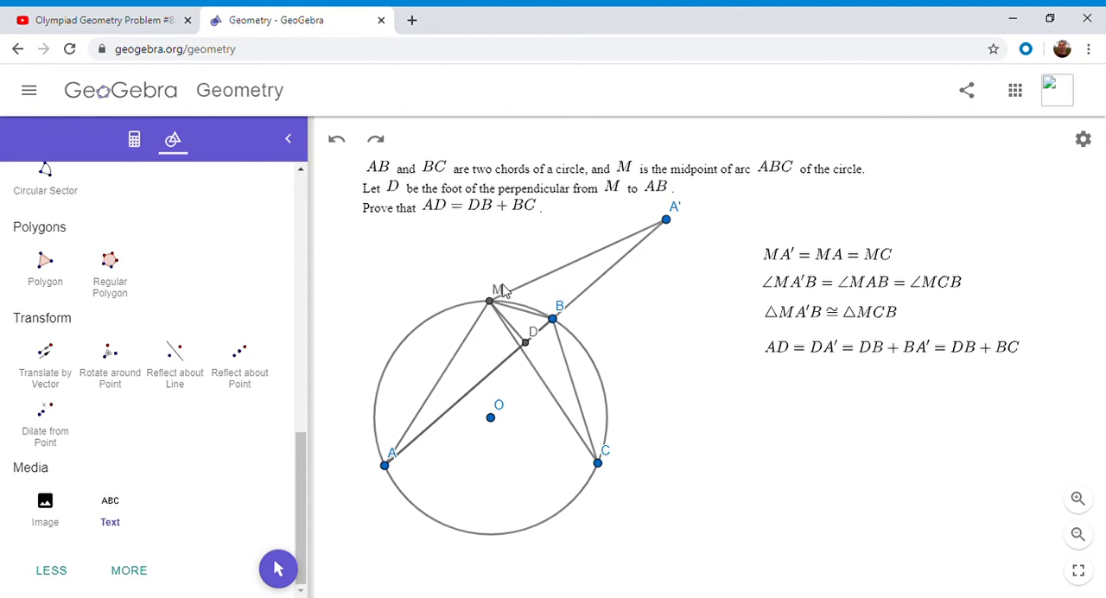
pyautogui.moveTo(684, 223)
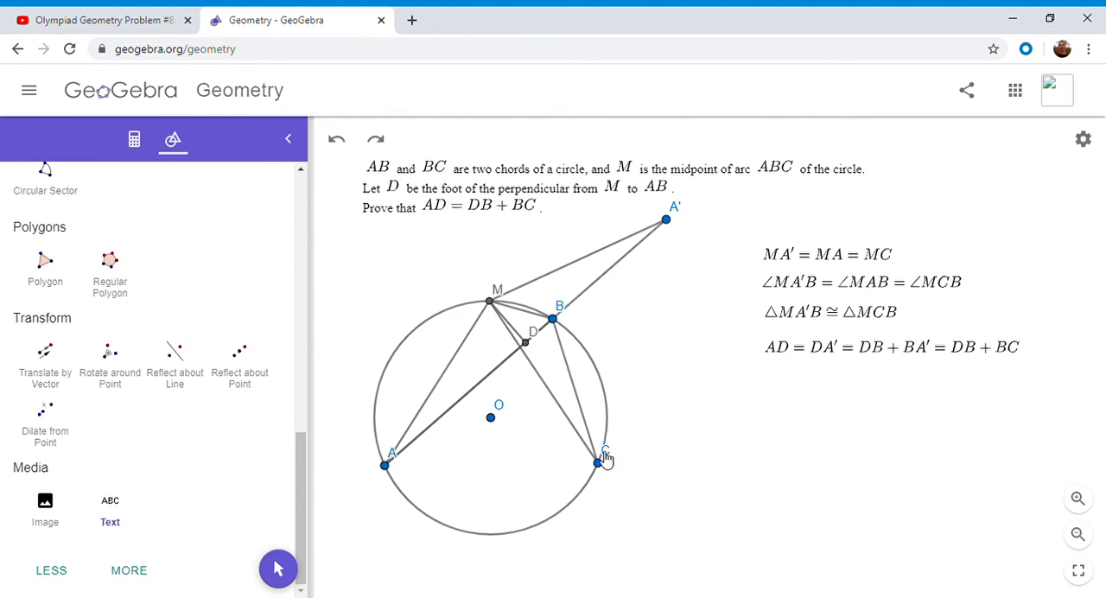
pyautogui.moveTo(543, 352)
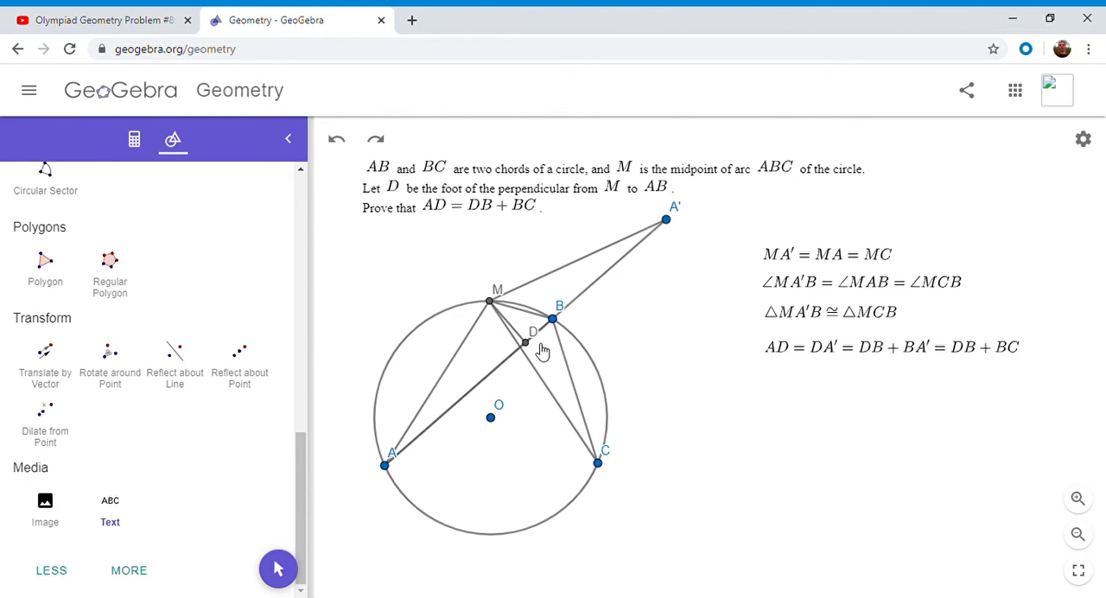
pyautogui.moveTo(613, 500)
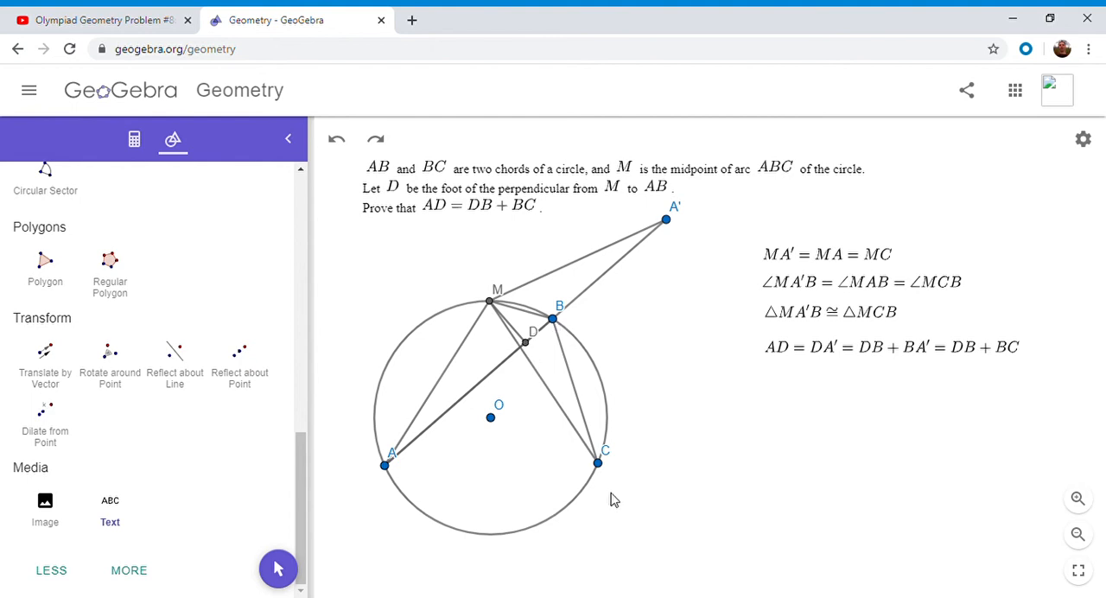
pyautogui.moveTo(614, 494)
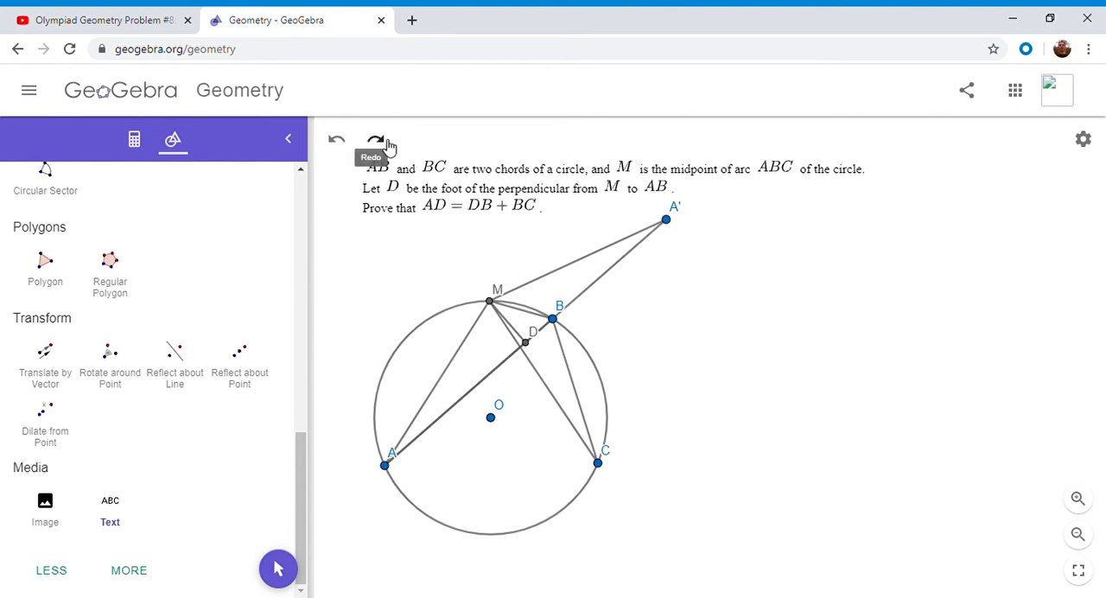
# Undo to remove A′ and its segments, leaving the line through M
pyautogui.click(335, 138)
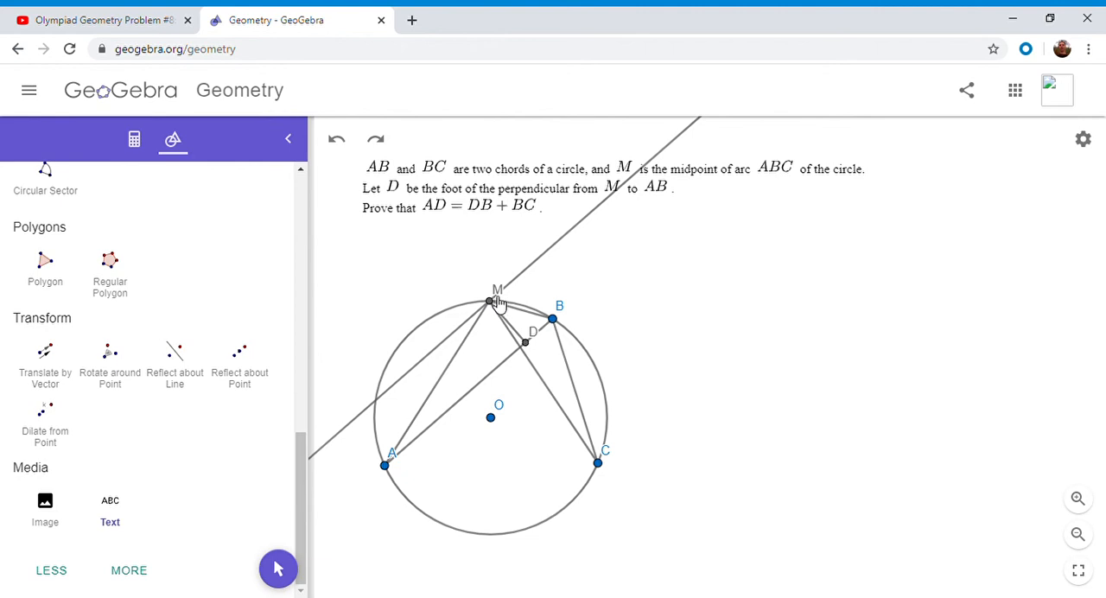
pyautogui.moveTo(363, 349)
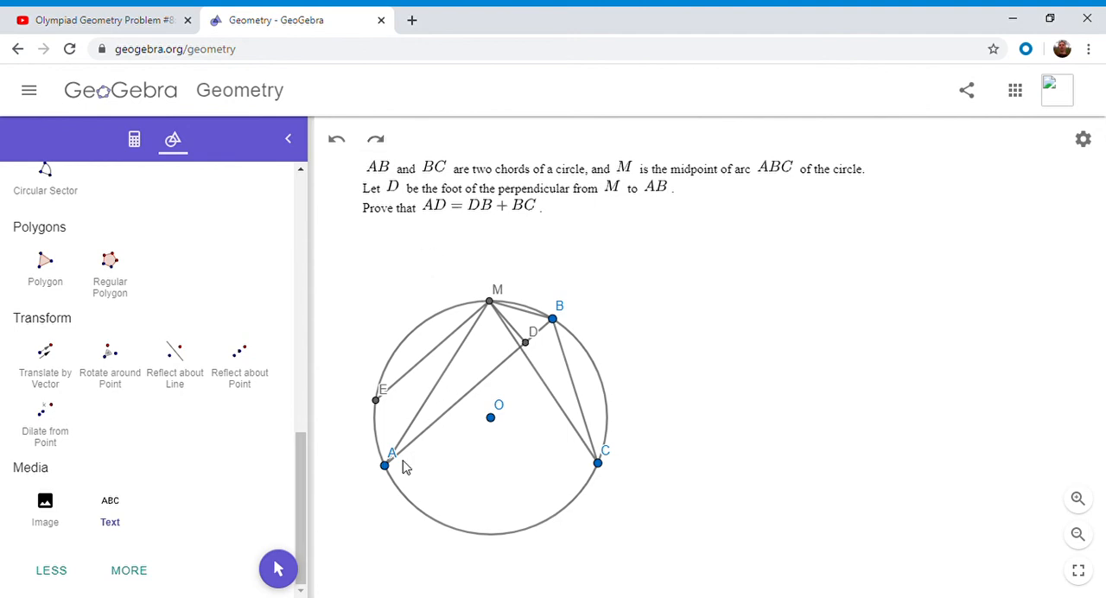
pyautogui.moveTo(439, 351)
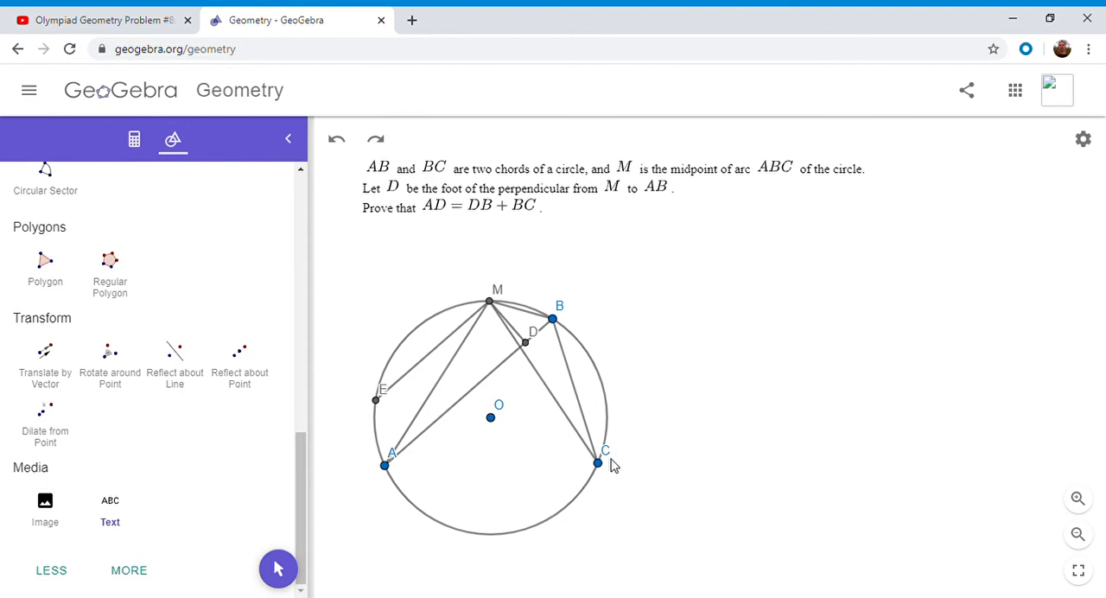
pyautogui.moveTo(602, 408)
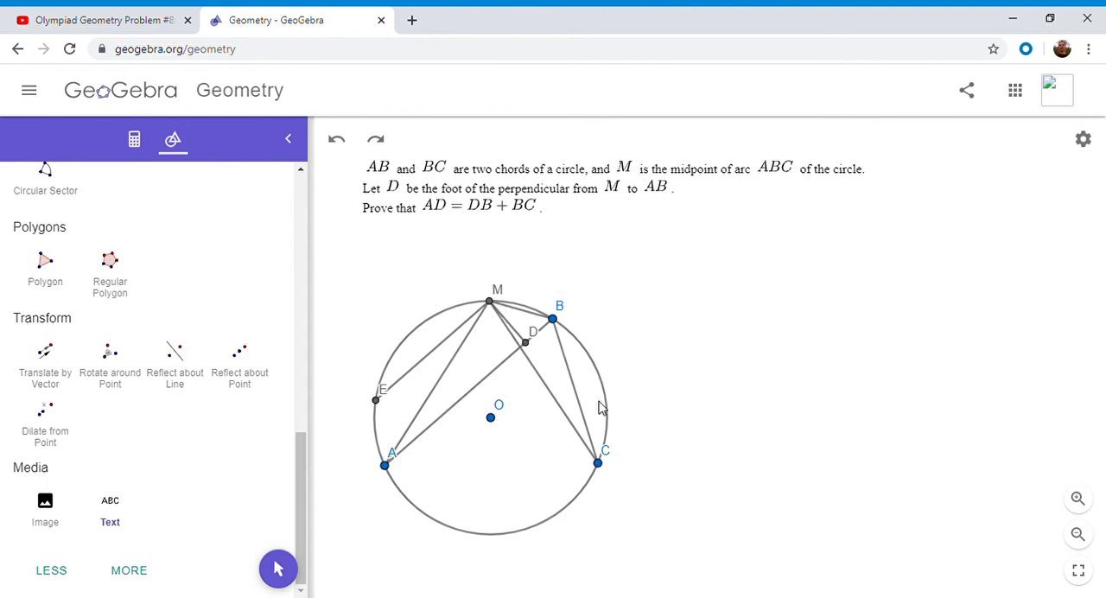
pyautogui.moveTo(375, 138)
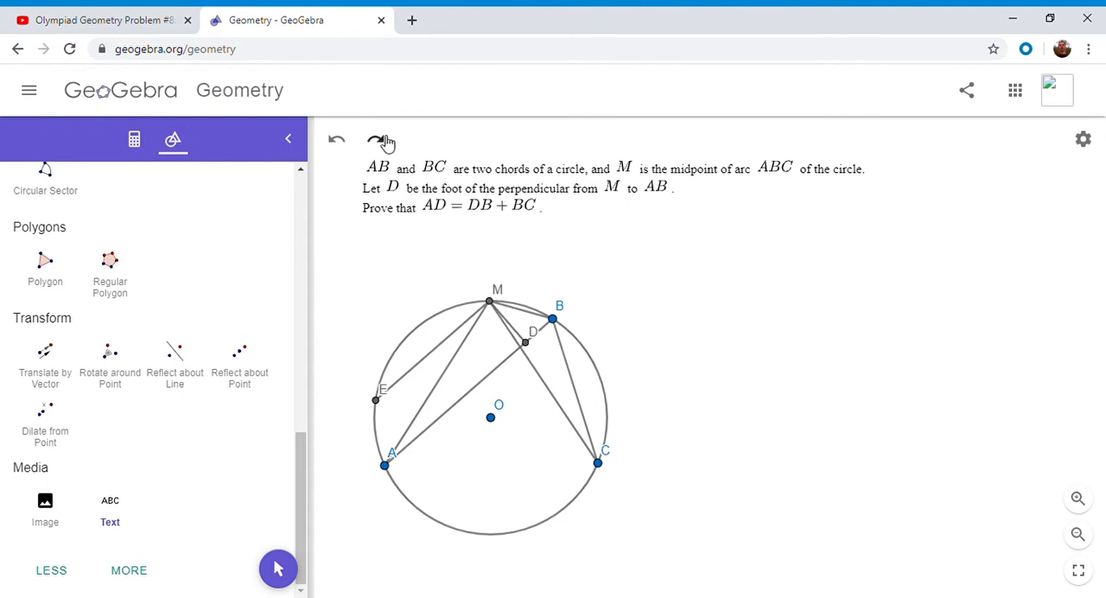
pyautogui.moveTo(378, 140)
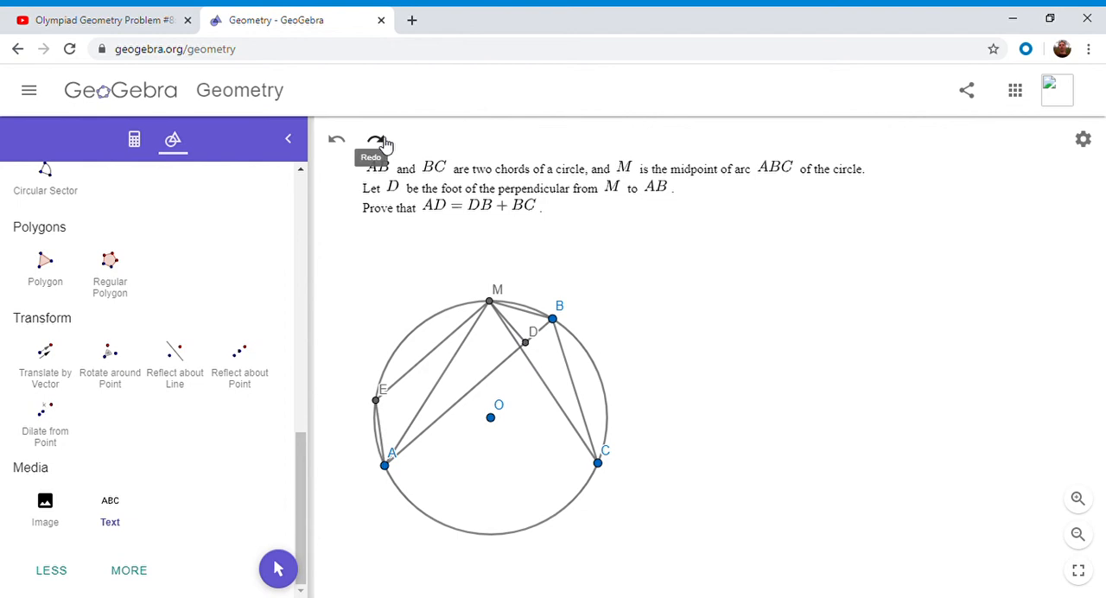
pyautogui.moveTo(497, 304)
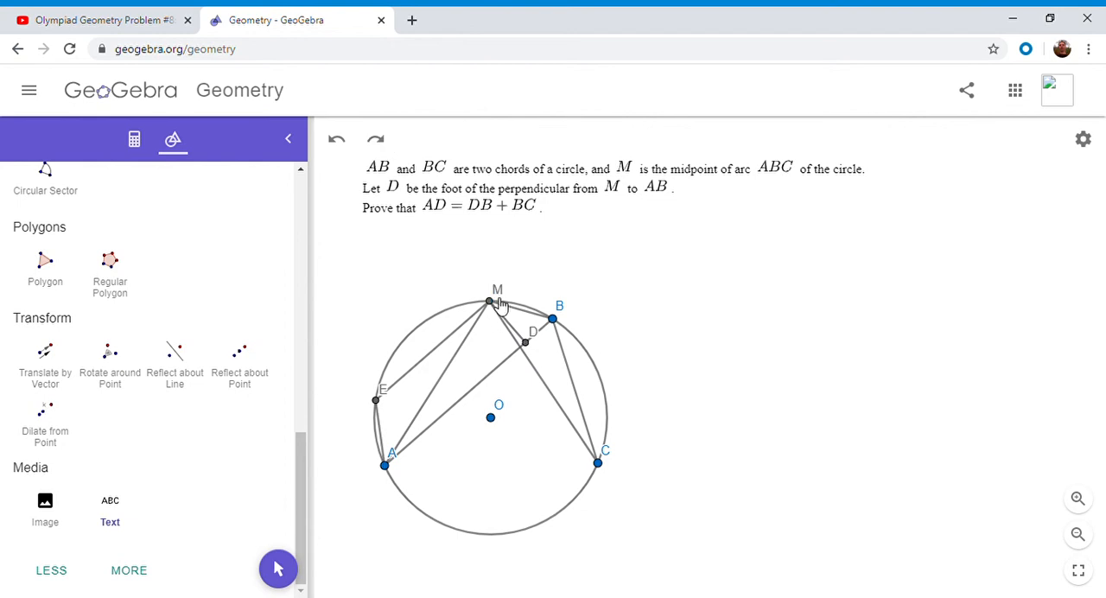
pyautogui.moveTo(586, 448)
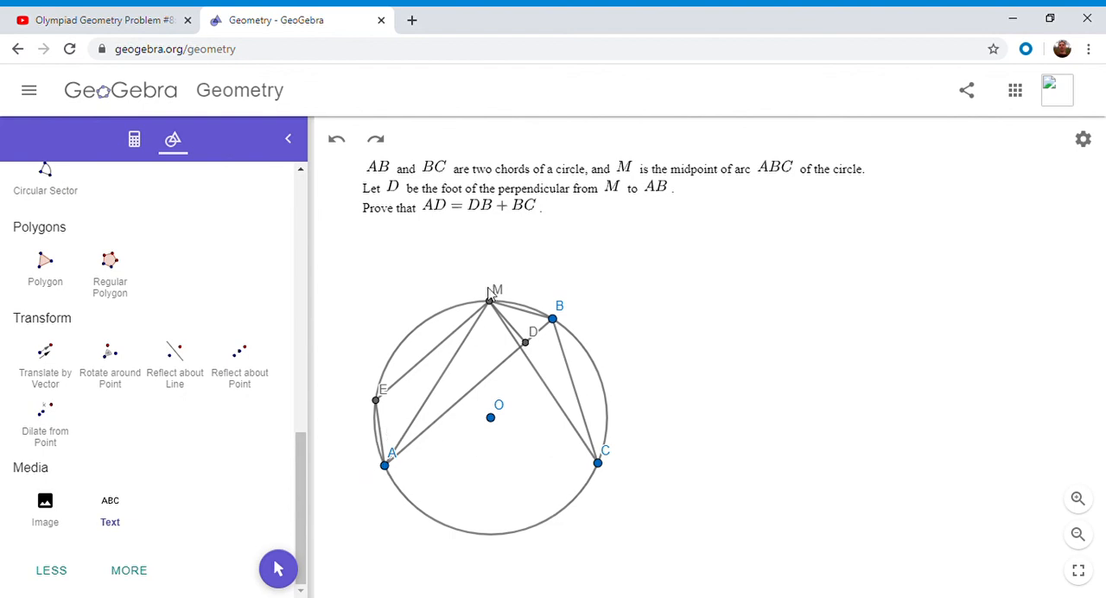
pyautogui.moveTo(609, 477)
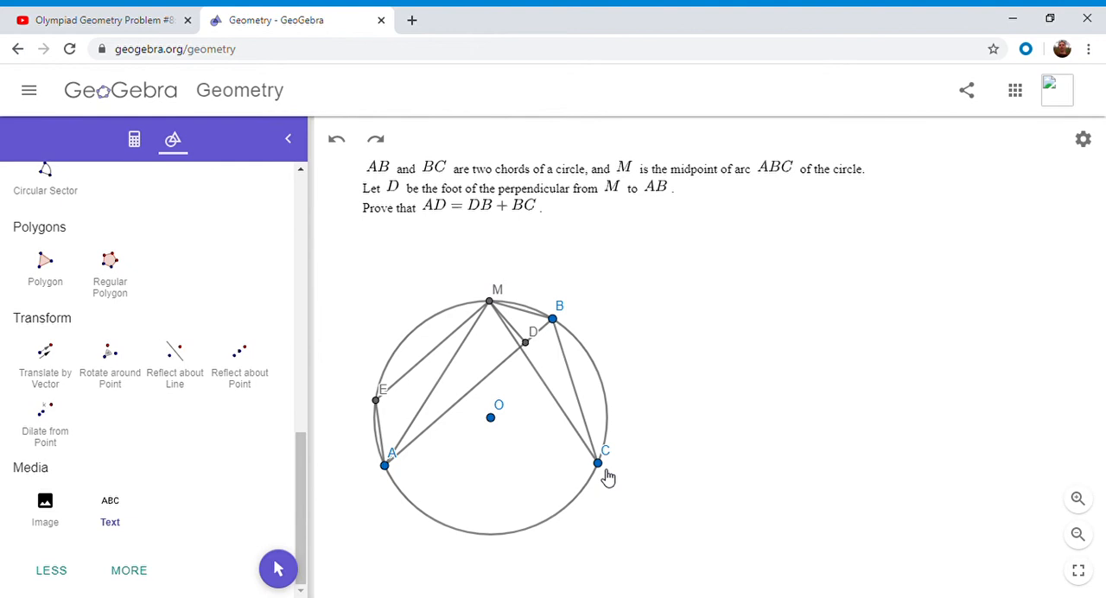
pyautogui.moveTo(406, 406)
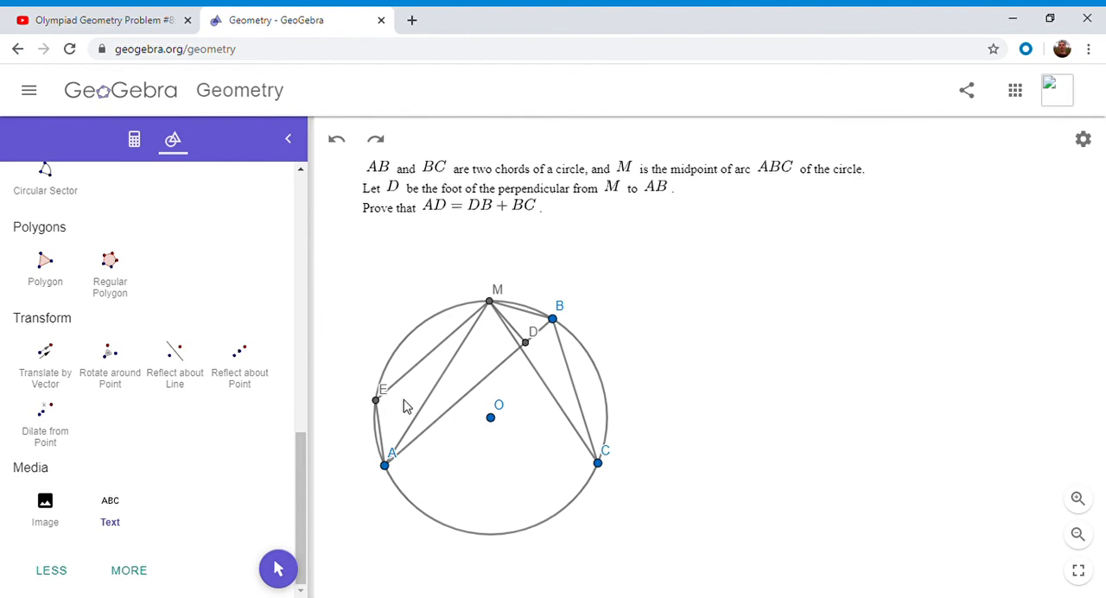
pyautogui.moveTo(401, 418)
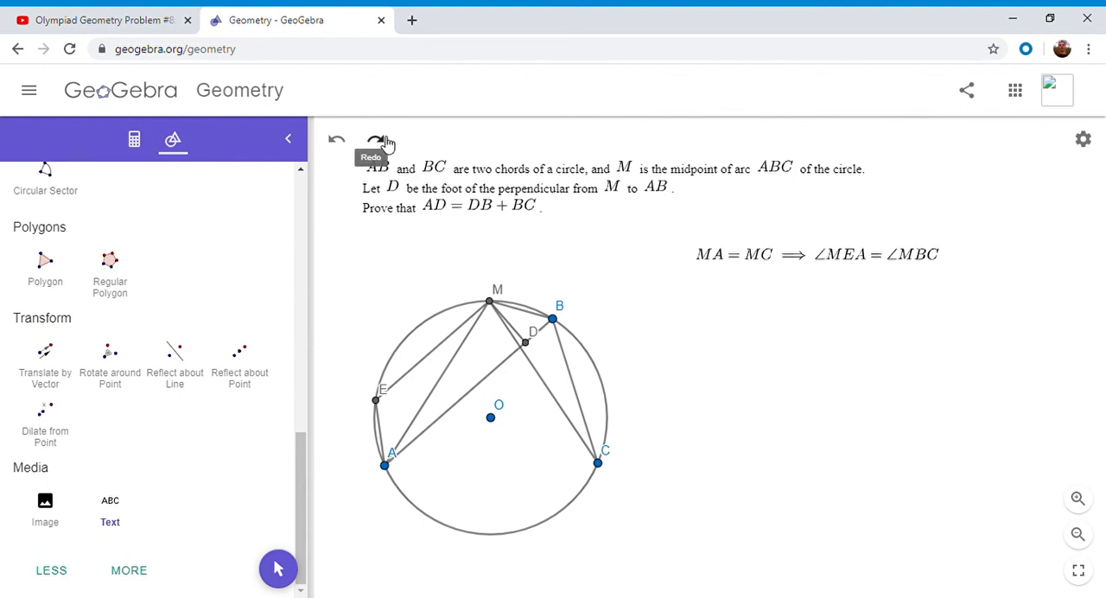
pyautogui.moveTo(491, 299)
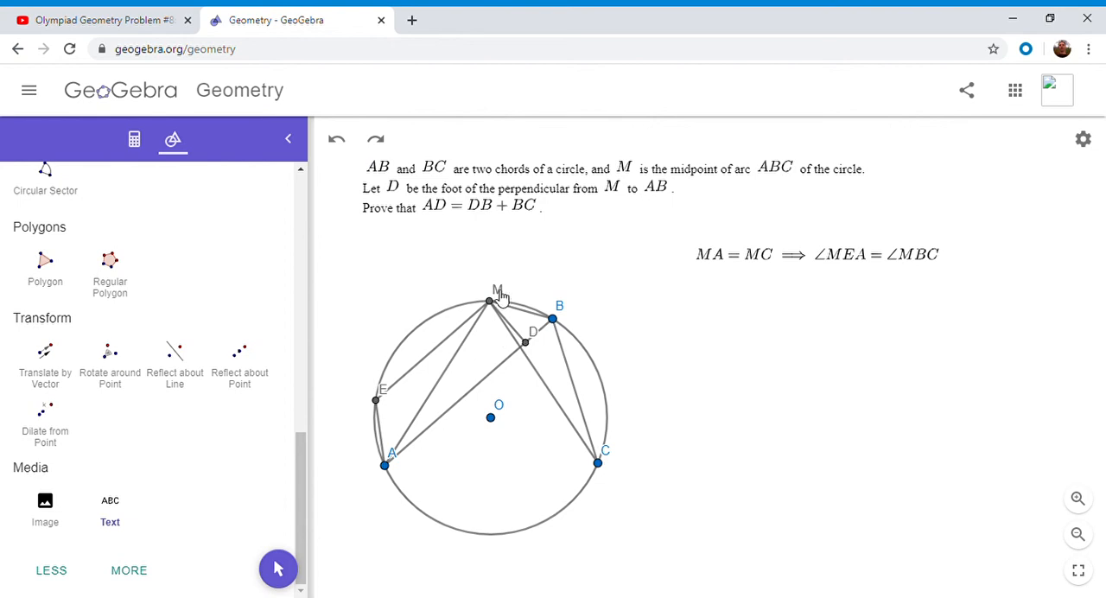
pyautogui.moveTo(373, 396)
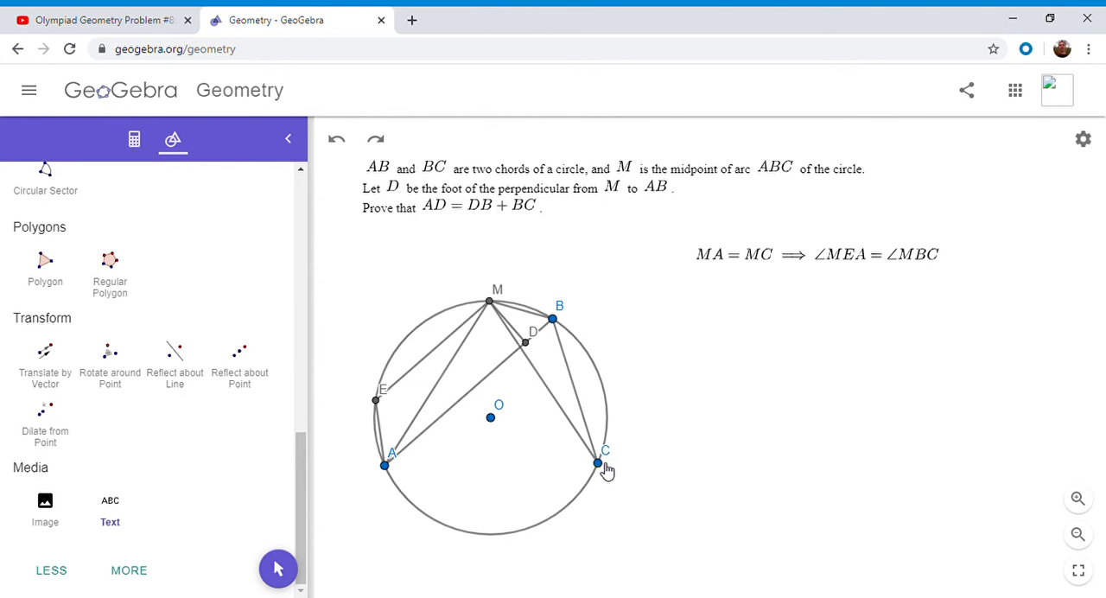
pyautogui.moveTo(406, 360)
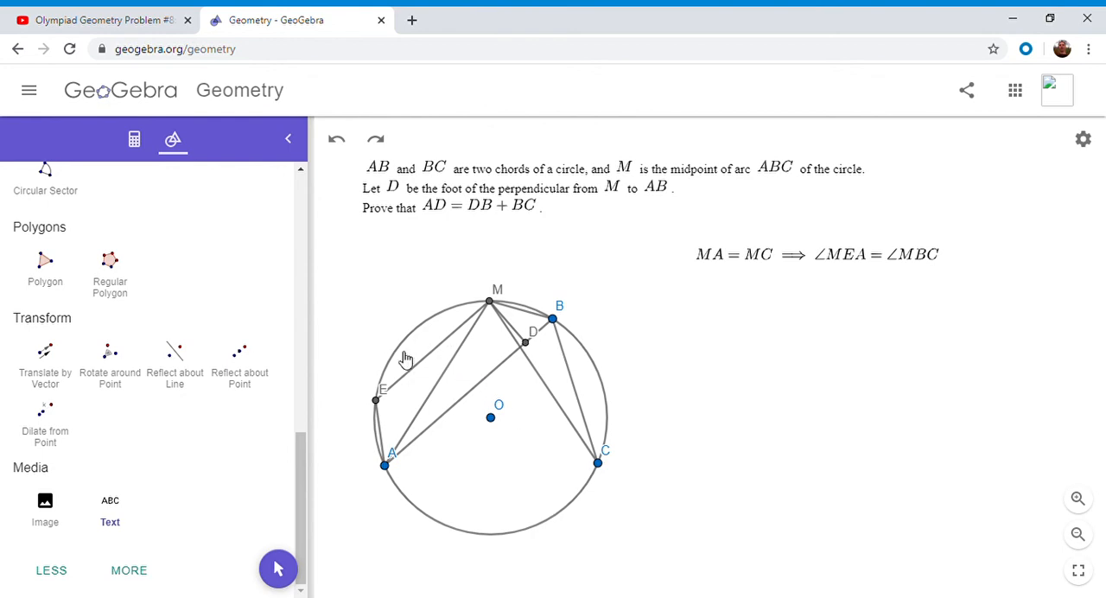
pyautogui.moveTo(508, 384)
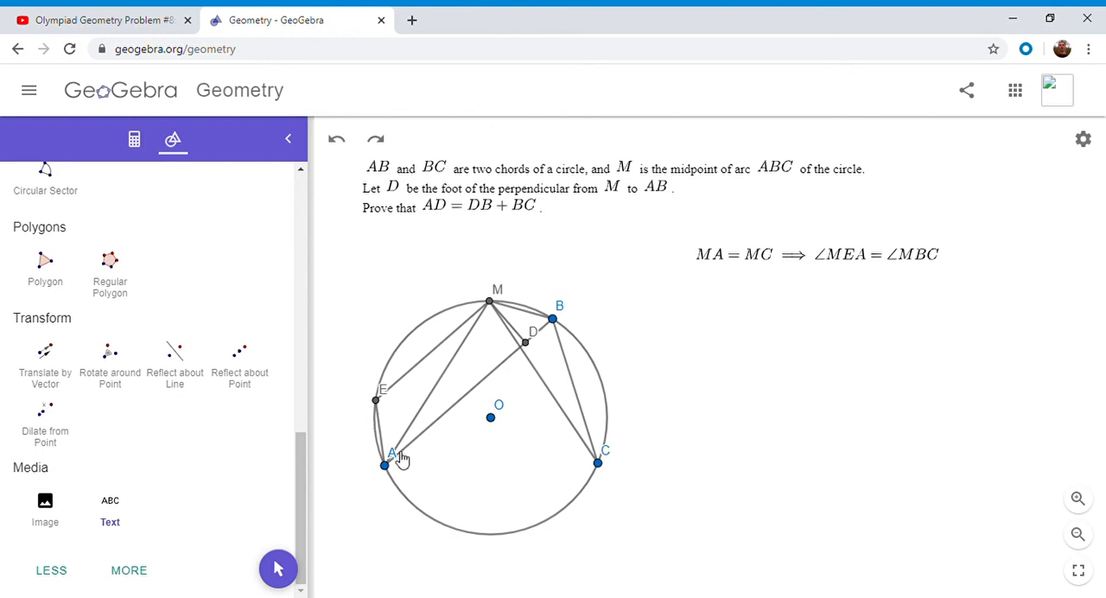
pyautogui.moveTo(569, 325)
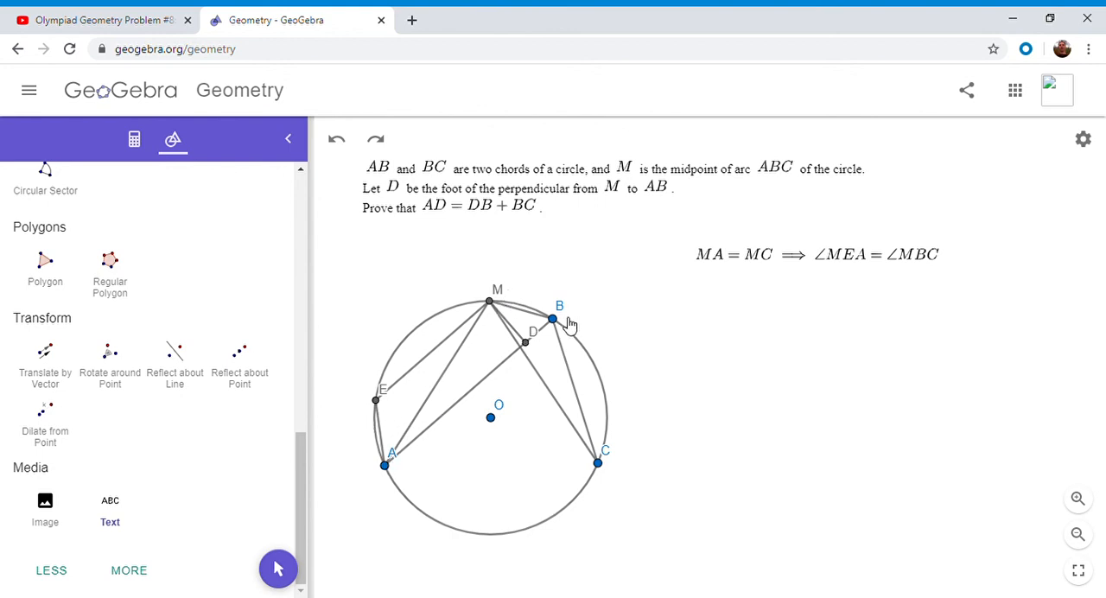
pyautogui.moveTo(487, 315)
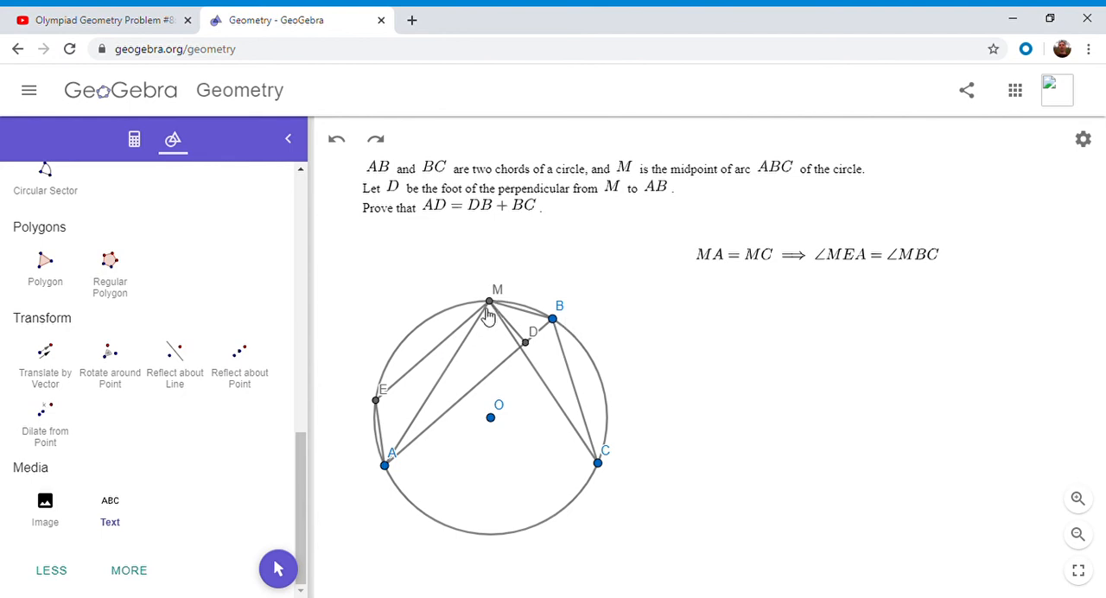
pyautogui.moveTo(567, 309)
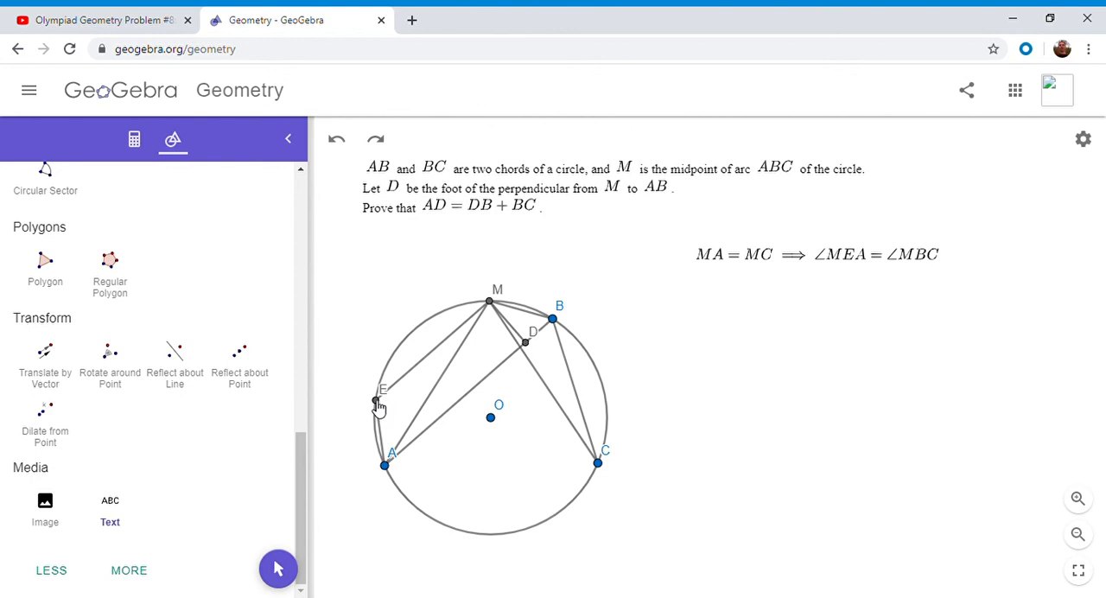
pyautogui.moveTo(574, 335)
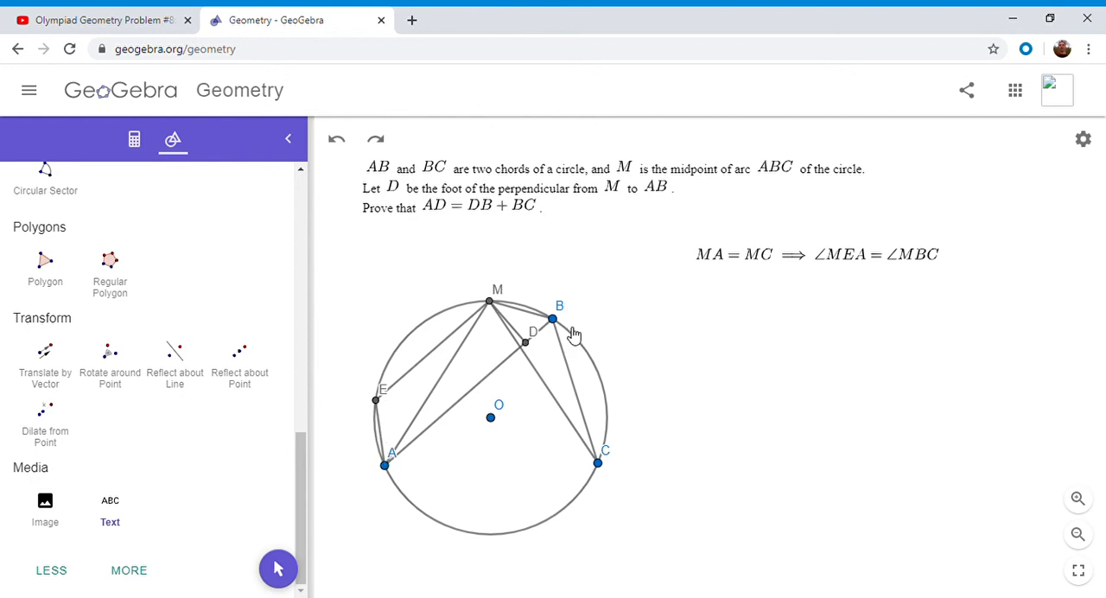
pyautogui.moveTo(553, 330)
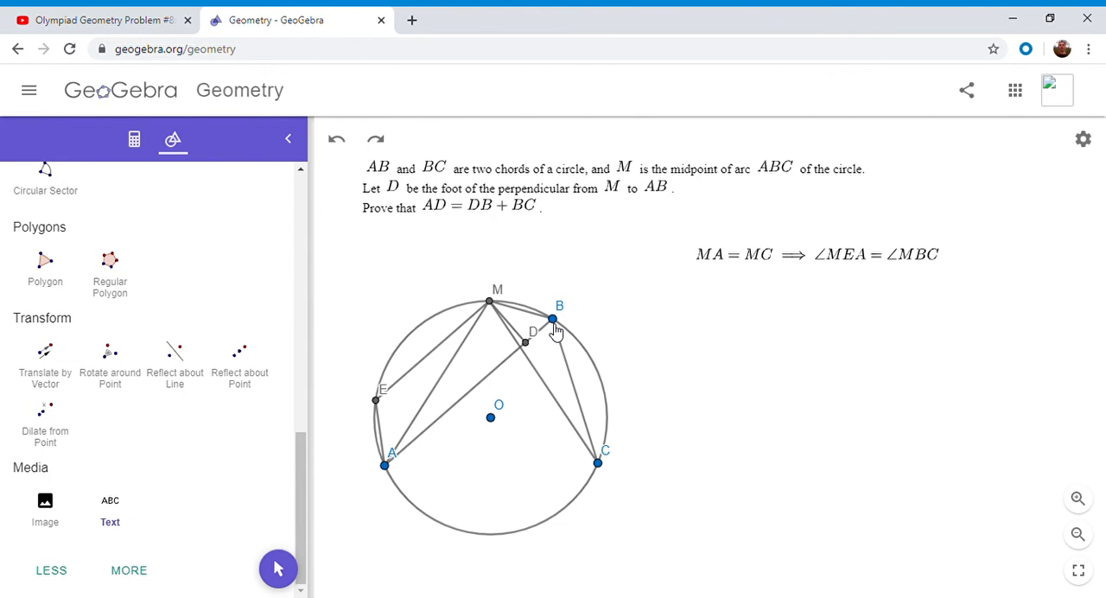
pyautogui.moveTo(458, 325)
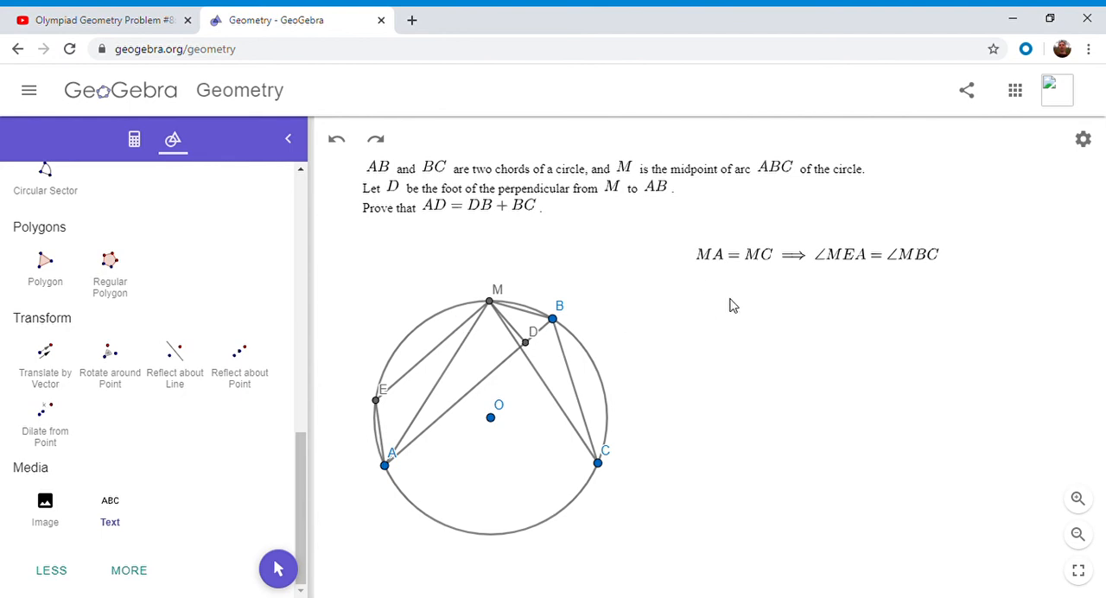
pyautogui.moveTo(724, 311)
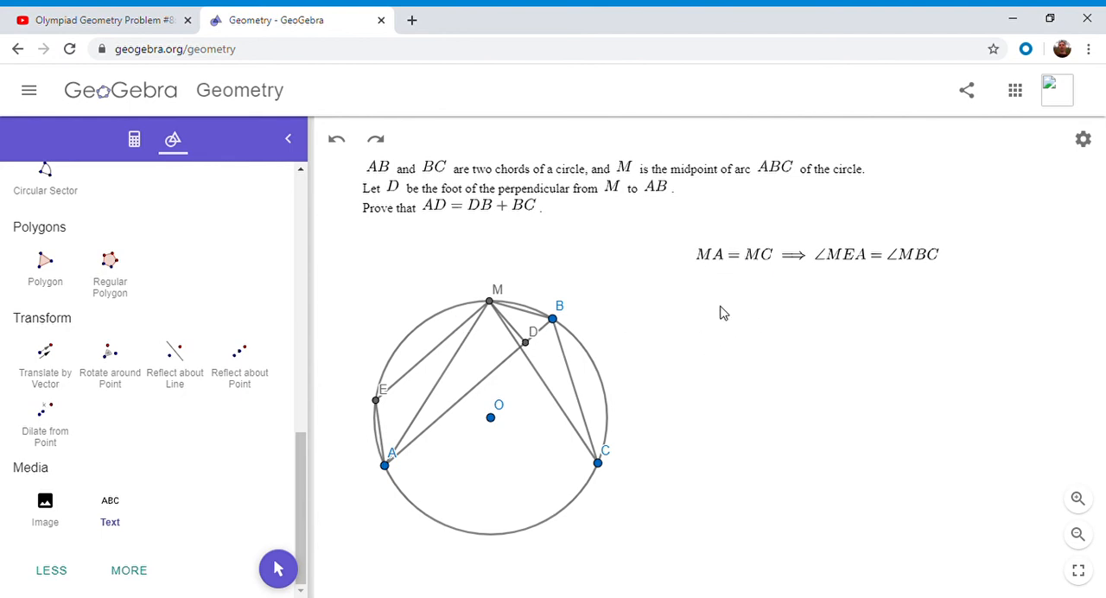
pyautogui.moveTo(717, 304)
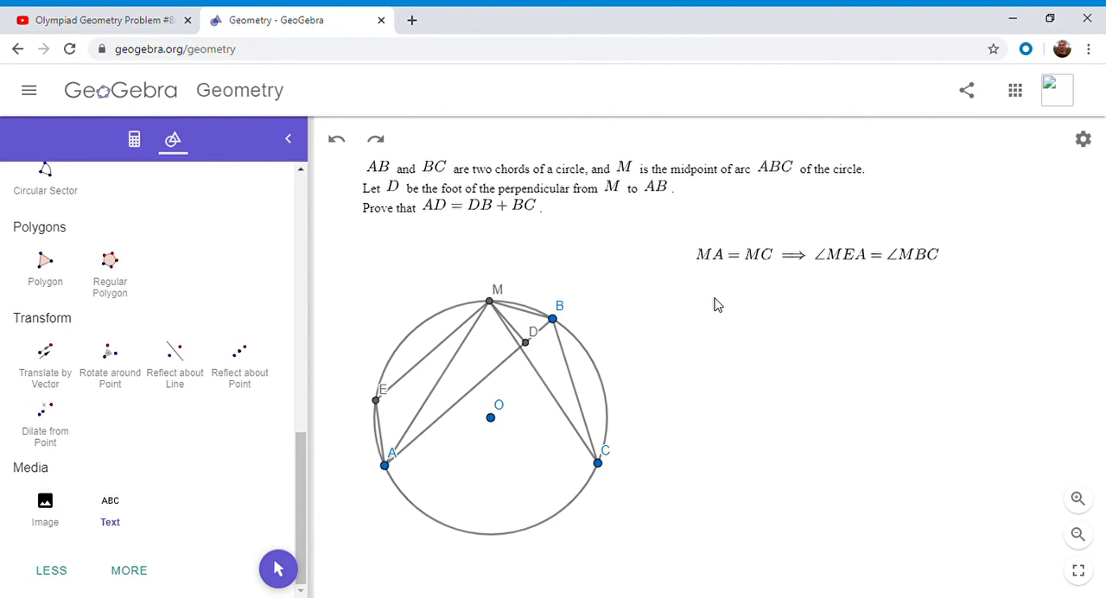
pyautogui.moveTo(515, 360)
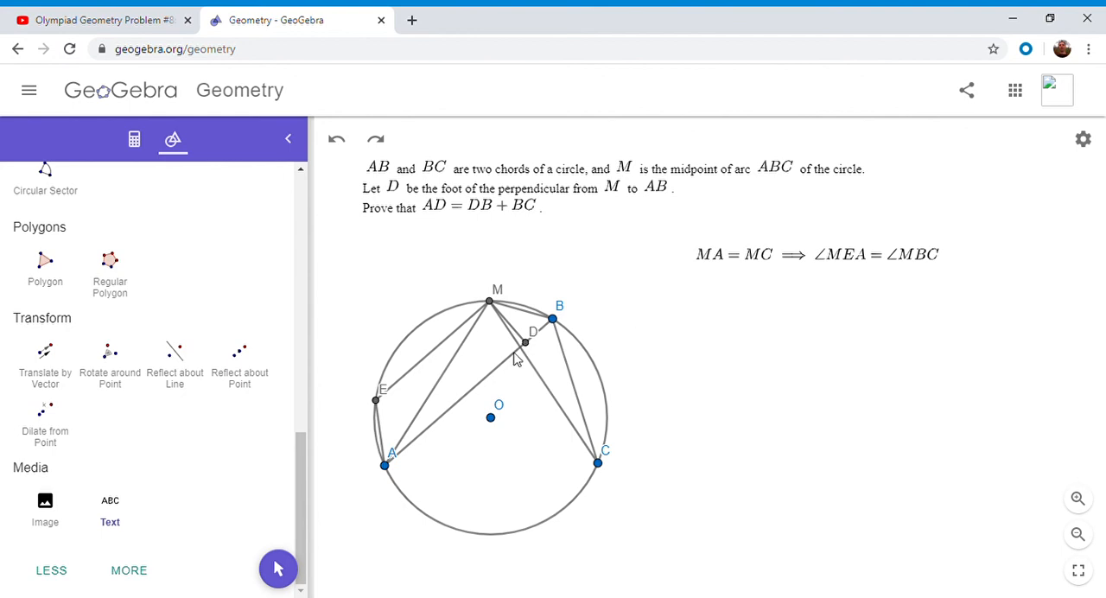
pyautogui.moveTo(432, 371)
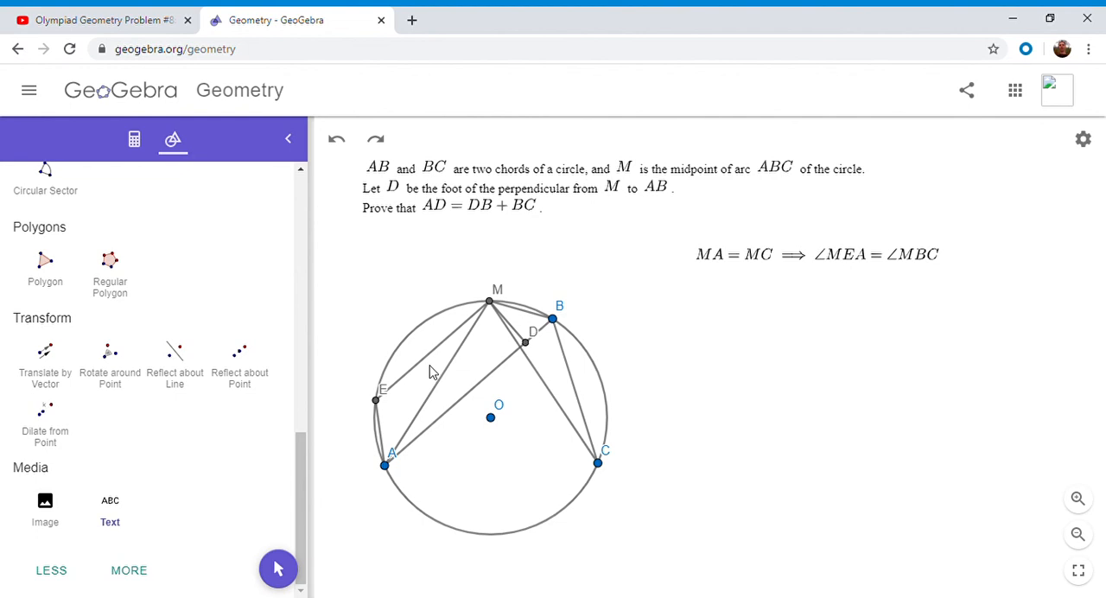
pyautogui.moveTo(449, 351)
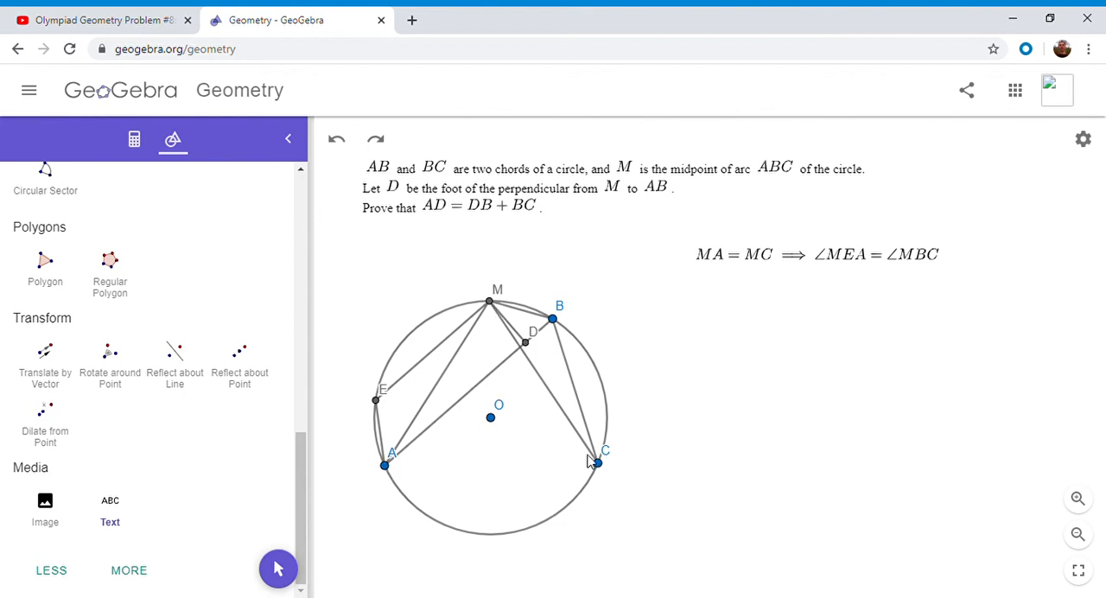
pyautogui.moveTo(380, 380)
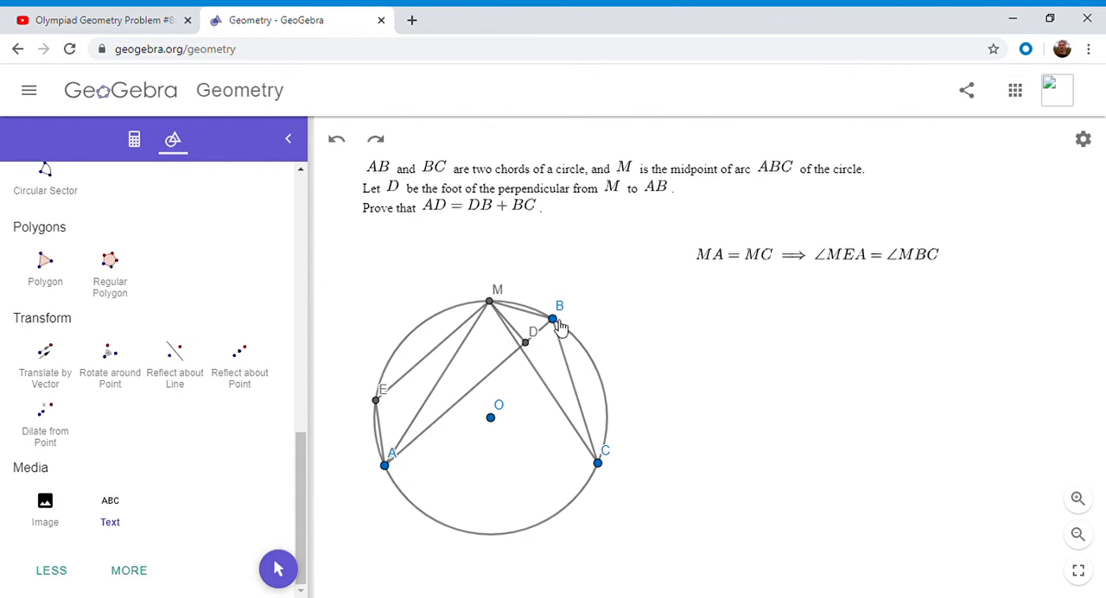
pyautogui.moveTo(561, 332)
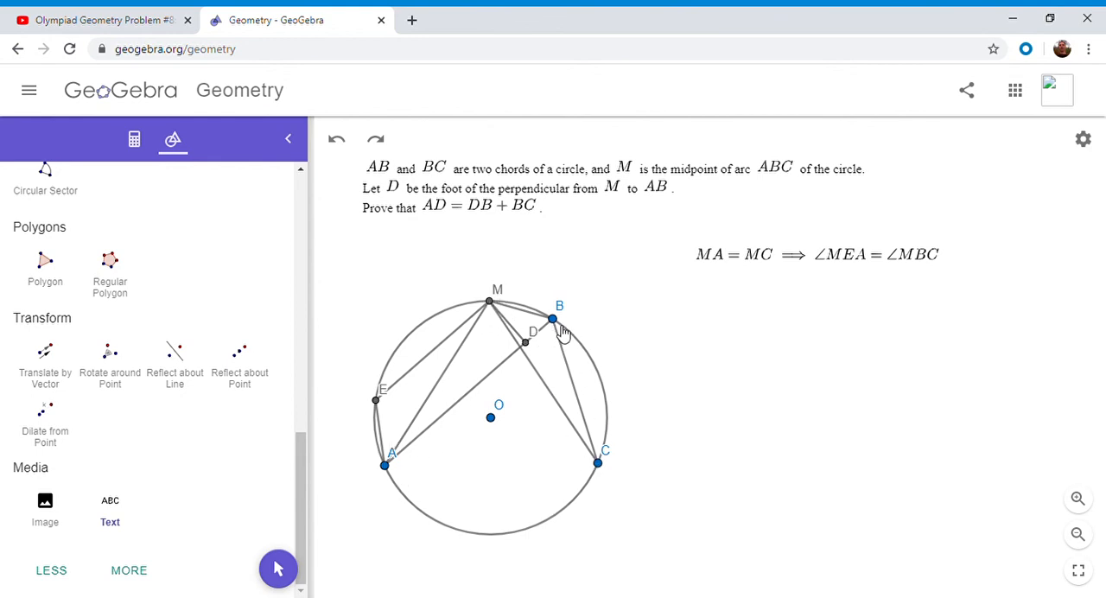
pyautogui.moveTo(556, 389)
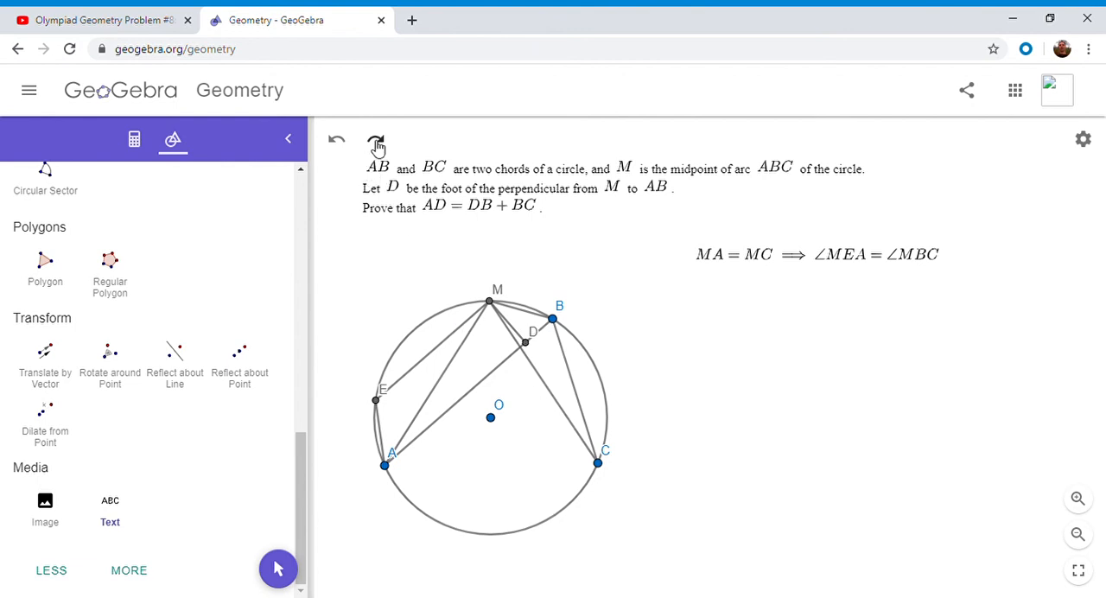
pyautogui.click(375, 138)
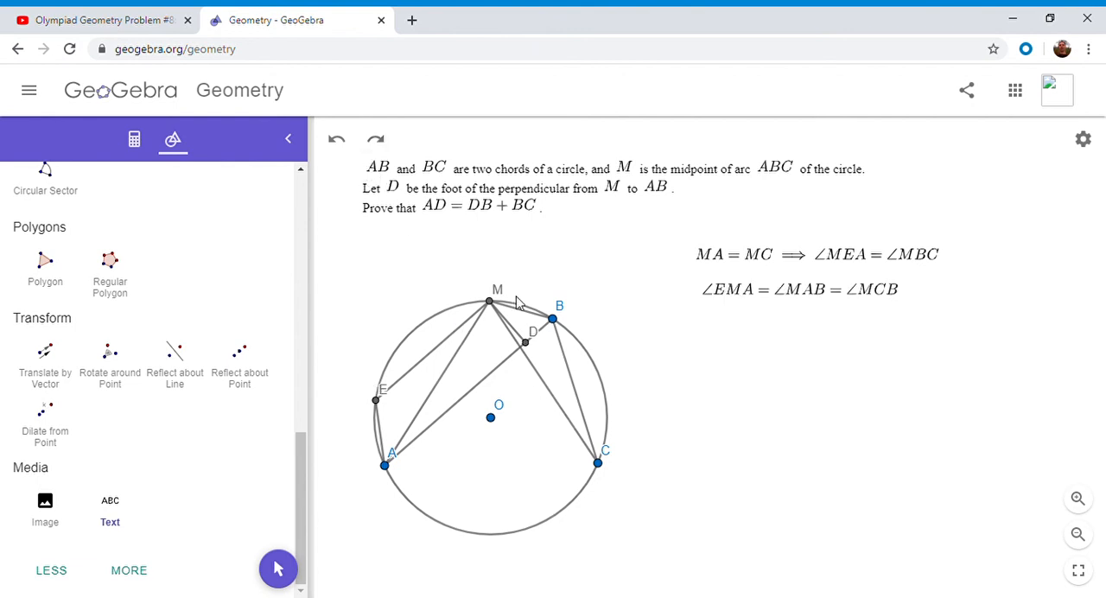
pyautogui.moveTo(467, 302)
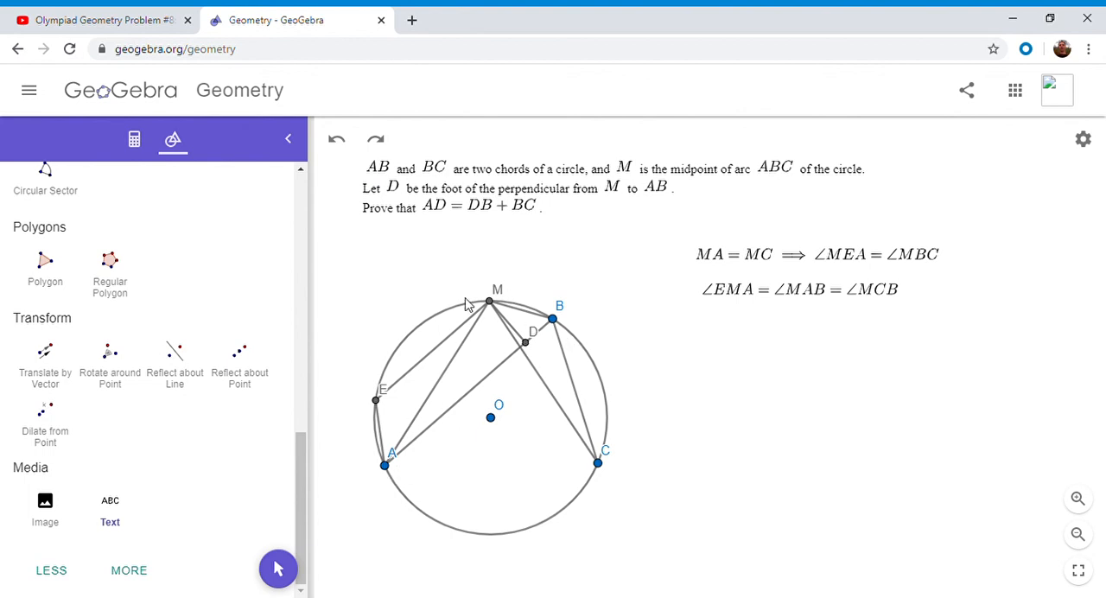
pyautogui.moveTo(373, 466)
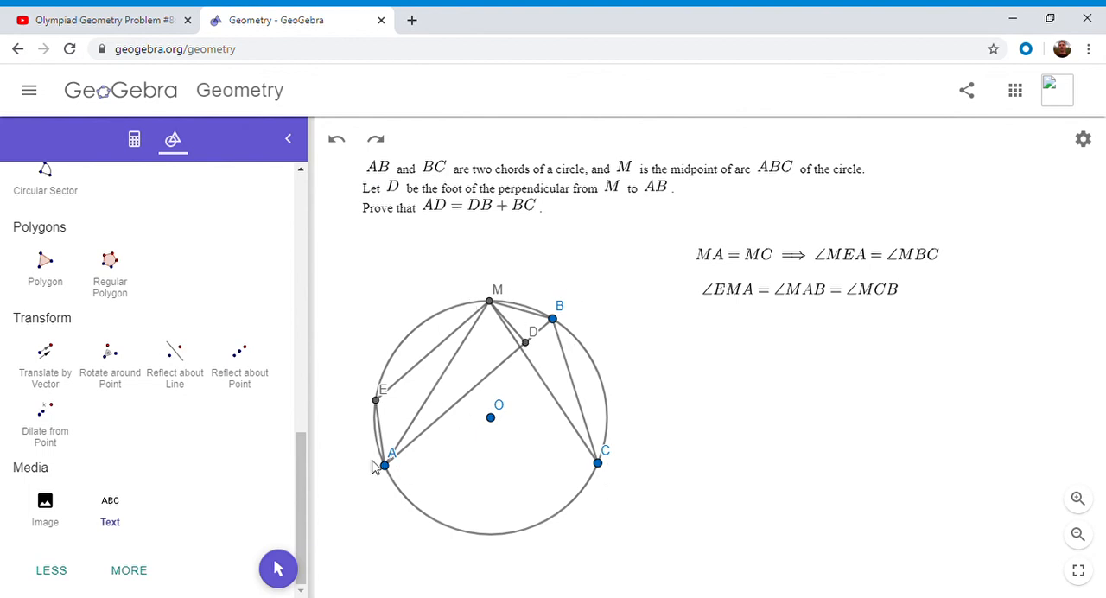
pyautogui.moveTo(482, 332)
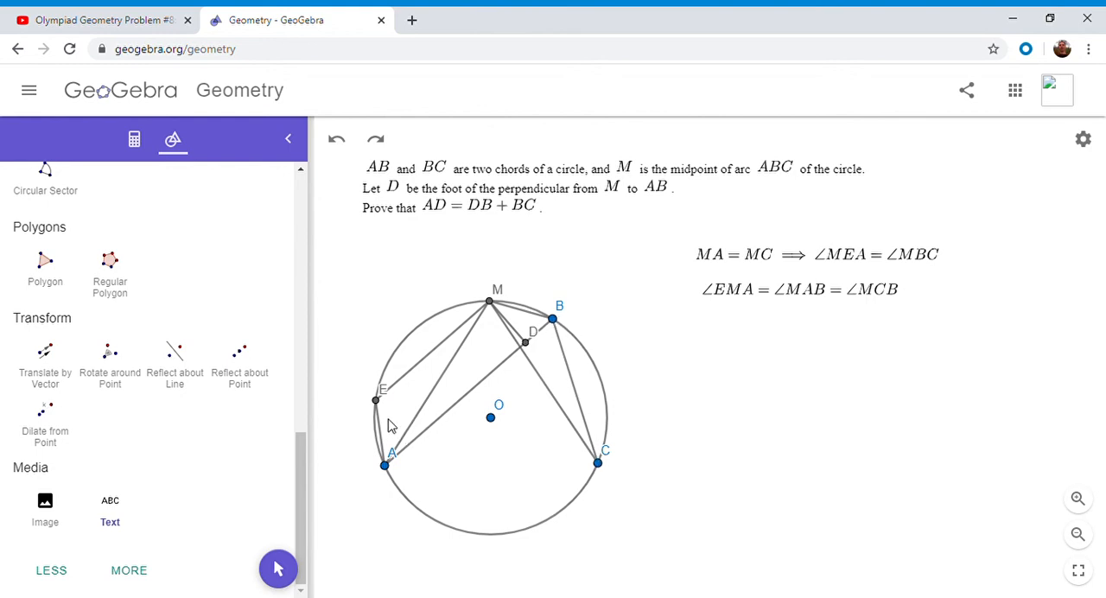
pyautogui.moveTo(577, 427)
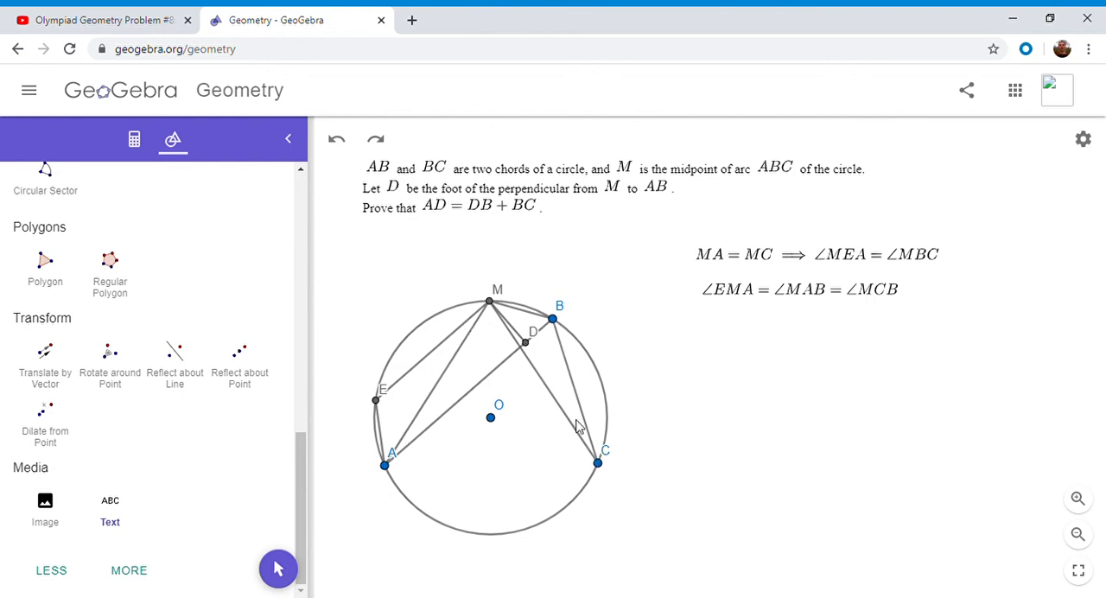
pyautogui.moveTo(579, 430)
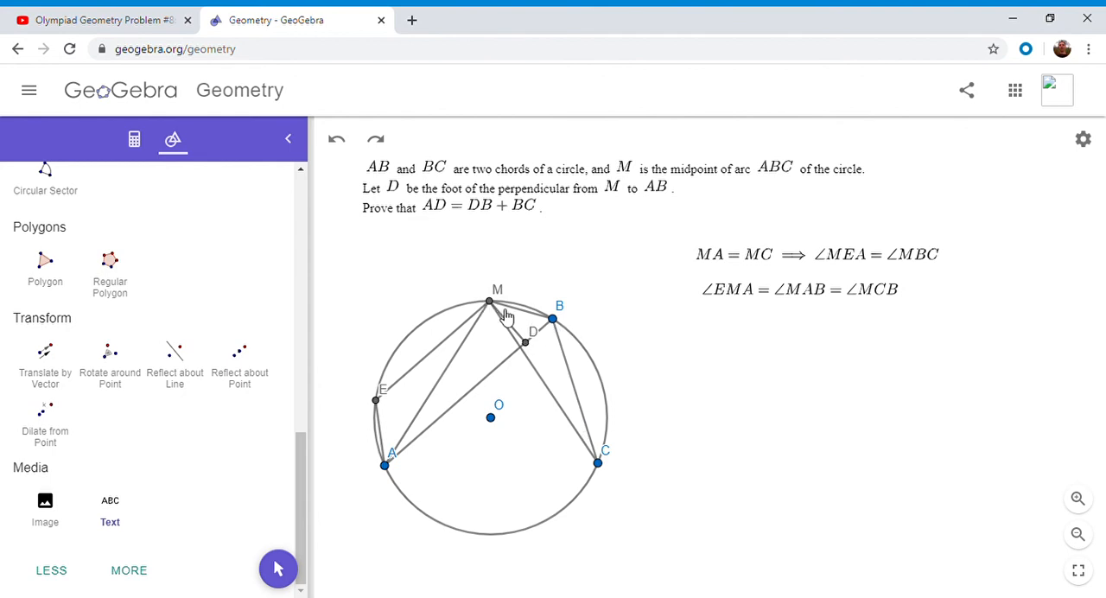
pyautogui.moveTo(475, 332)
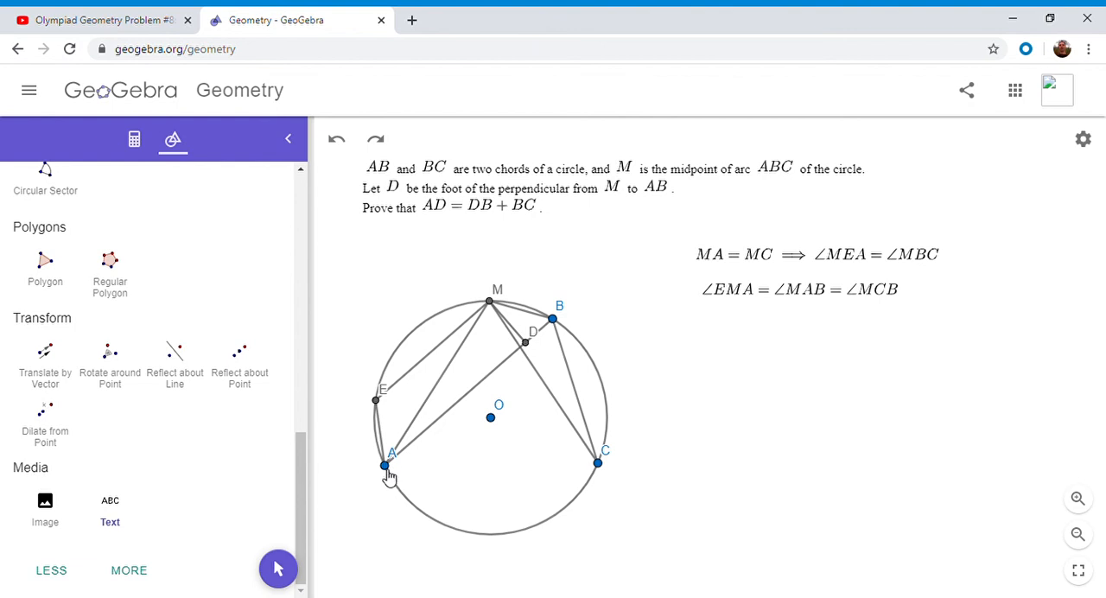
pyautogui.moveTo(482, 318)
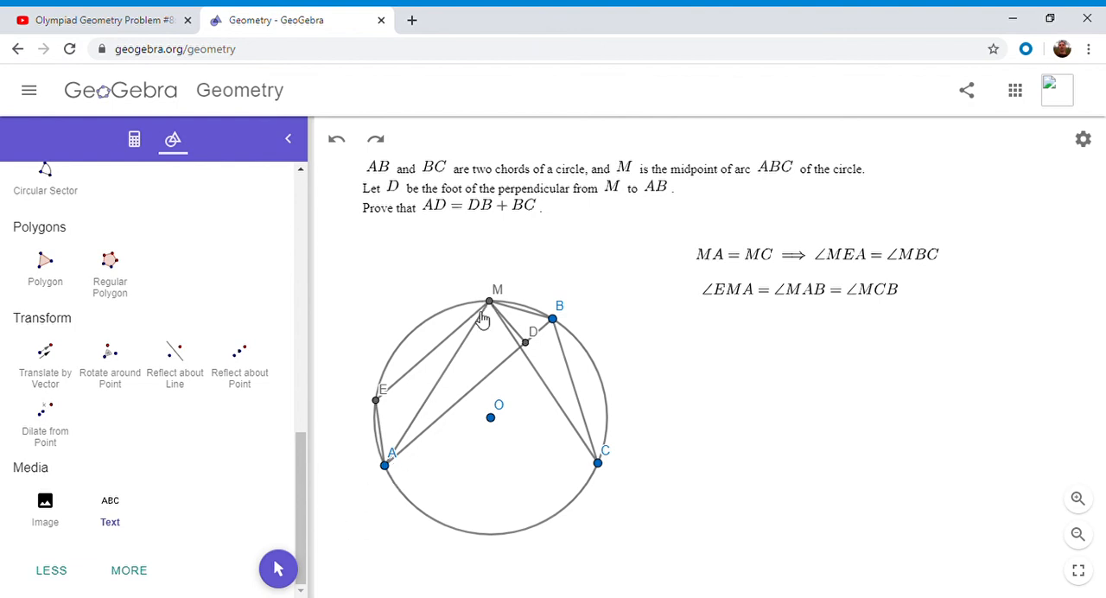
pyautogui.moveTo(408, 160)
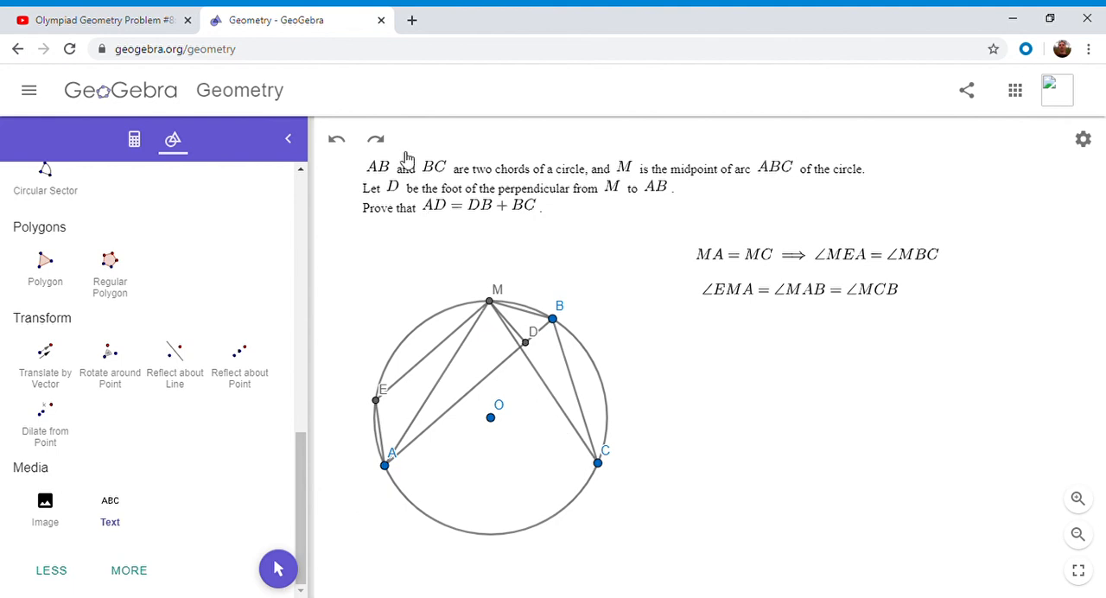
# Redo to restore the statement △AEM ≅ △MBC and the line through E
pyautogui.click(375, 138)
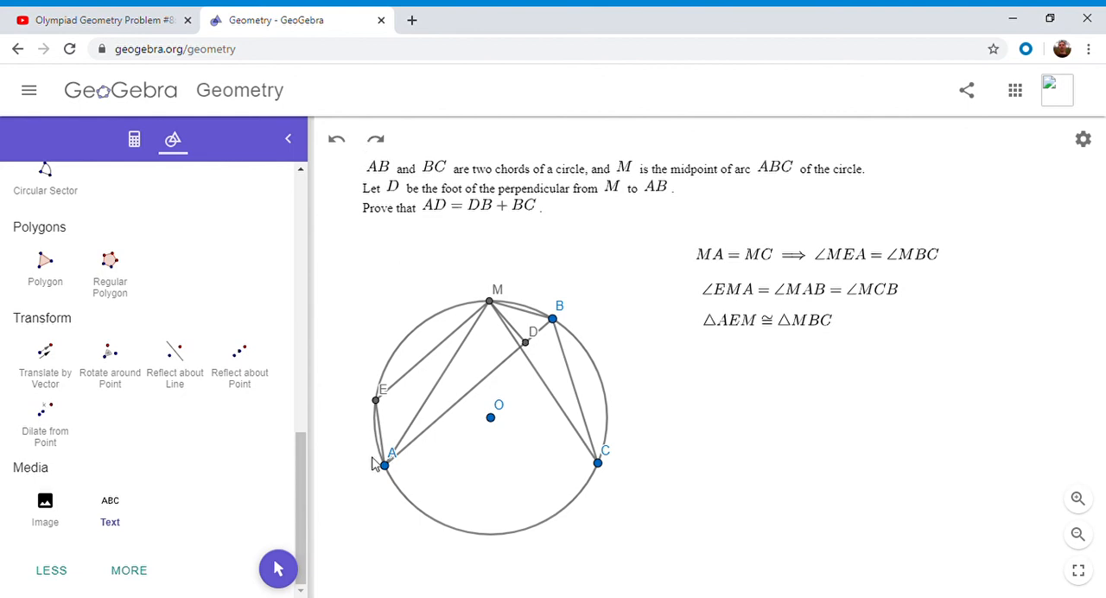
pyautogui.moveTo(577, 444)
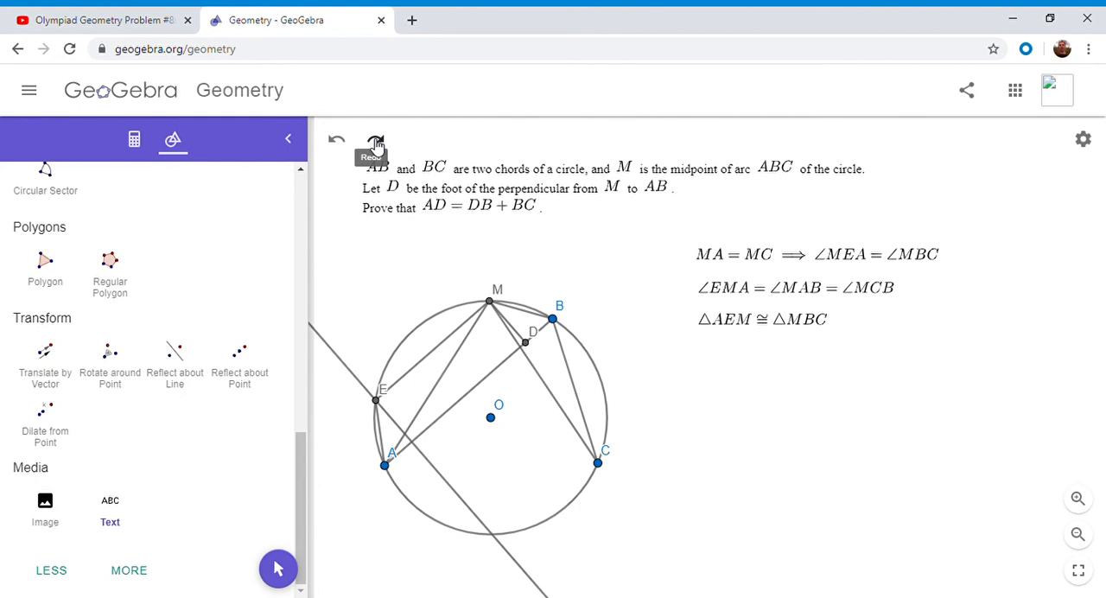
# Redo to restore point F on AB and segment EF in place of the line
pyautogui.click(412, 442)
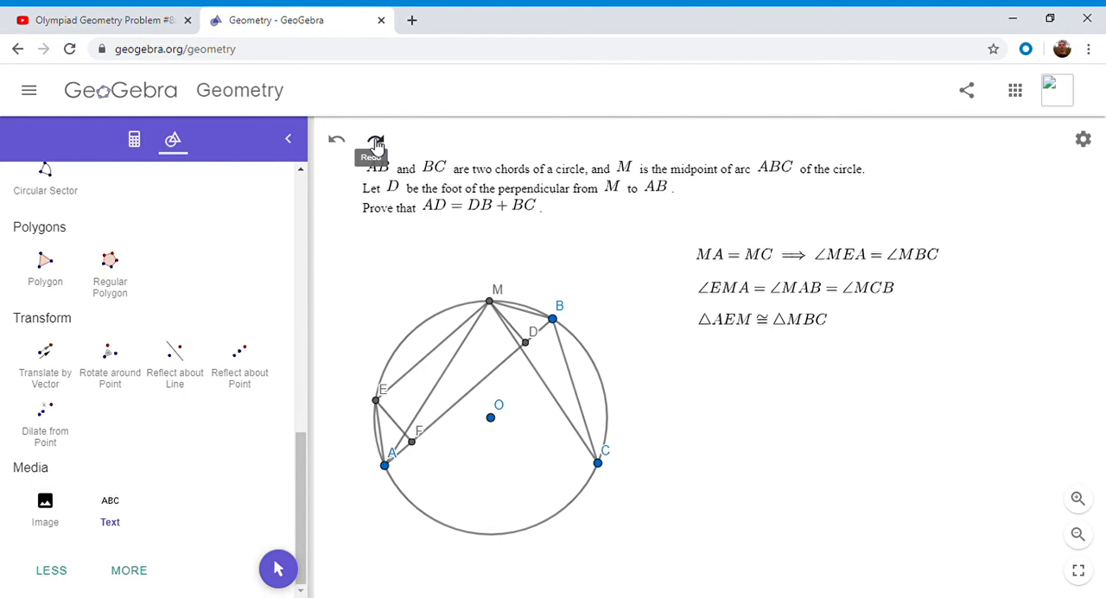
pyautogui.click(375, 138)
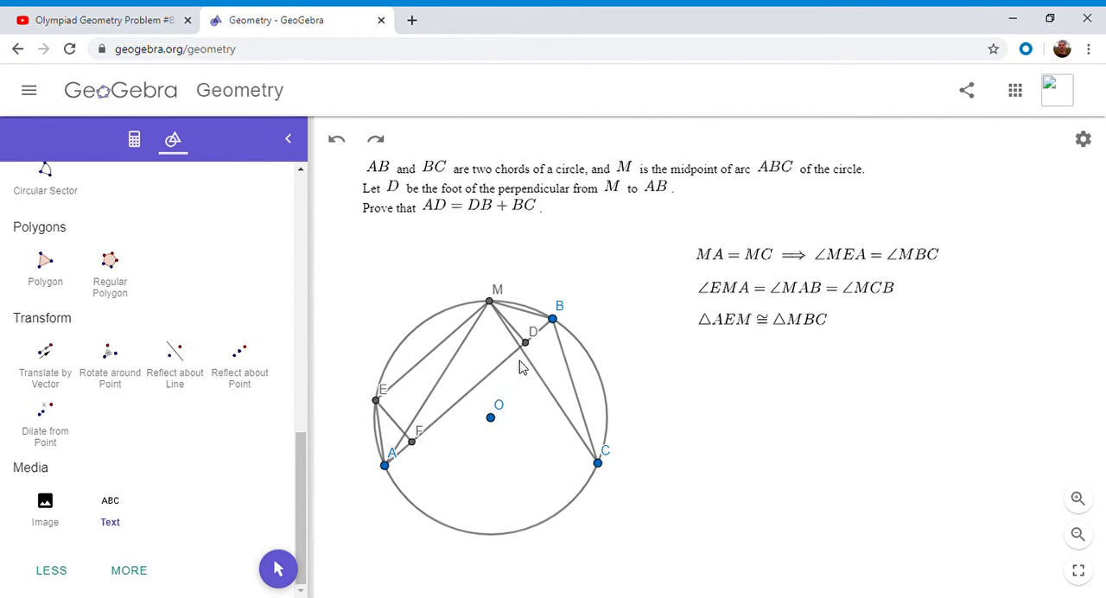
pyautogui.moveTo(399, 445)
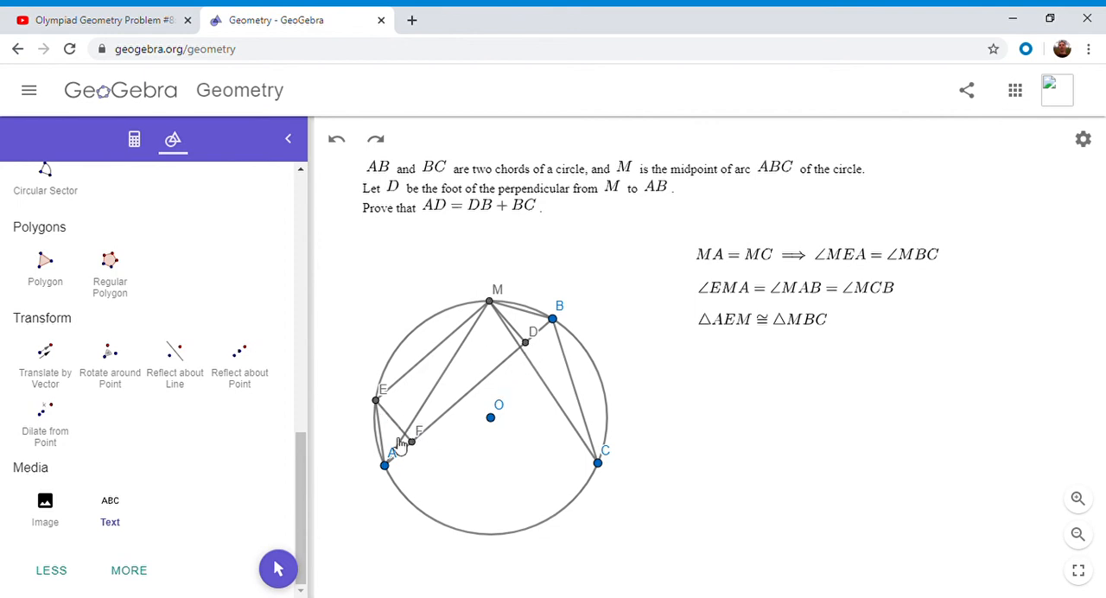
pyautogui.moveTo(456, 404)
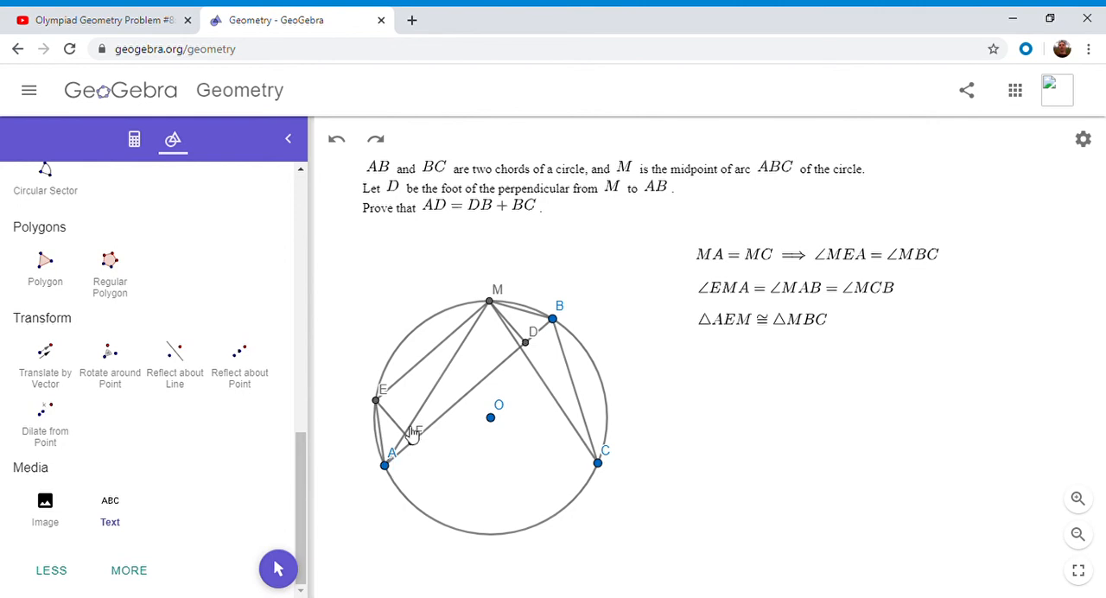
pyautogui.moveTo(405, 463)
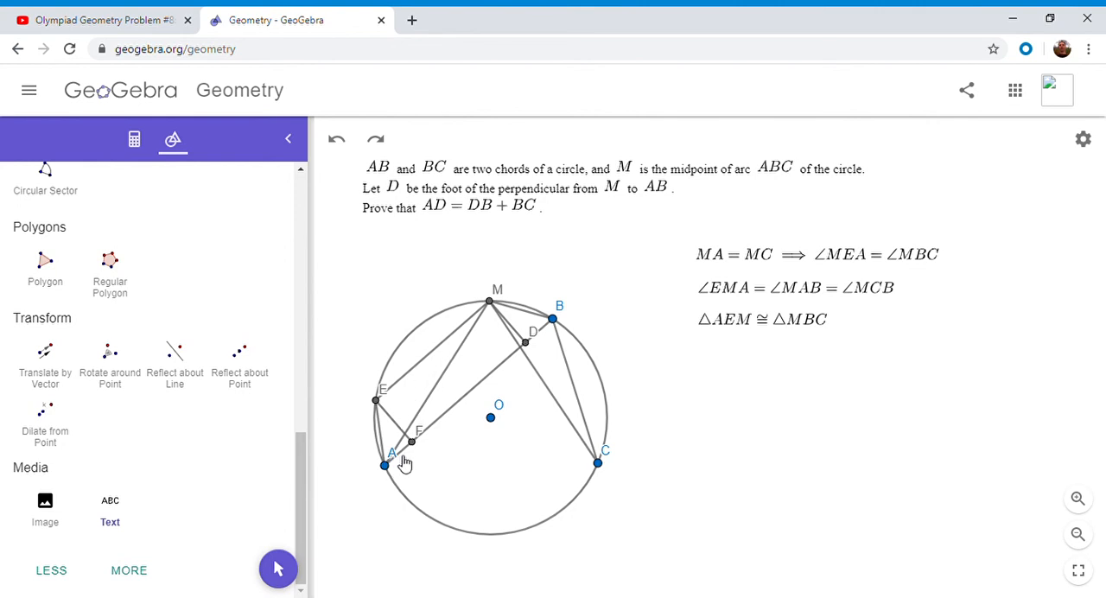
pyautogui.moveTo(529, 345)
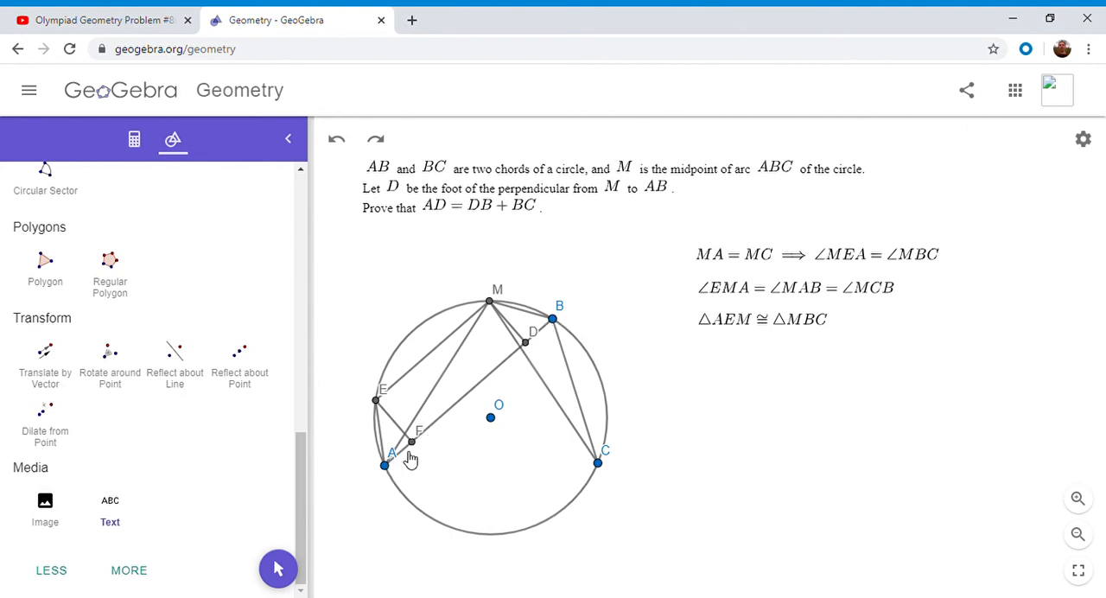
pyautogui.moveTo(529, 360)
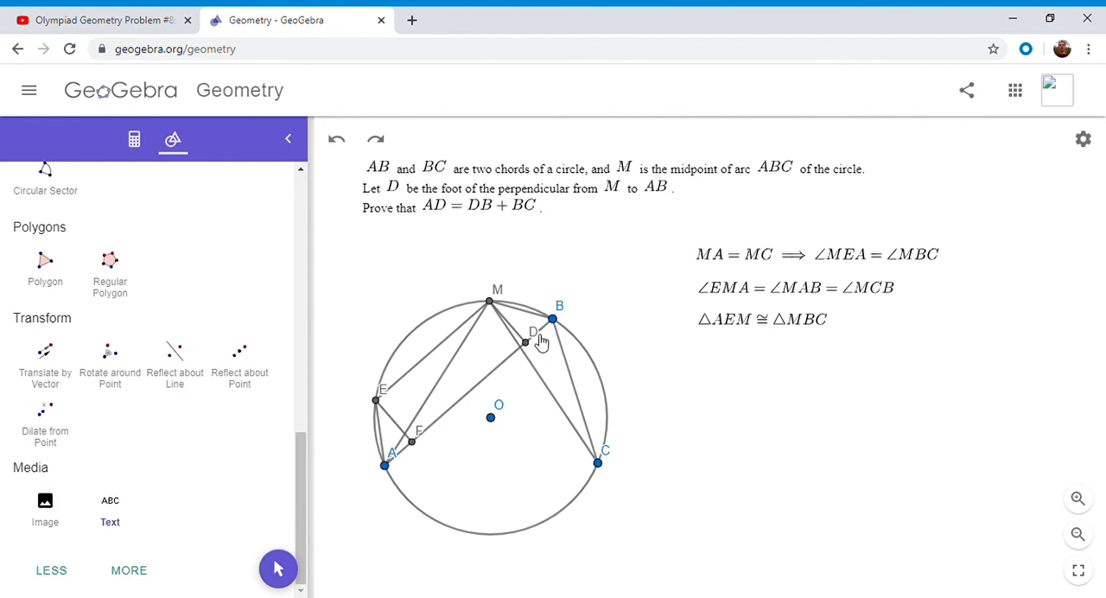
pyautogui.moveTo(619, 470)
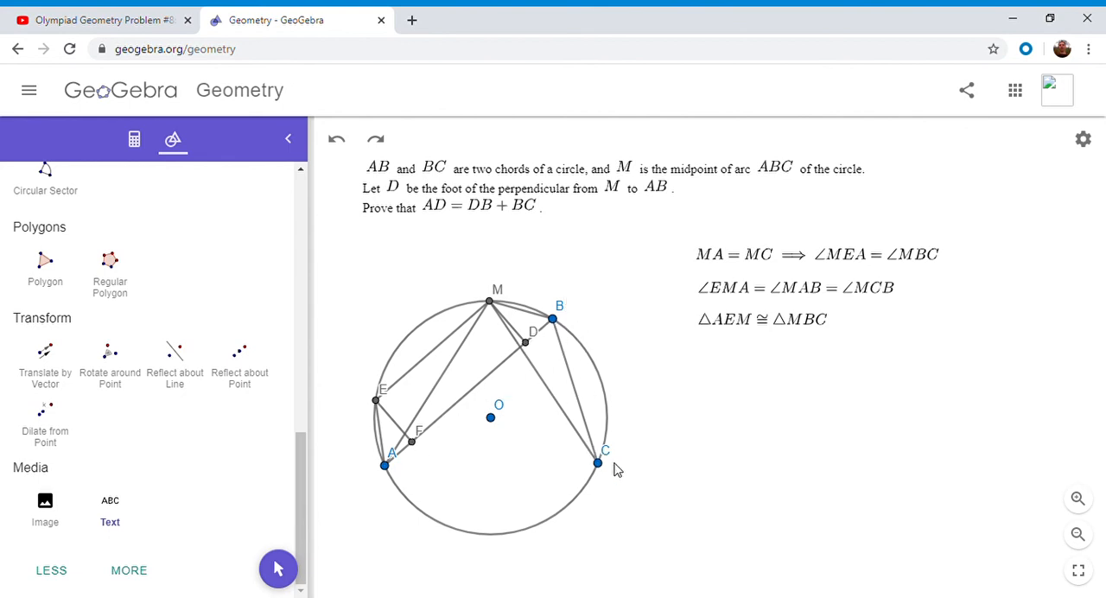
pyautogui.moveTo(458, 337)
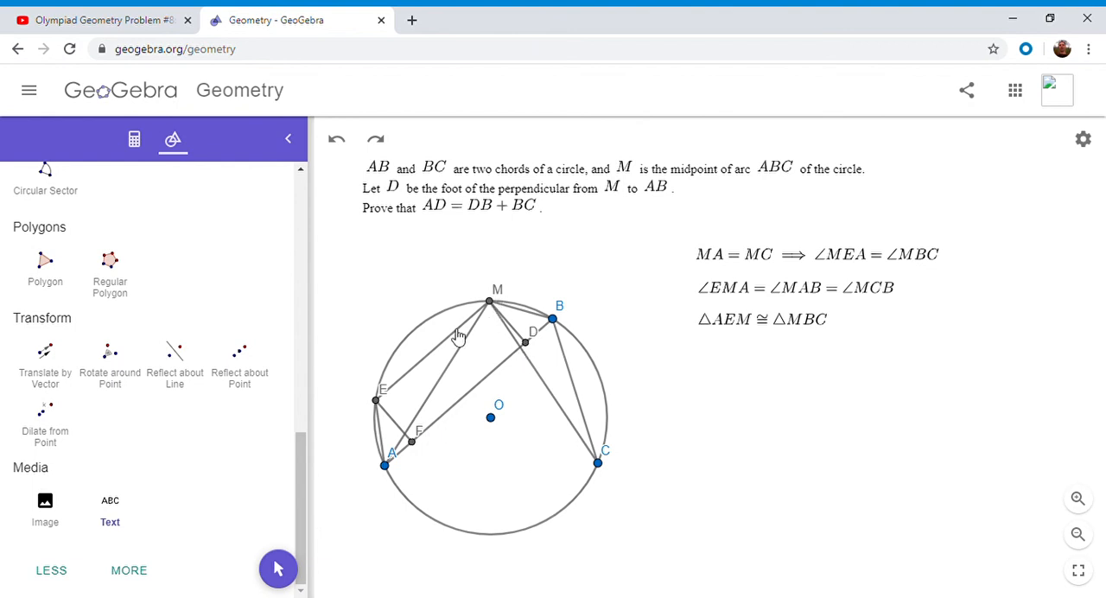
pyautogui.moveTo(422, 460)
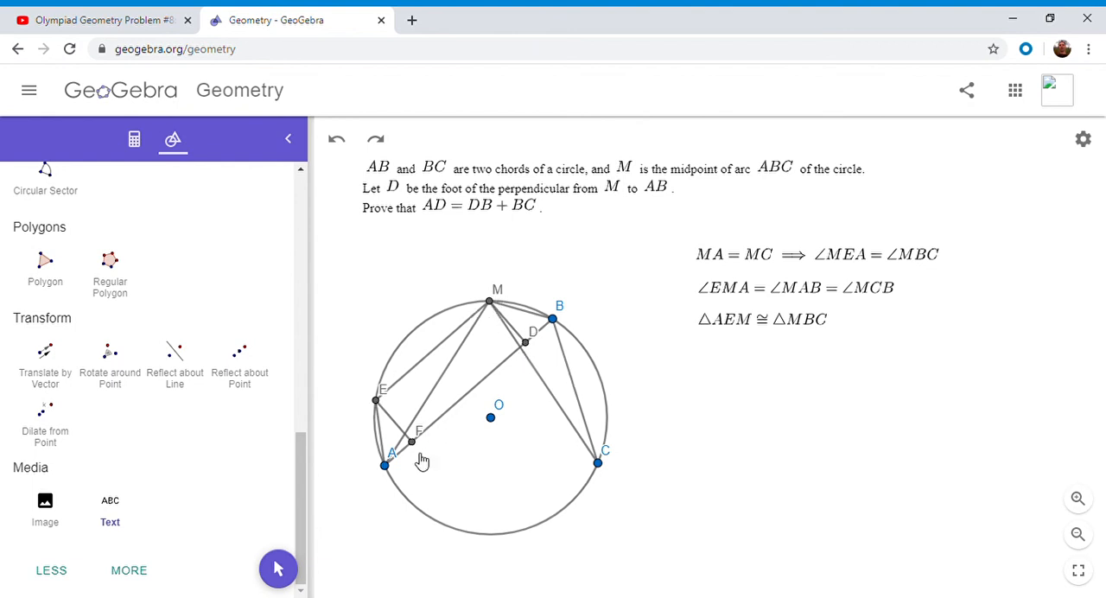
pyautogui.moveTo(384, 400)
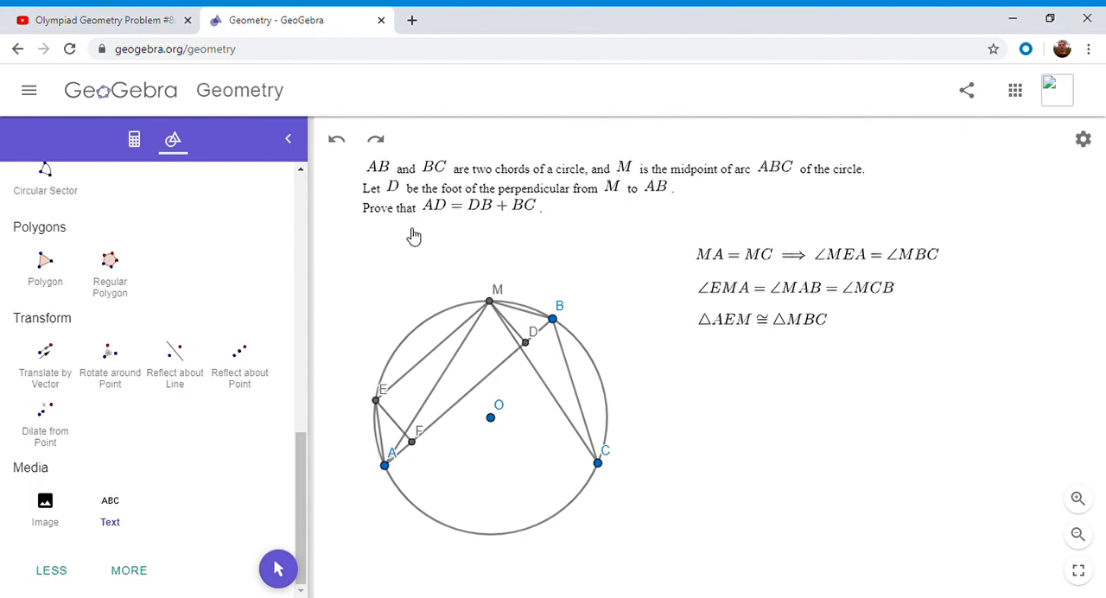
pyautogui.moveTo(374, 139)
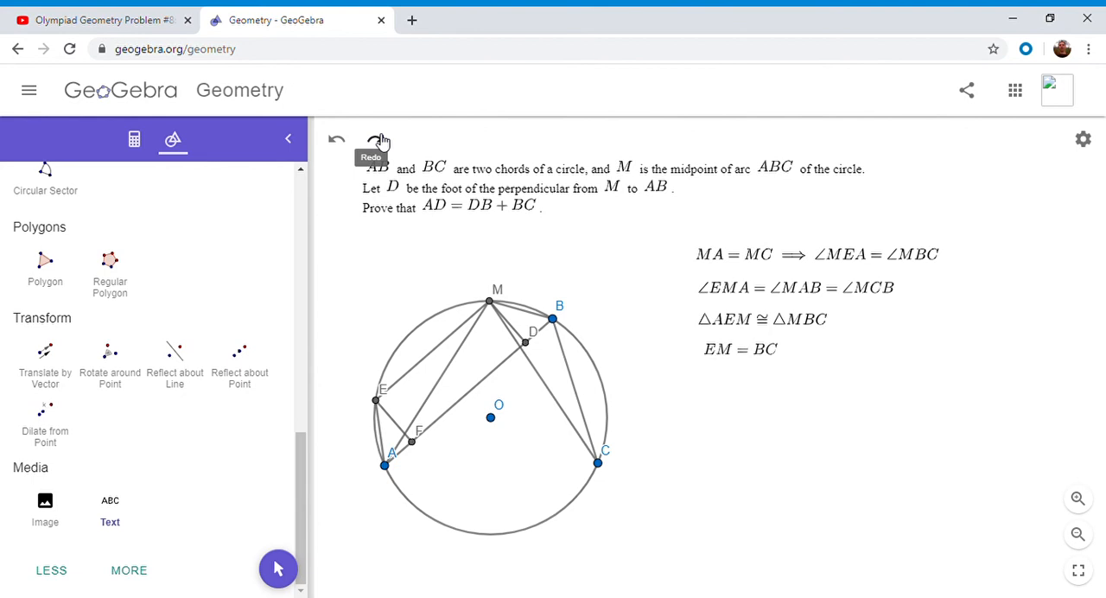
pyautogui.moveTo(598, 372)
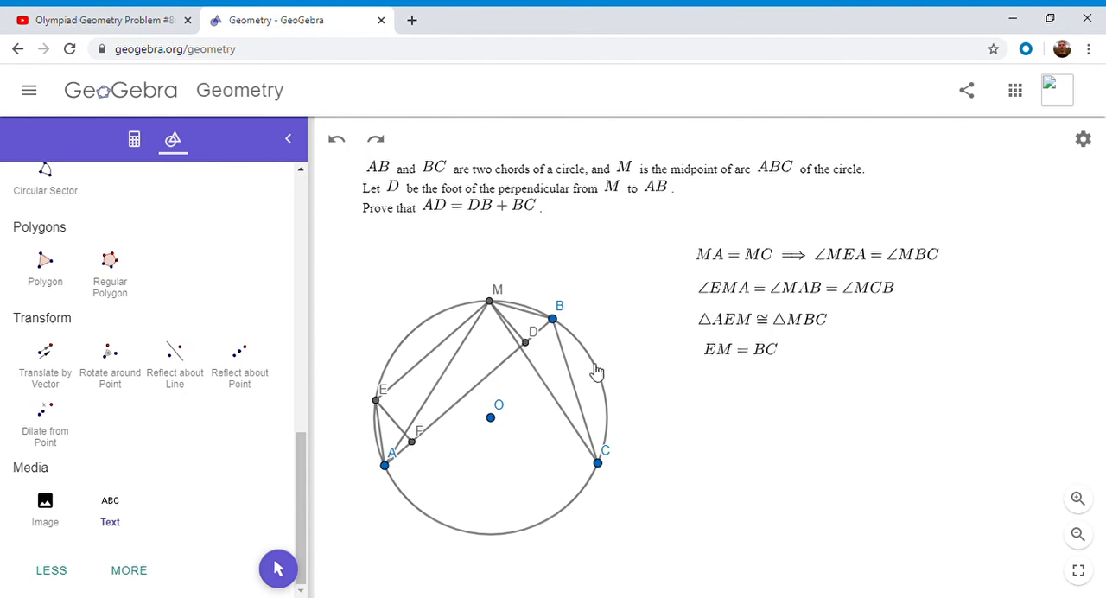
pyautogui.moveTo(501, 306)
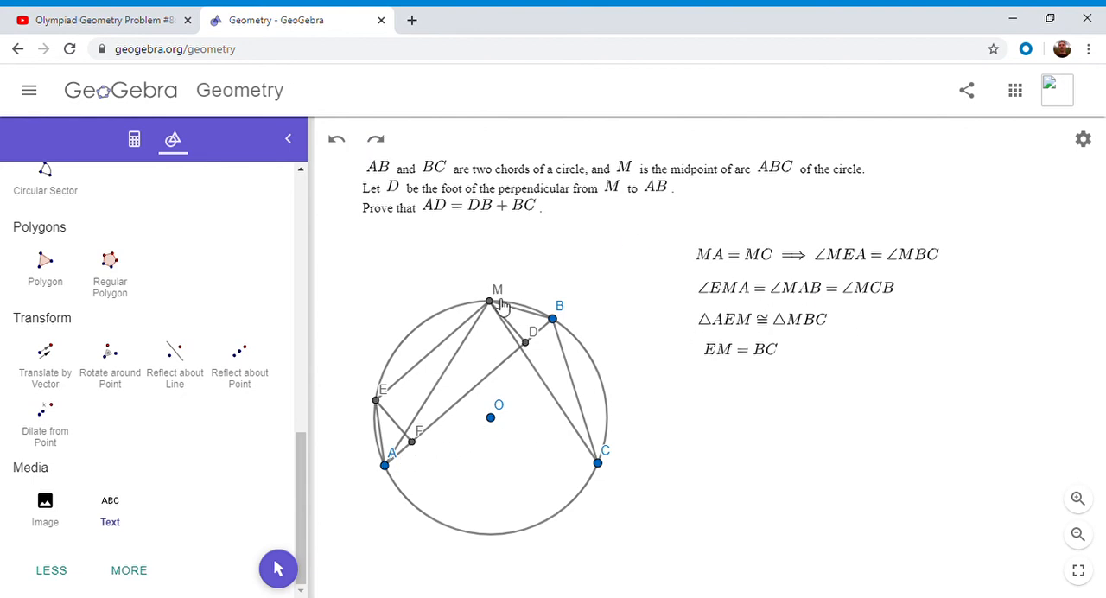
pyautogui.moveTo(413, 382)
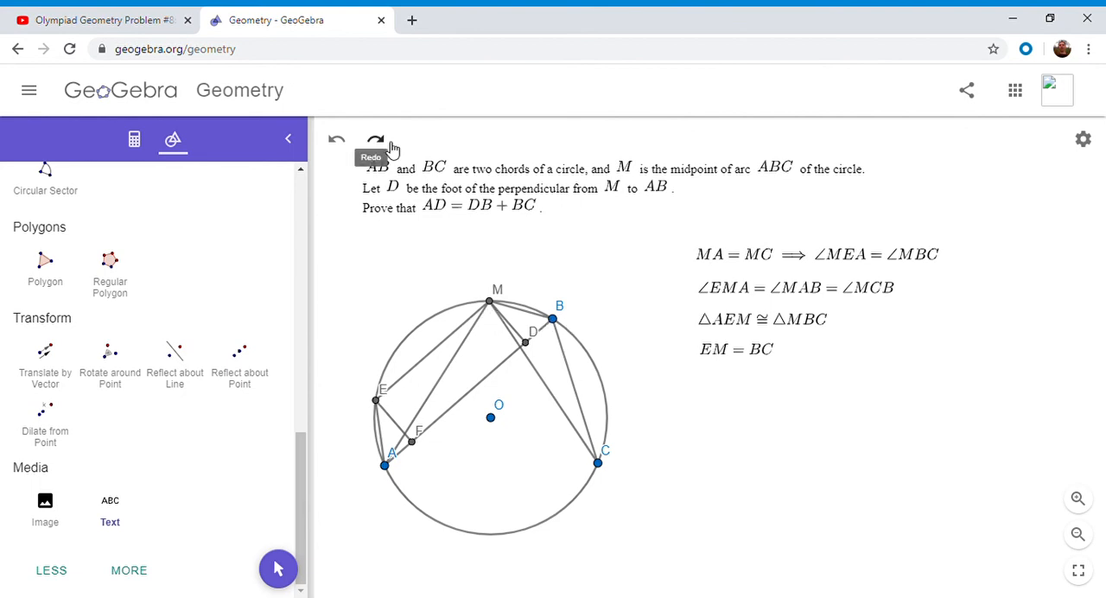
# Redo to restore the final equation AD = AF + FD = DB + EM = DB + BC
pyautogui.click(375, 139)
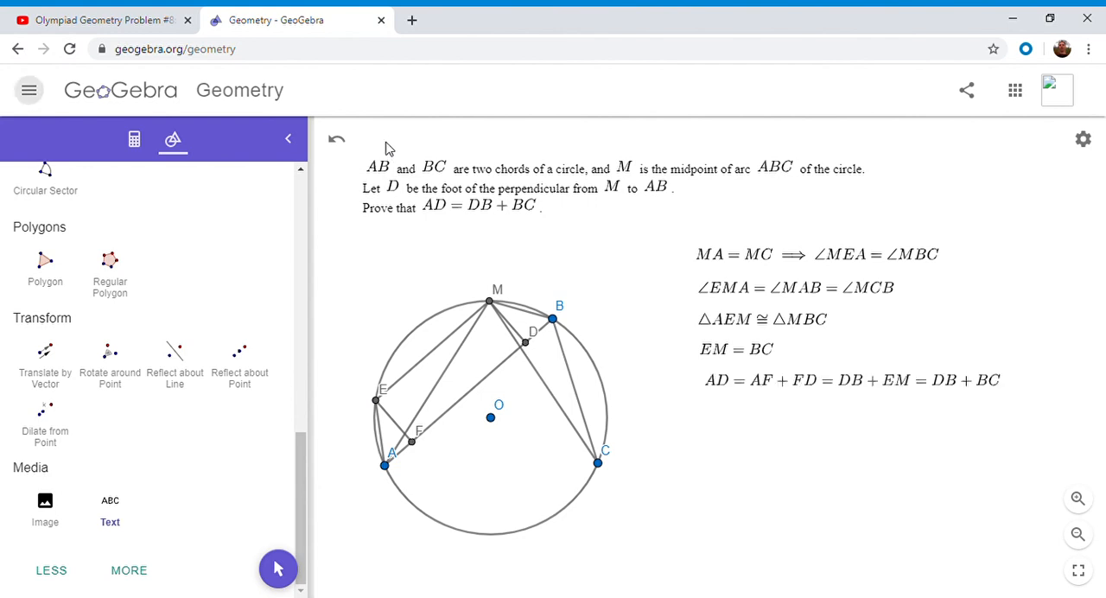
pyautogui.moveTo(532, 338)
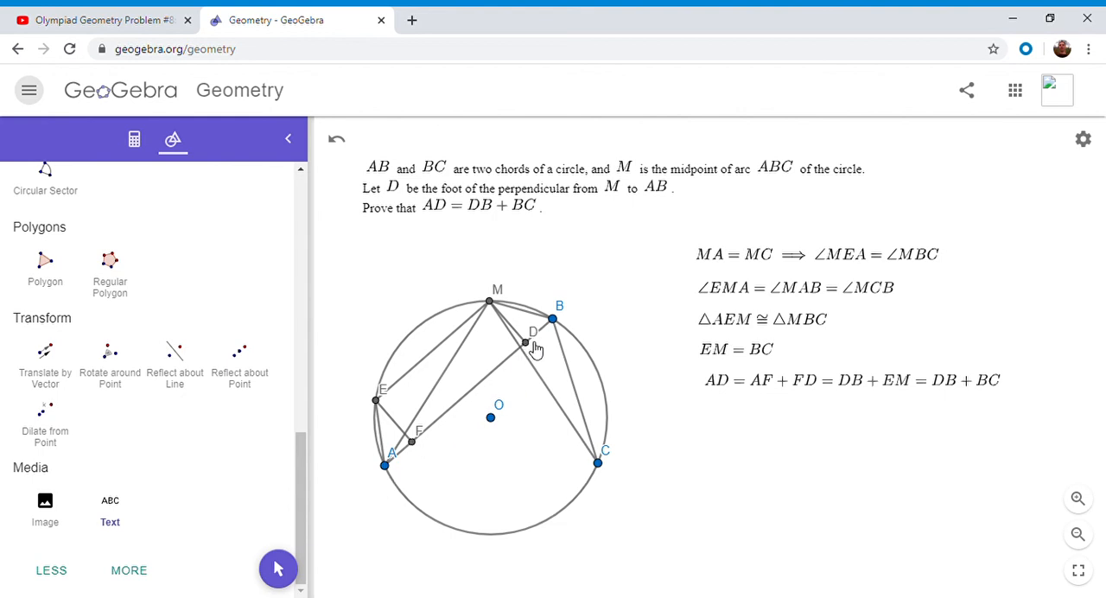
pyautogui.moveTo(534, 354)
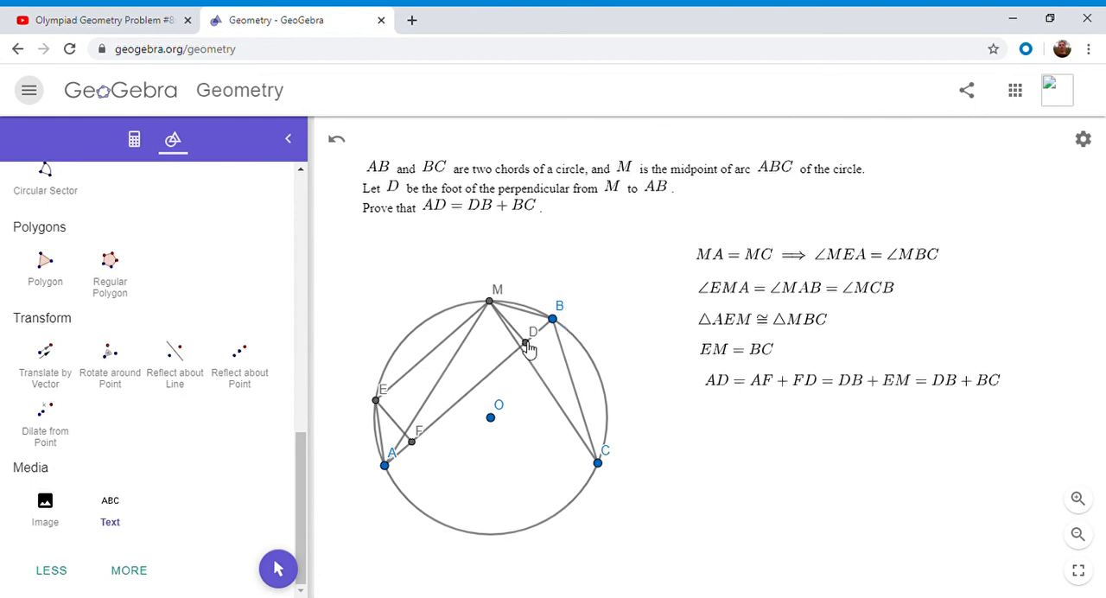
pyautogui.moveTo(500, 313)
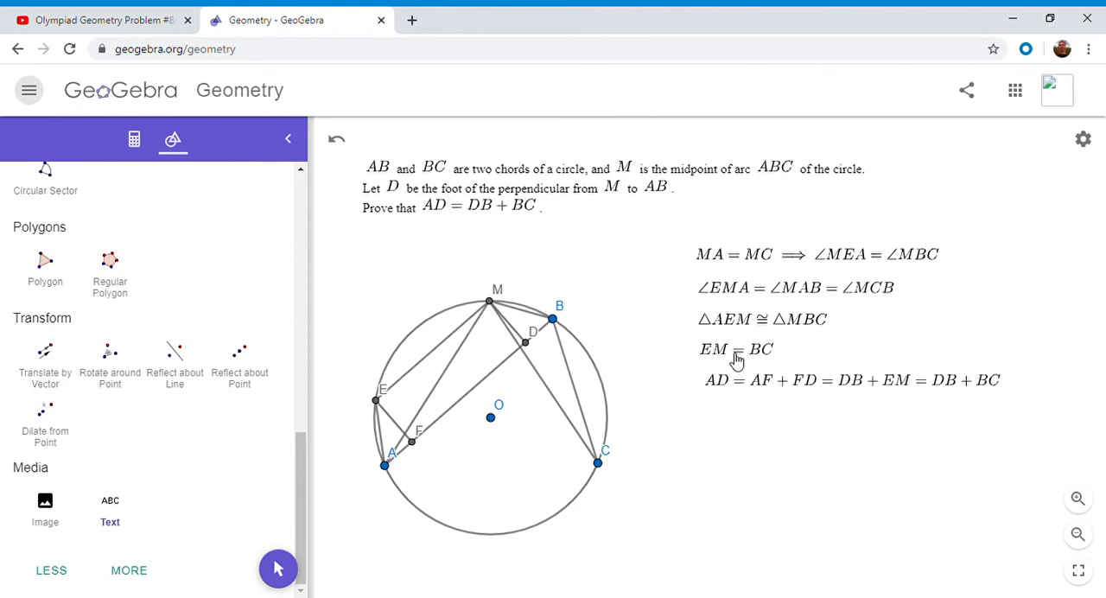
pyautogui.moveTo(974, 396)
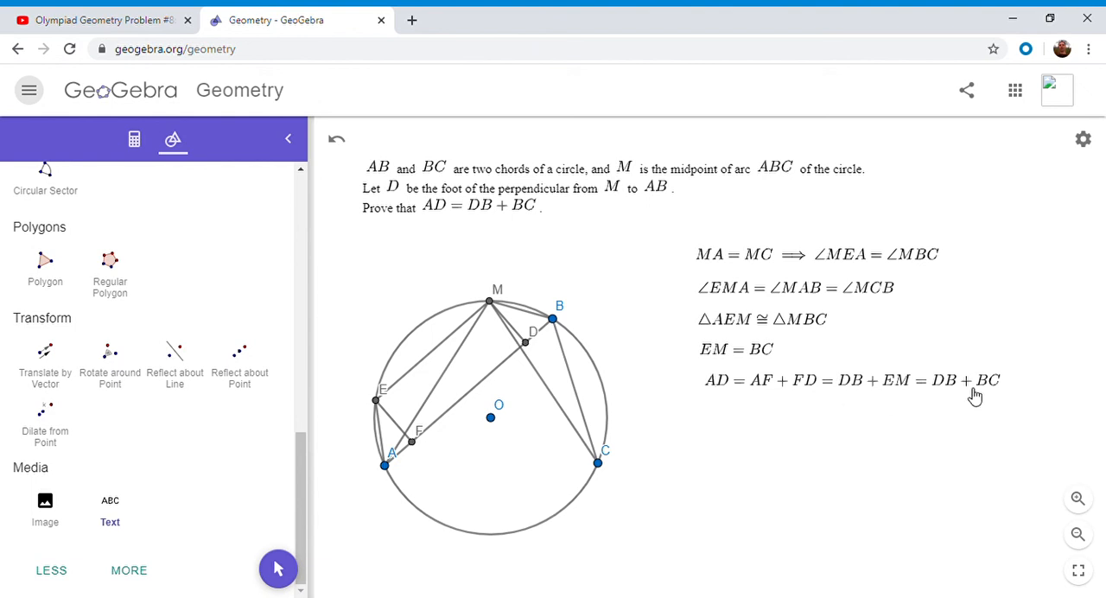
pyautogui.moveTo(934, 463)
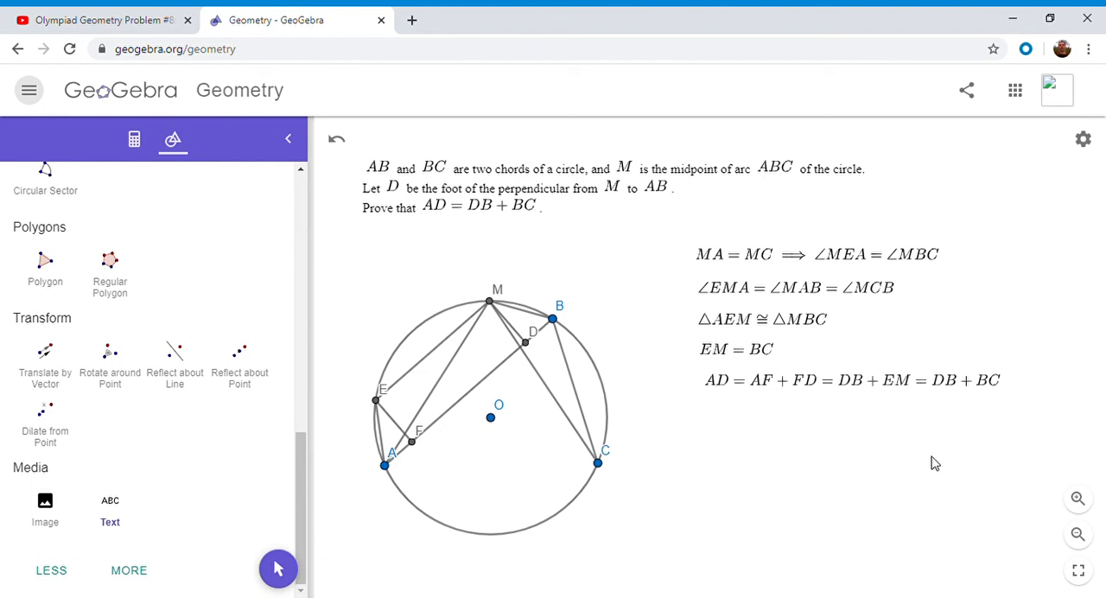